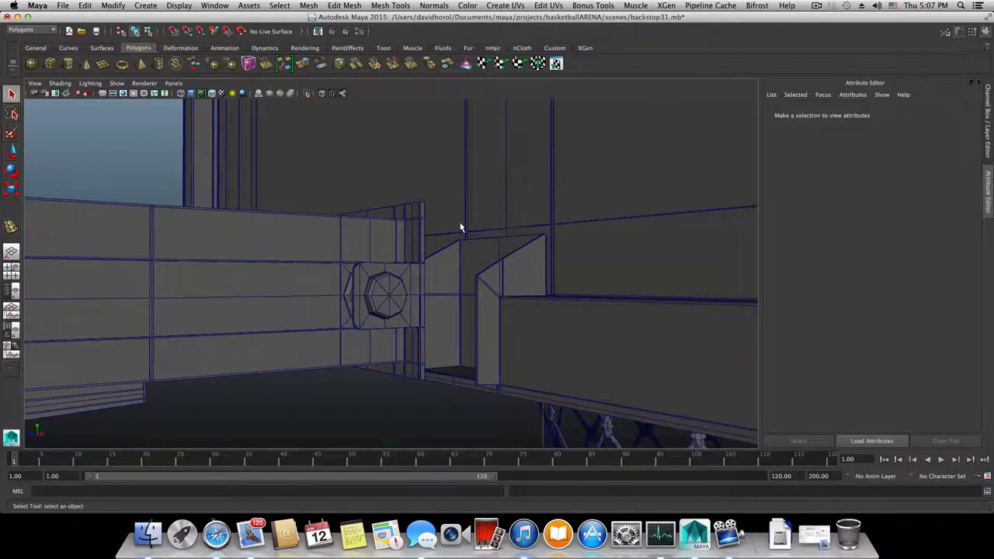
# - Insert two horizontal edge loops across the backstop support's side panel
pyautogui.moveTo(460, 228); pyautogui.dragTo(429, 237)
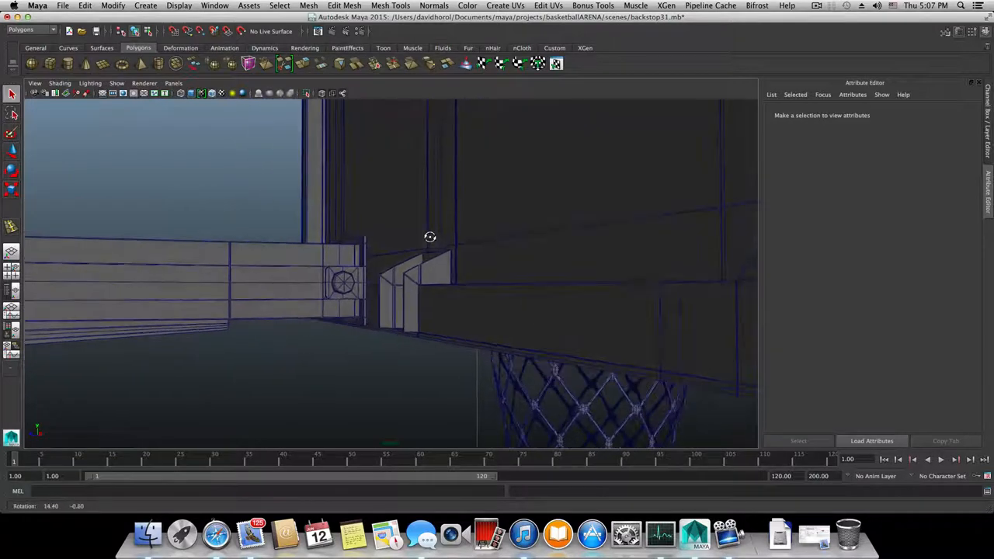
pyautogui.moveTo(430, 237); pyautogui.dragTo(503, 276)
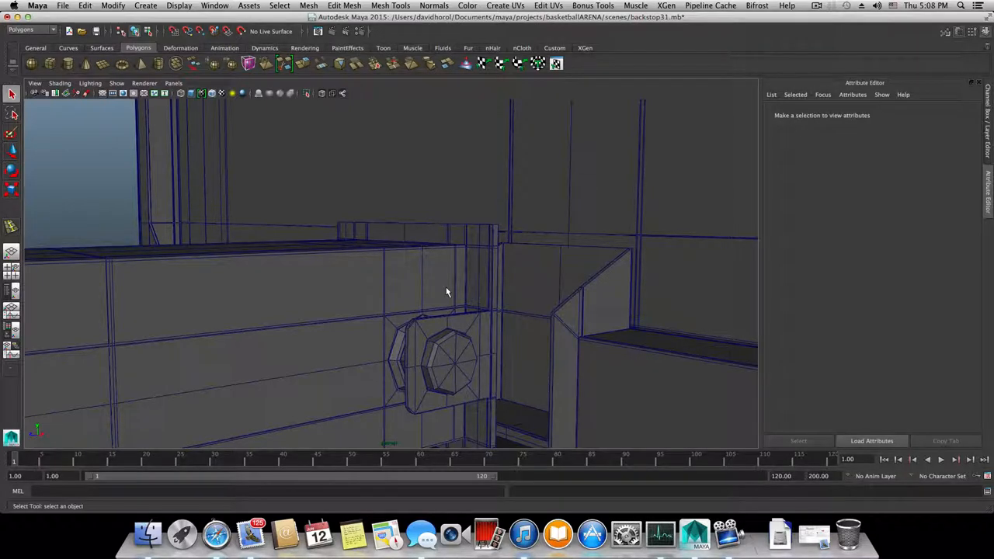
pyautogui.moveTo(431, 285)
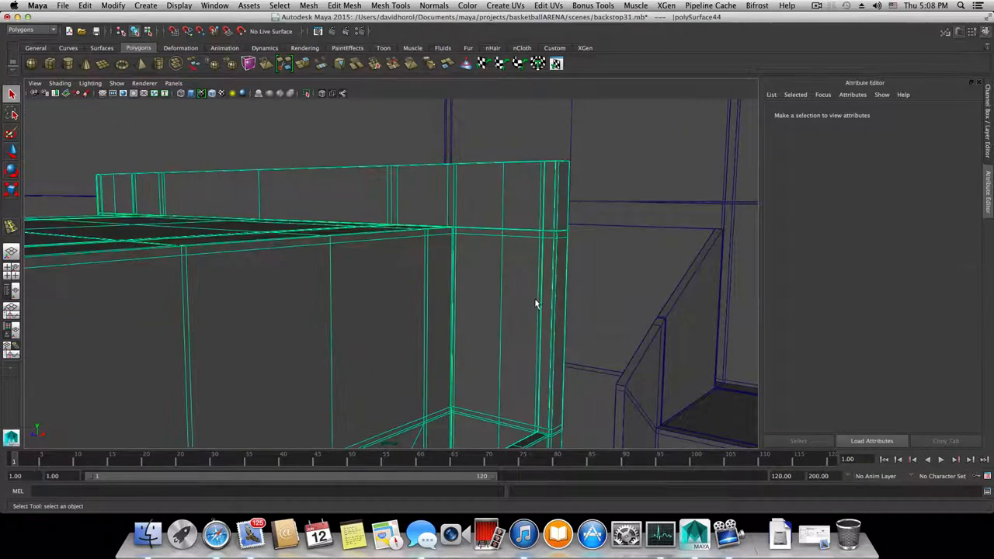
pyautogui.click(536, 303)
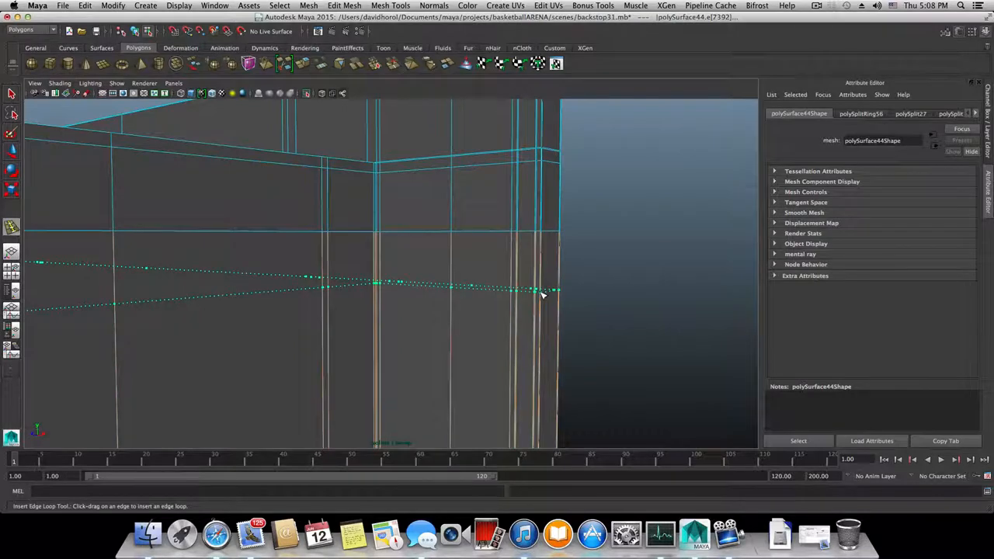
pyautogui.click(544, 295)
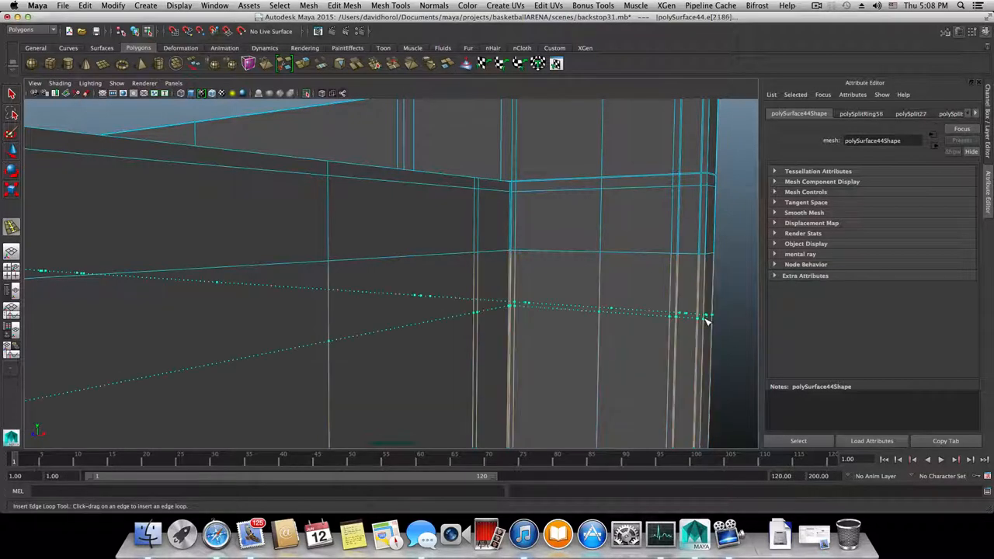
pyautogui.click(683, 318)
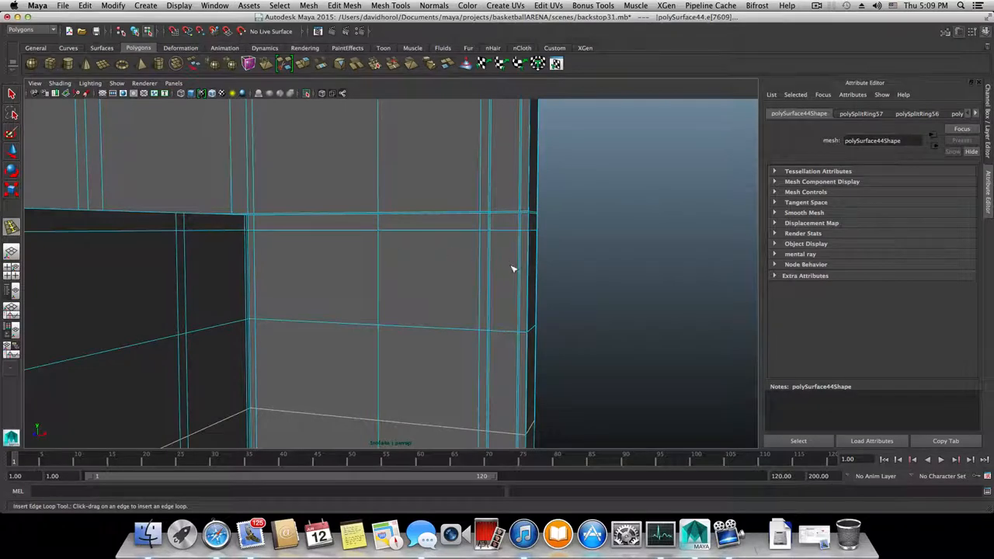
pyautogui.moveTo(310, 365)
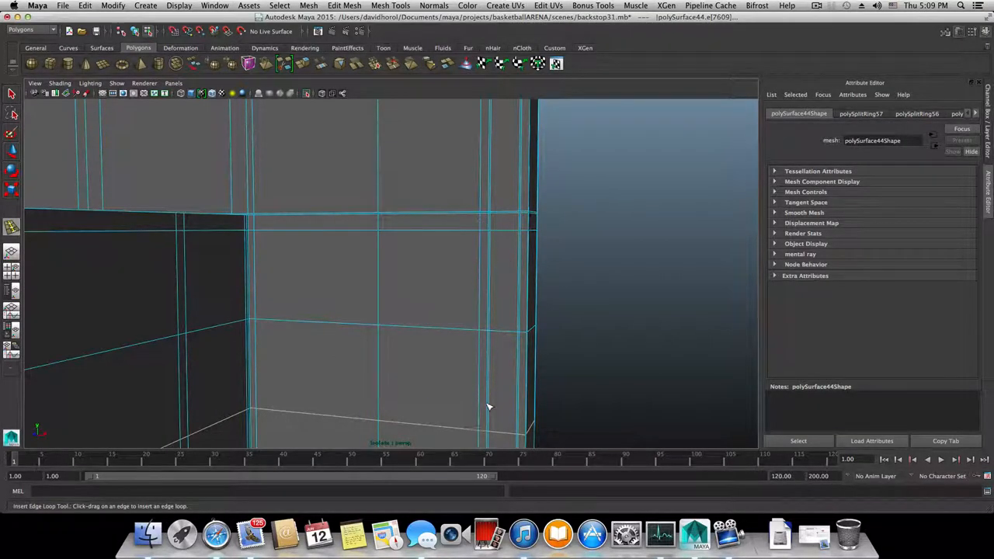
pyautogui.moveTo(373, 233)
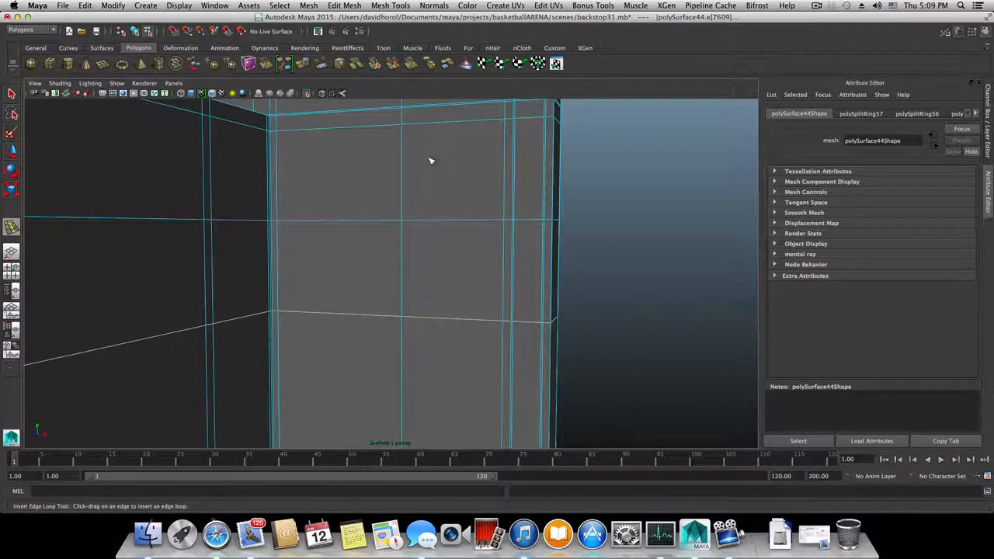
pyautogui.moveTo(42, 111)
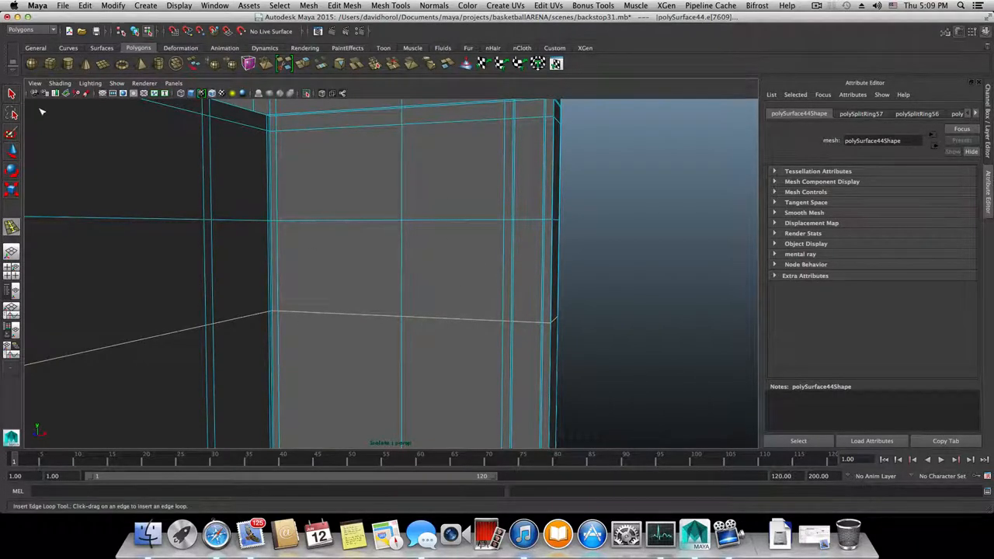
pyautogui.moveTo(420, 209)
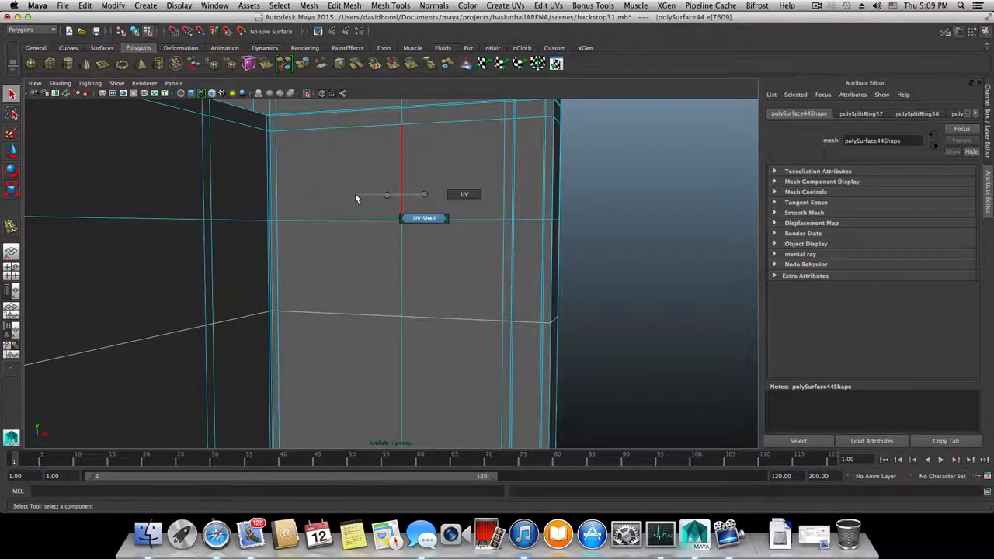
# - In vertex mode, Multi-Cut diagonal edges from the panel's centre vertex to its corners
pyautogui.rightClick(382, 196)
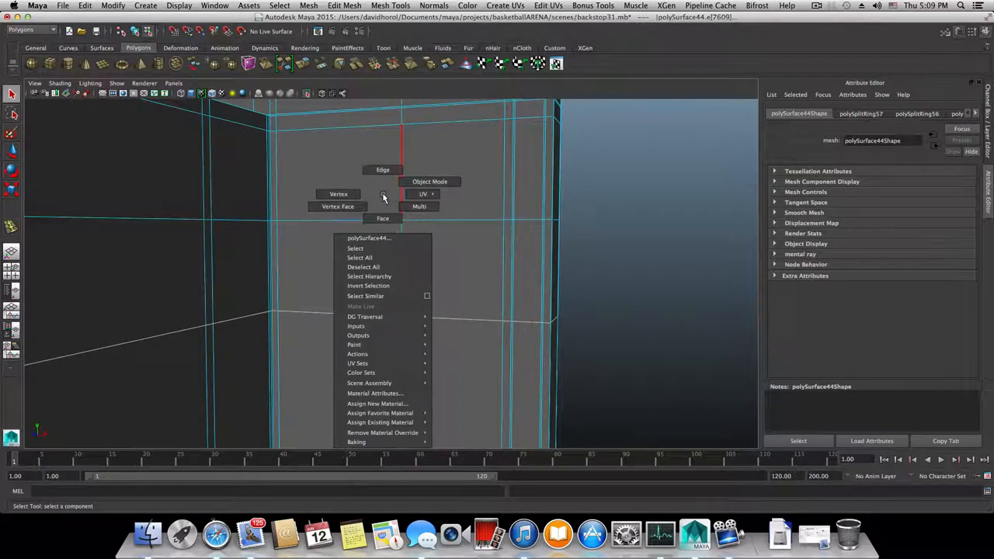
pyautogui.click(337, 194)
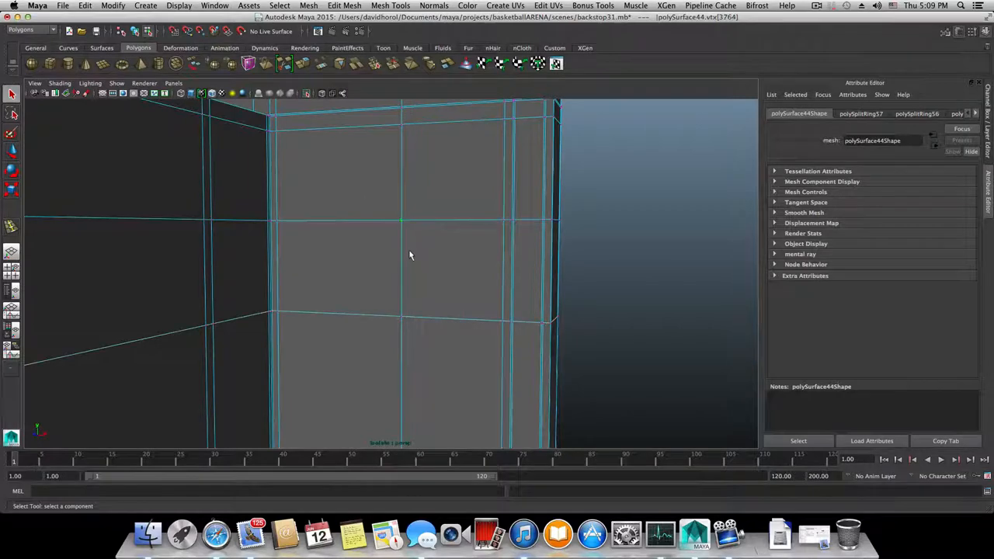
pyautogui.click(391, 5)
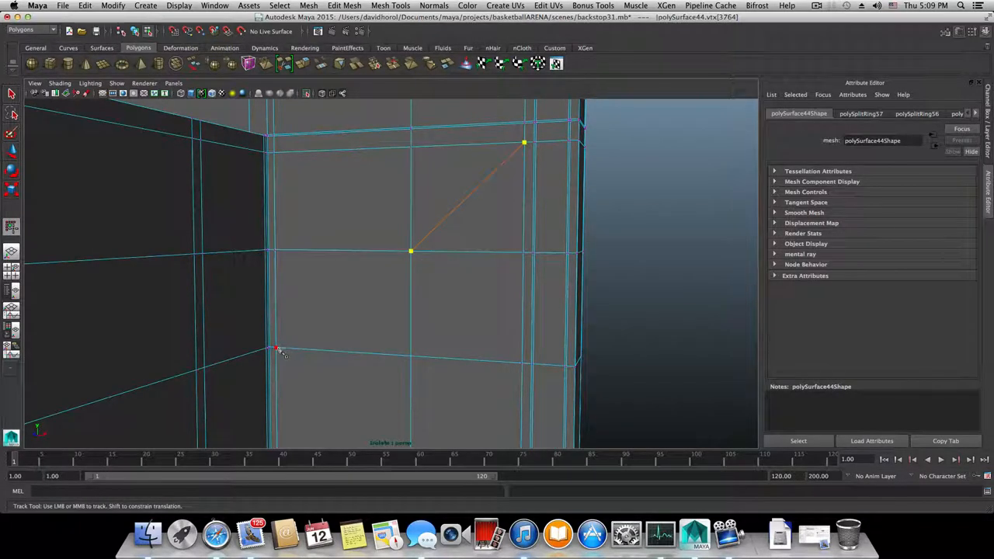
pyautogui.click(443, 311)
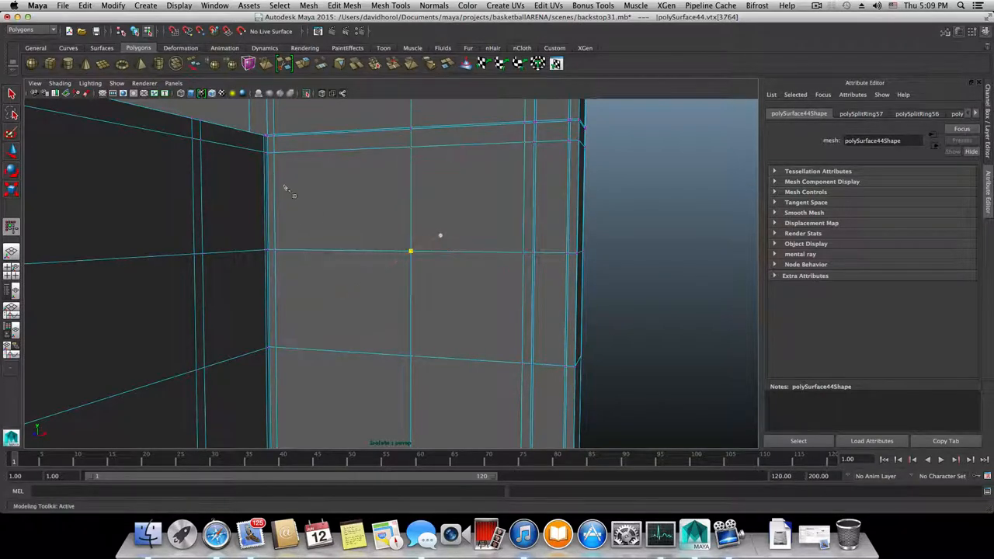
pyautogui.click(276, 153)
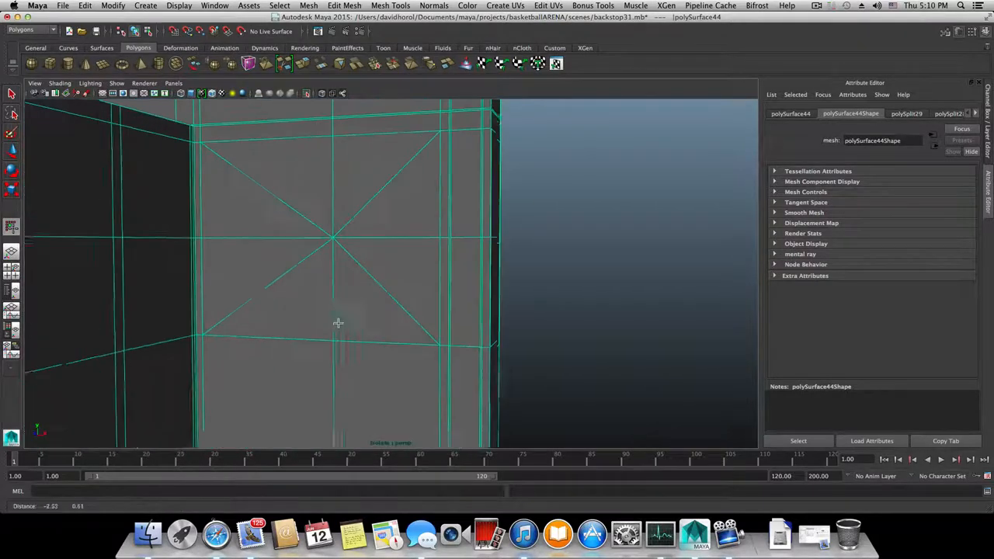
# - Chamfer the centre vertex into a small square and reshape that square's vertices
pyautogui.rightClick(337, 322)
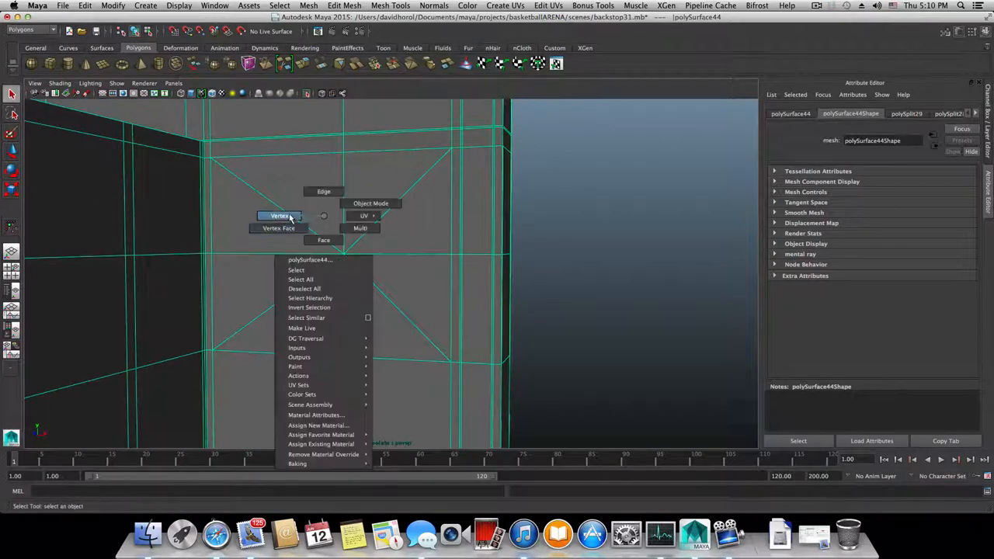
pyautogui.click(280, 216)
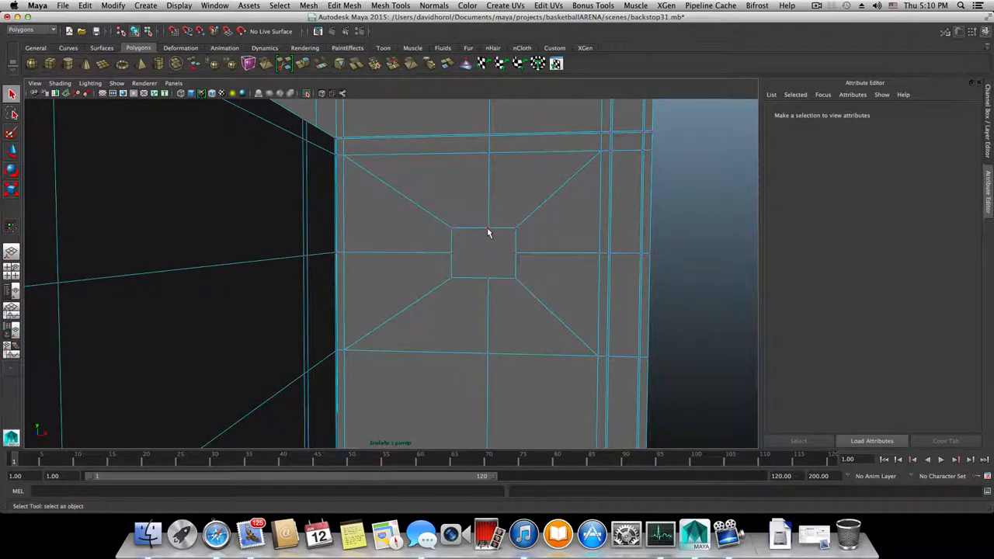
pyautogui.click(481, 248)
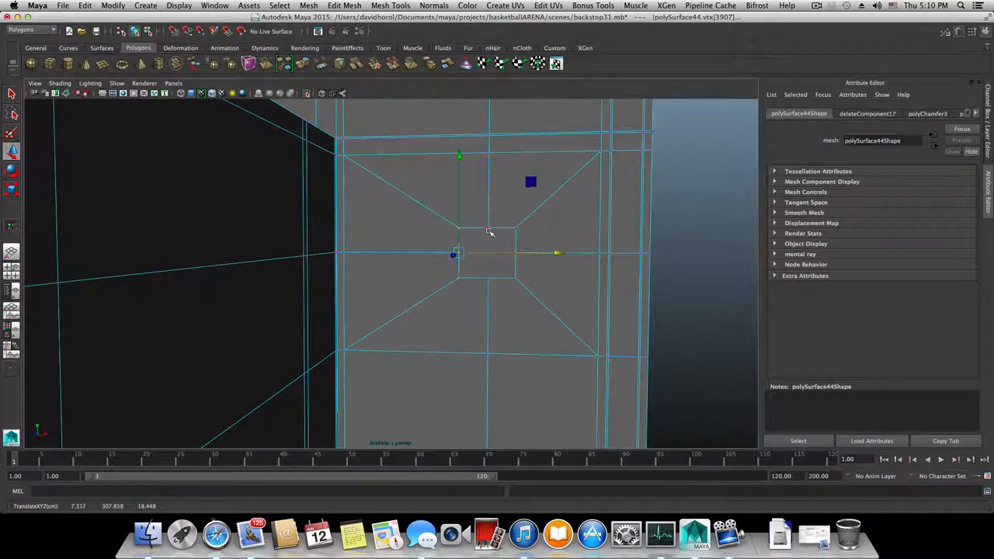
pyautogui.moveTo(456, 254); pyautogui.dragTo(487, 227)
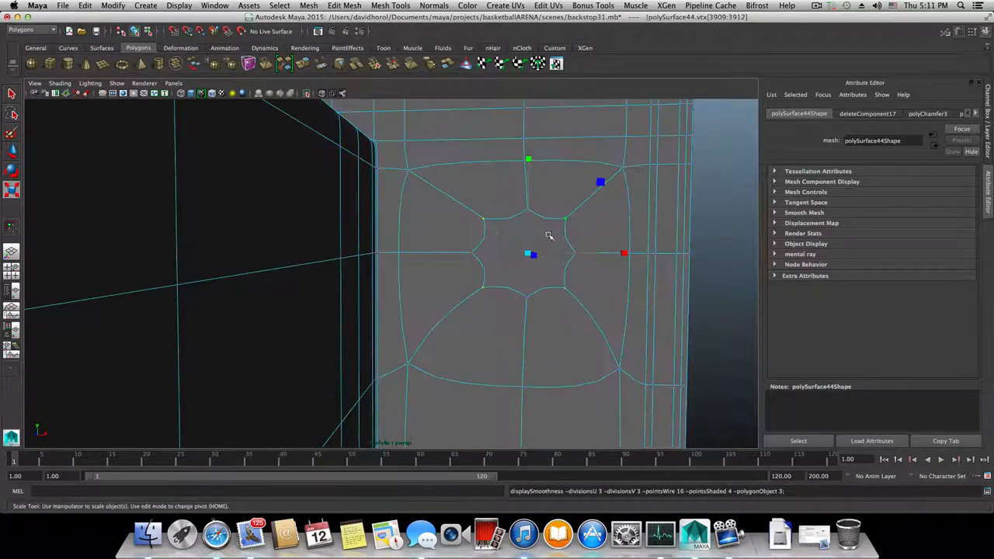
# - Delete the panel's centre faces and move the hole's vertices into an even octagon
pyautogui.rightClick(549, 235)
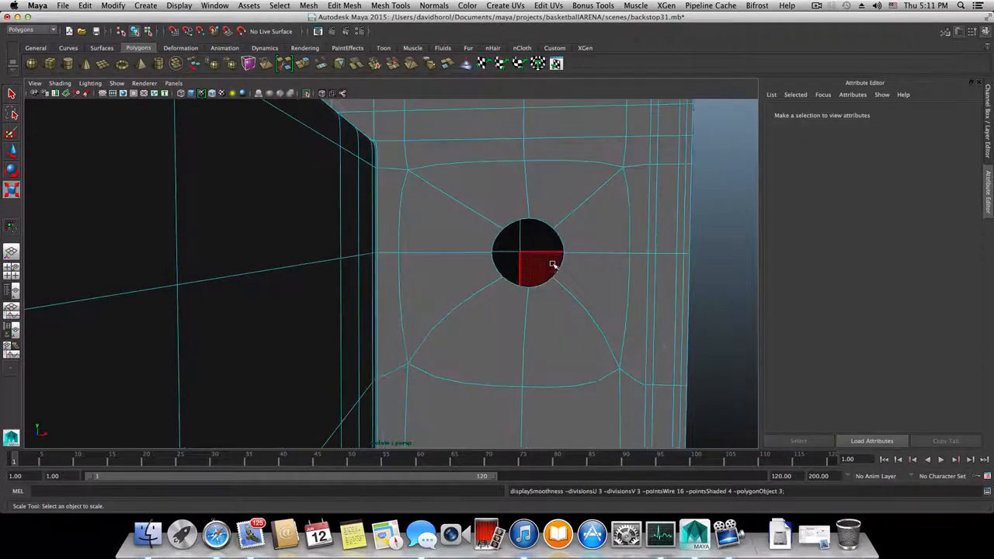
pyautogui.moveTo(528, 264); pyautogui.dragTo(484, 279)
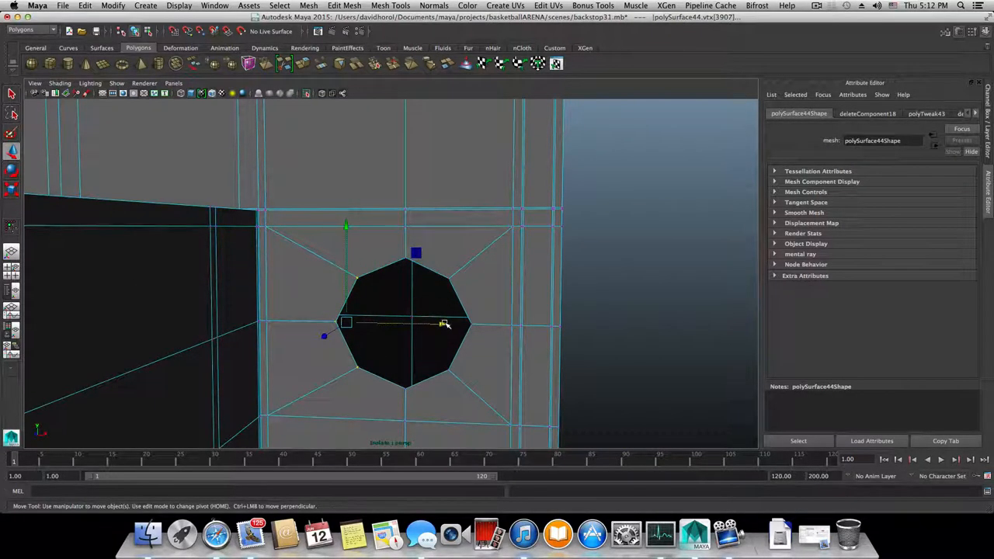
pyautogui.moveTo(443, 324); pyautogui.dragTo(449, 324)
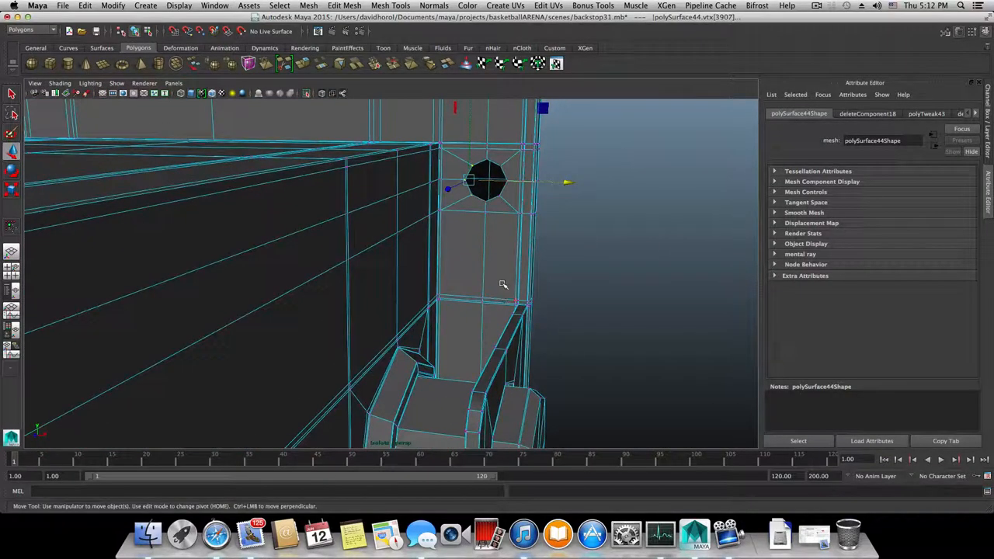
# - Delete the redundant vertical edge loop beside the hole and move the lower section's geometry
pyautogui.press('F8')
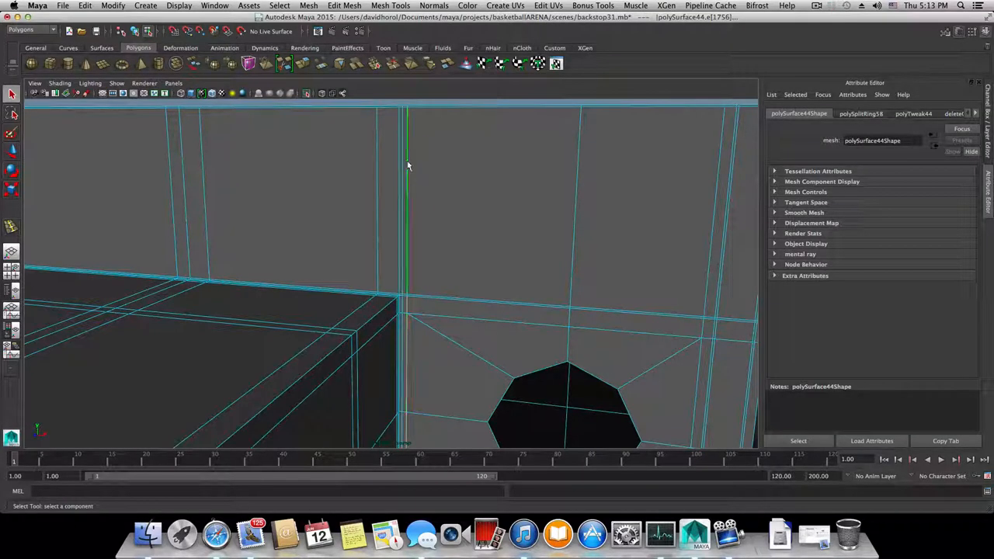
pyautogui.rightClick(407, 163)
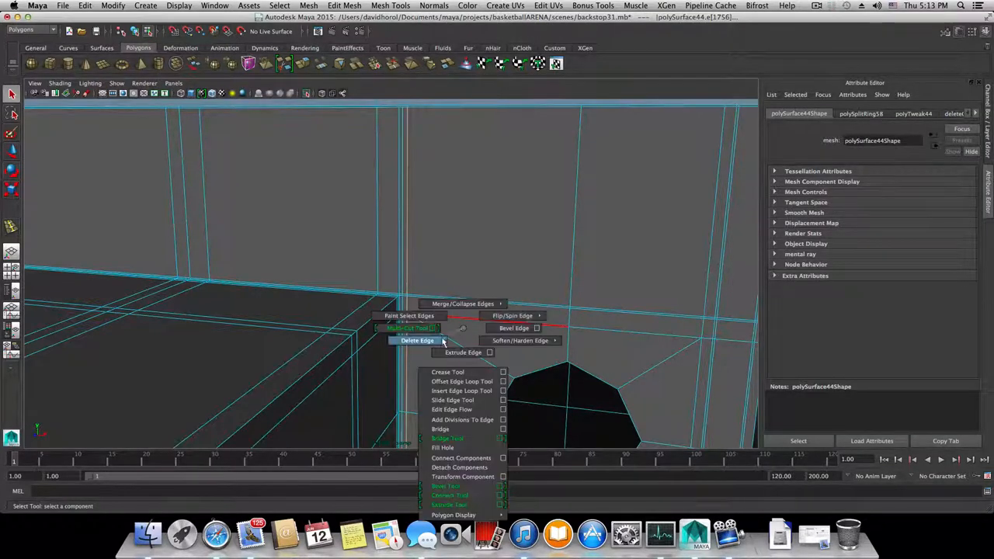
pyautogui.click(451, 400)
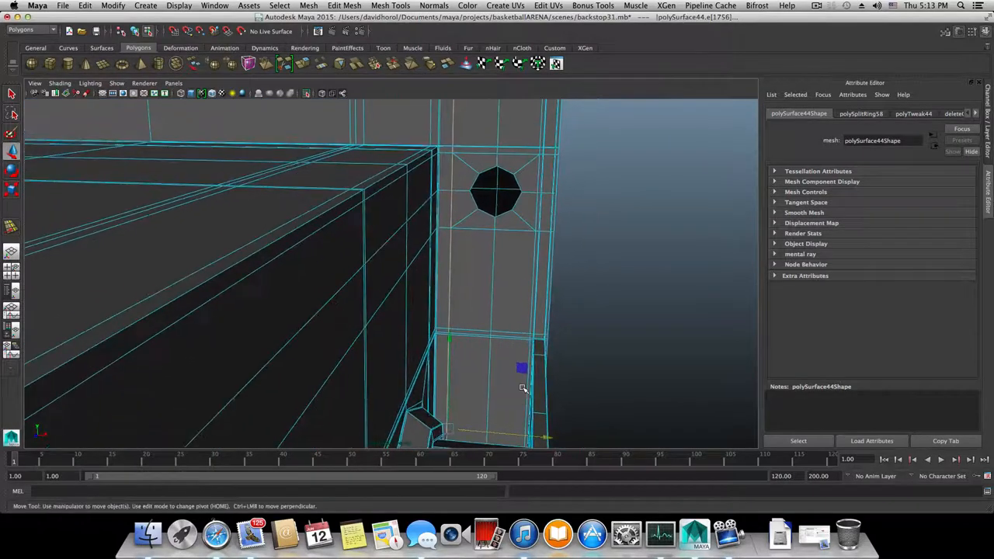
pyautogui.press('3')
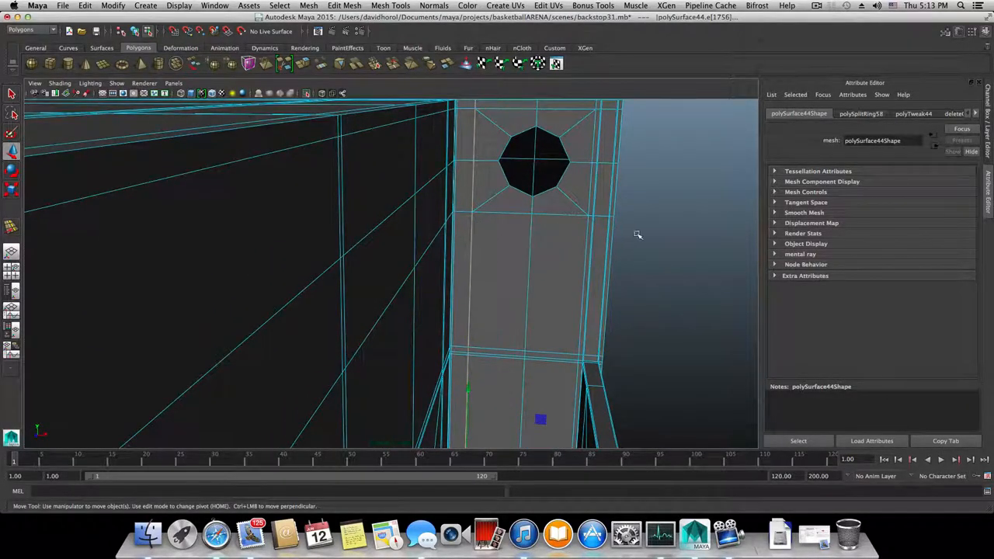
pyautogui.moveTo(636, 235); pyautogui.dragTo(524, 313)
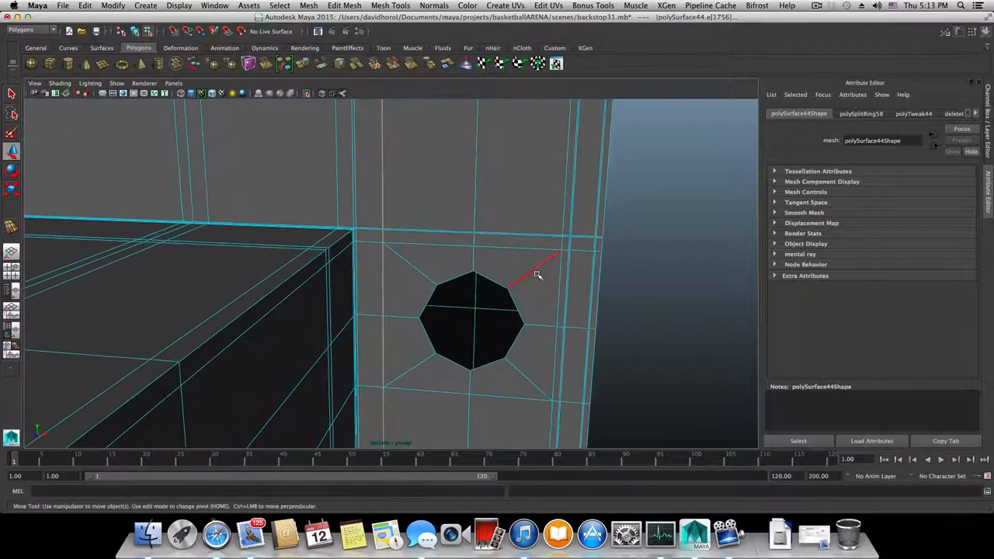
# - Select the face beside the bolt hole and orbit to view the panel's back
pyautogui.click(538, 296)
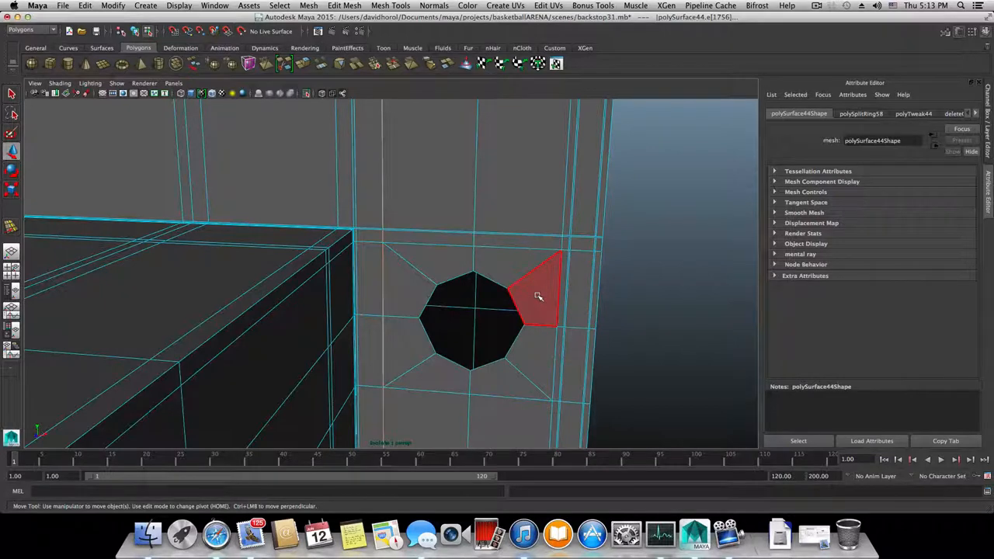
pyautogui.moveTo(538, 297); pyautogui.dragTo(508, 264)
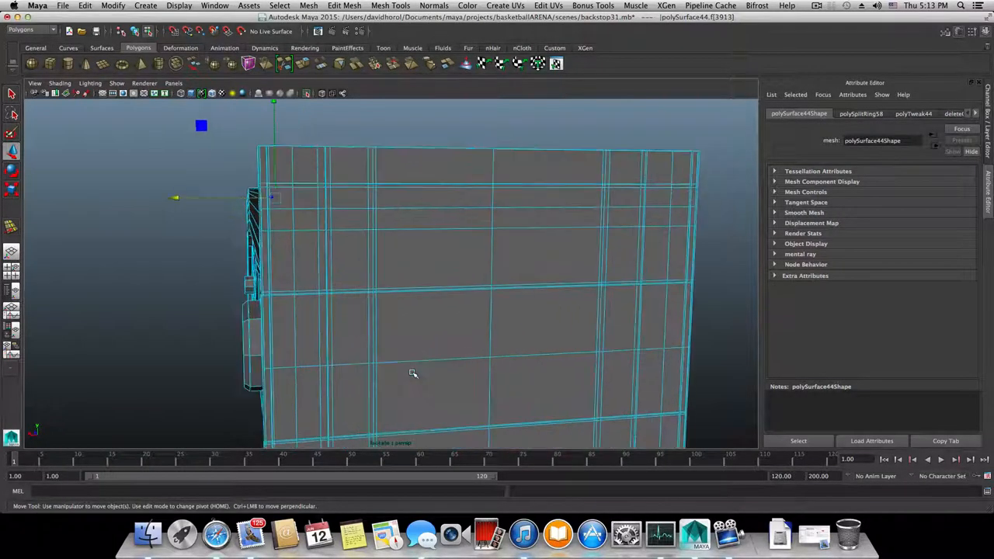
pyautogui.click(816, 5)
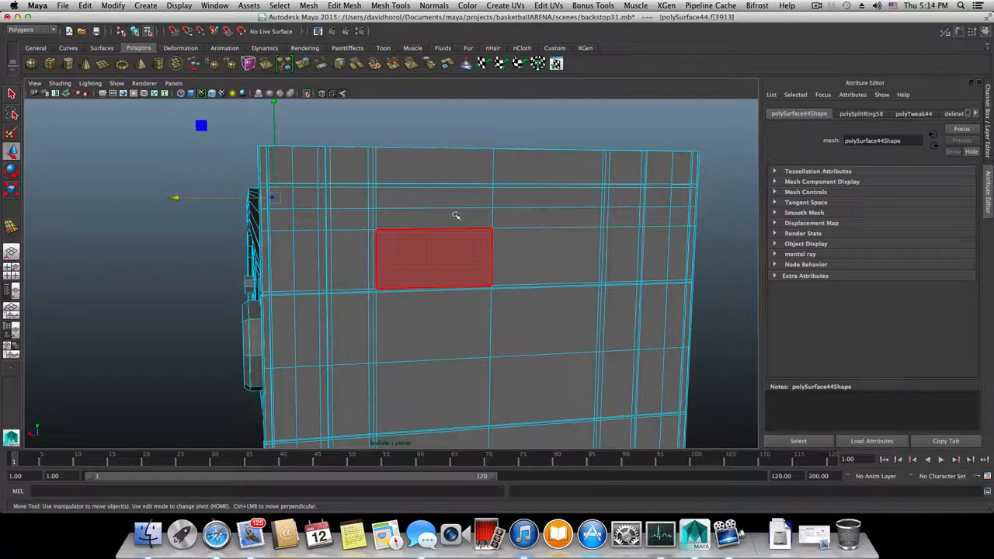
pyautogui.click(816, 6)
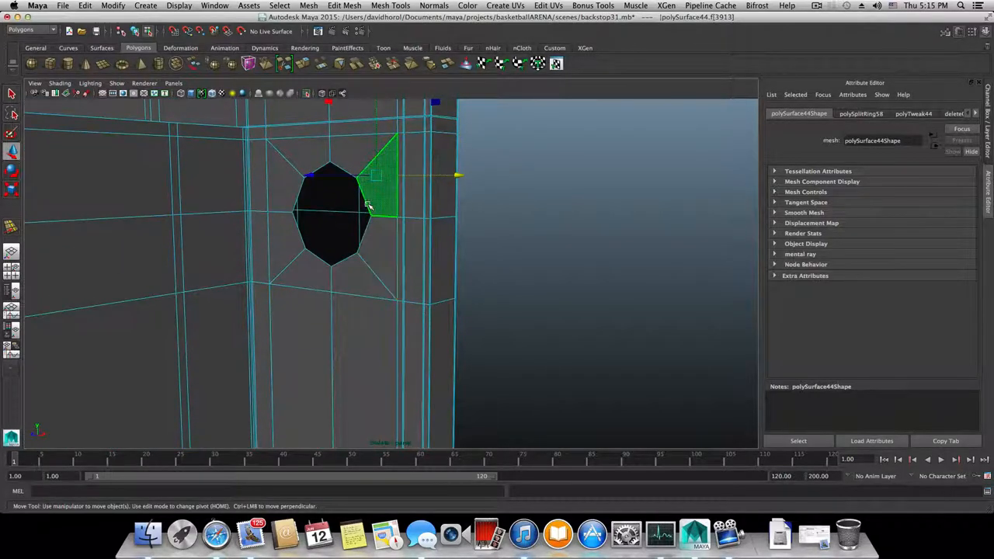
# - Select the edge loop bordering the bolt hole
pyautogui.click(369, 222)
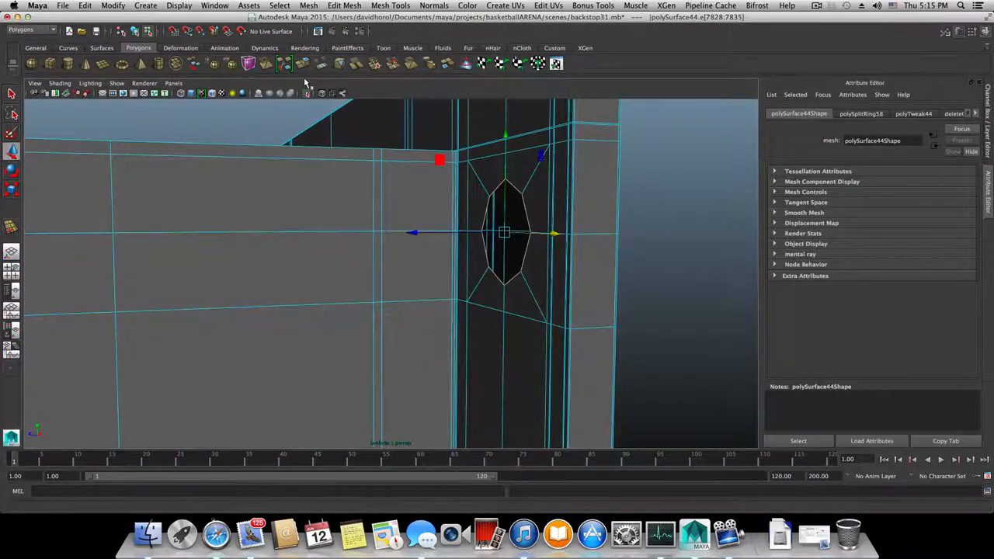
pyautogui.moveTo(302, 64)
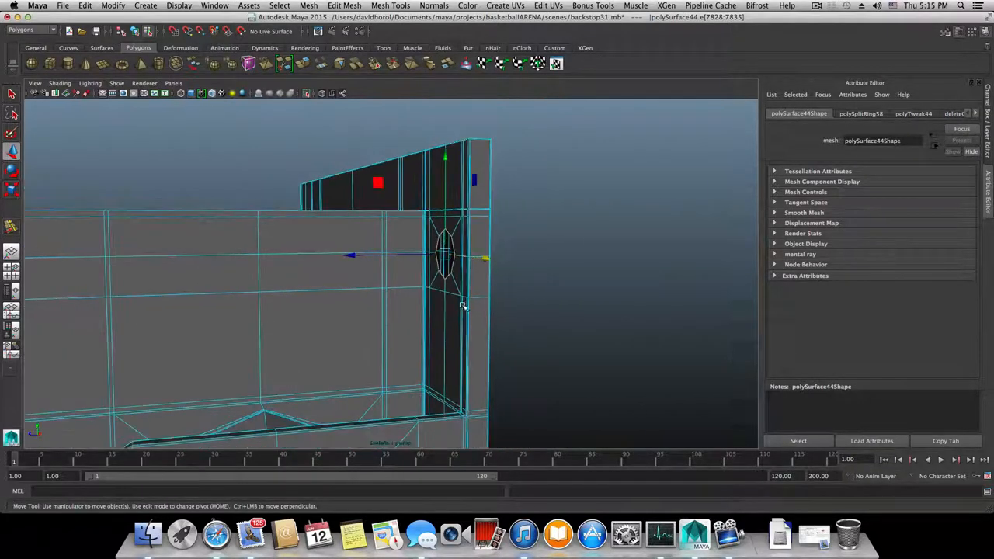
# - Save the scene as backstop33.mb, declining to overwrite backstop32.mb
pyautogui.click(63, 6)
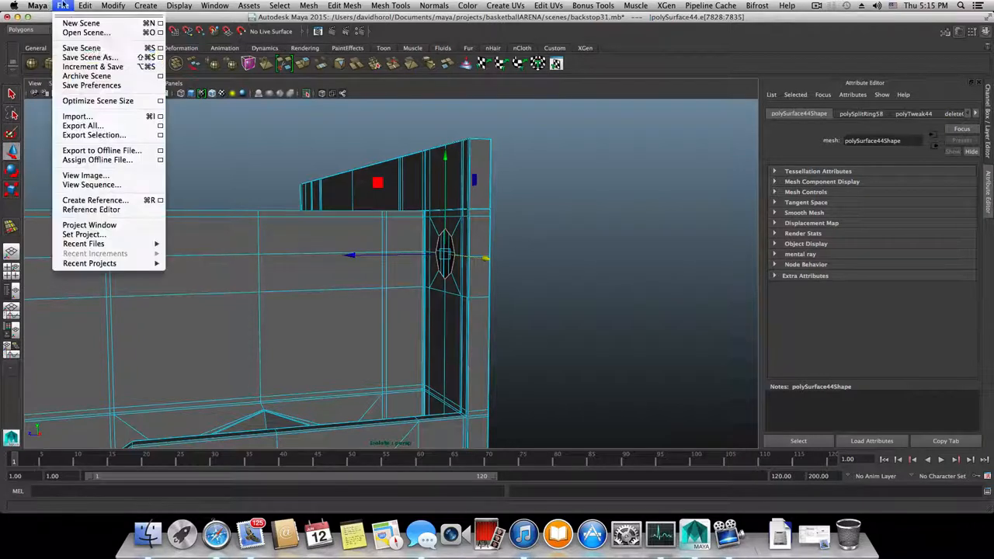
pyautogui.moveTo(81, 47)
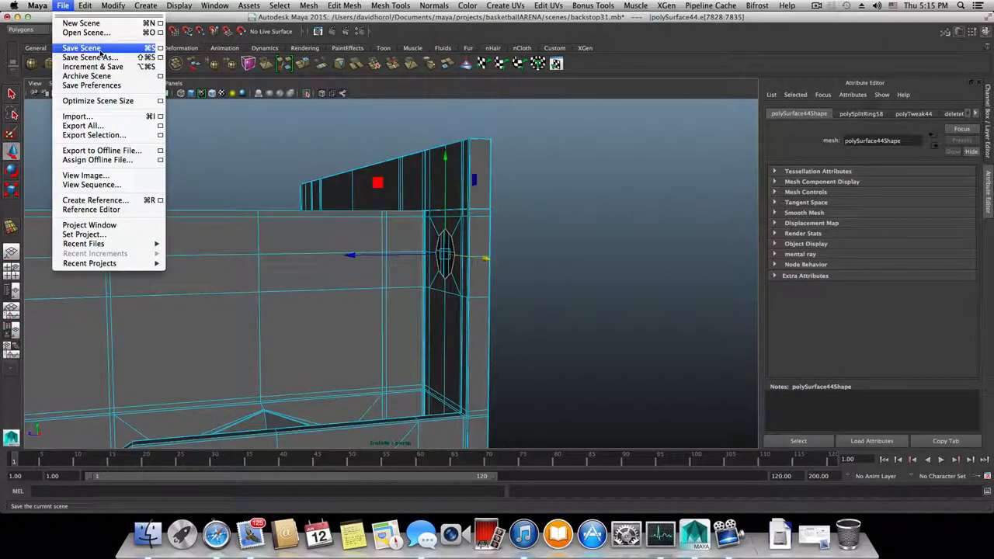
pyautogui.moveTo(90, 58)
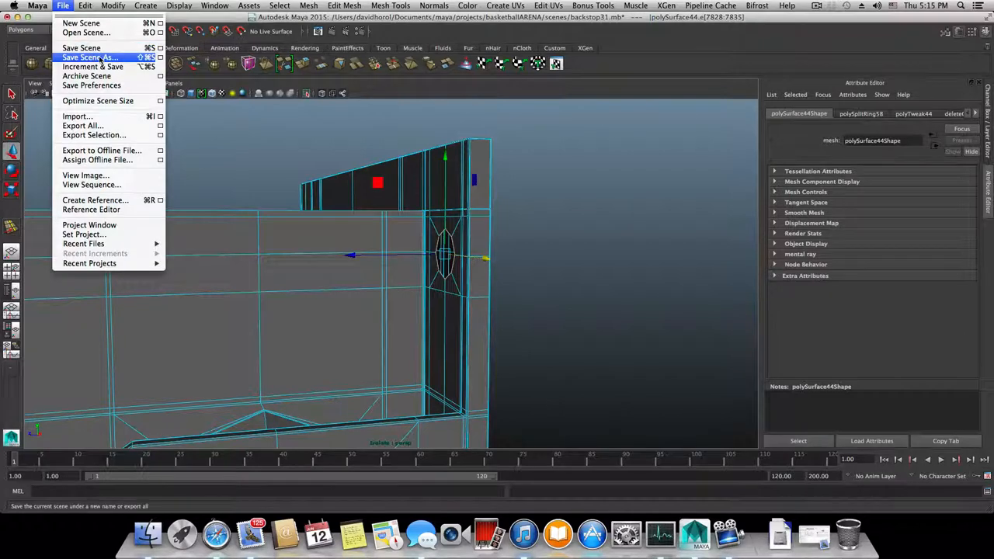
pyautogui.click(89, 56)
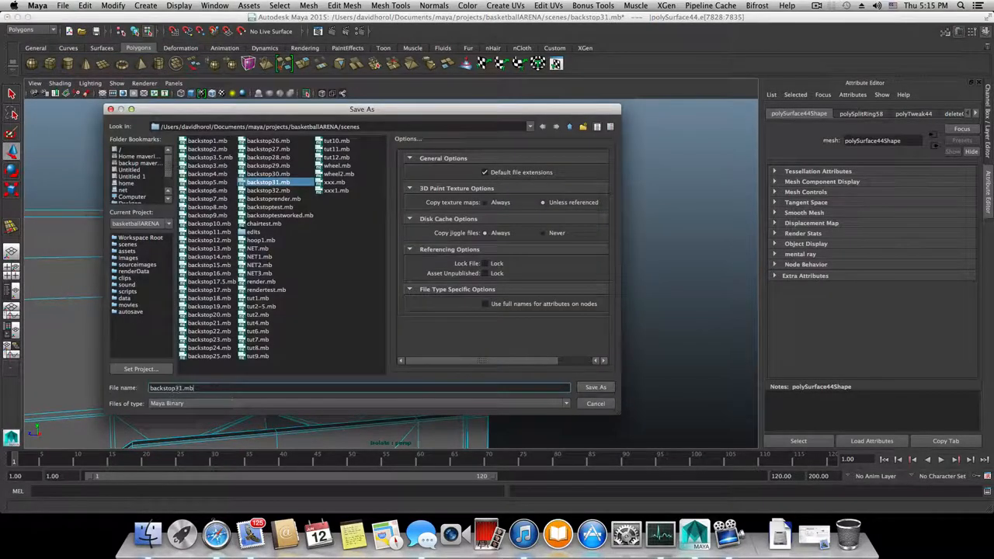
pyautogui.click(267, 190)
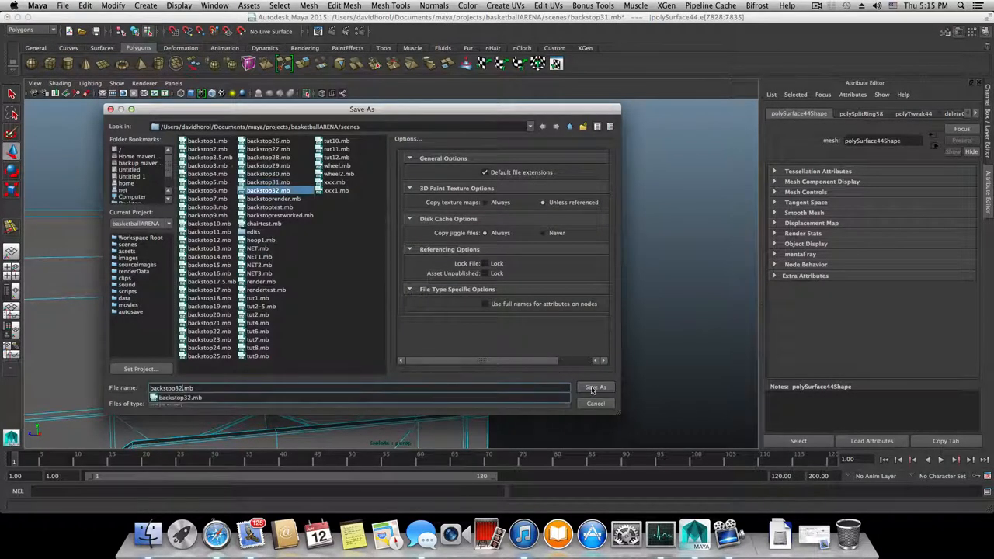
pyautogui.click(596, 388)
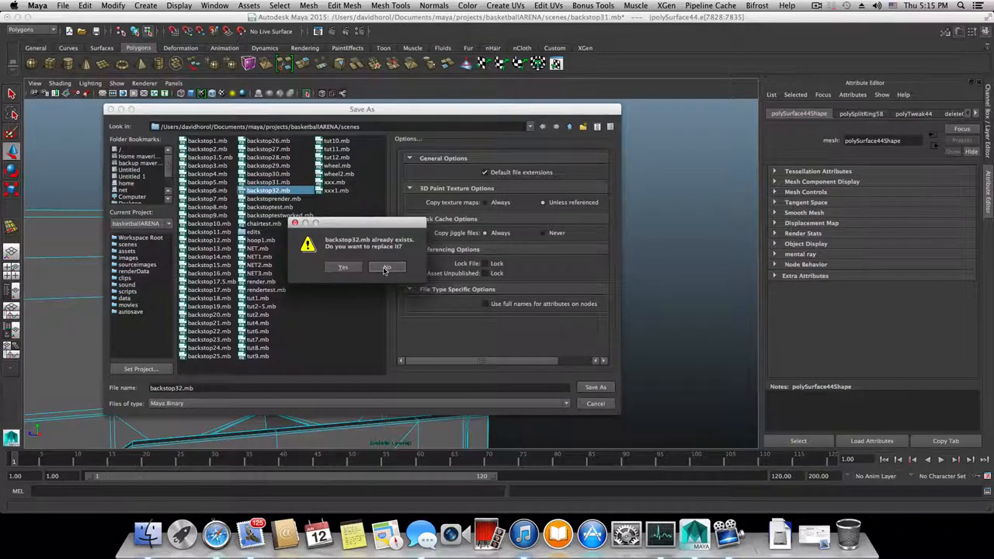
pyautogui.click(385, 267)
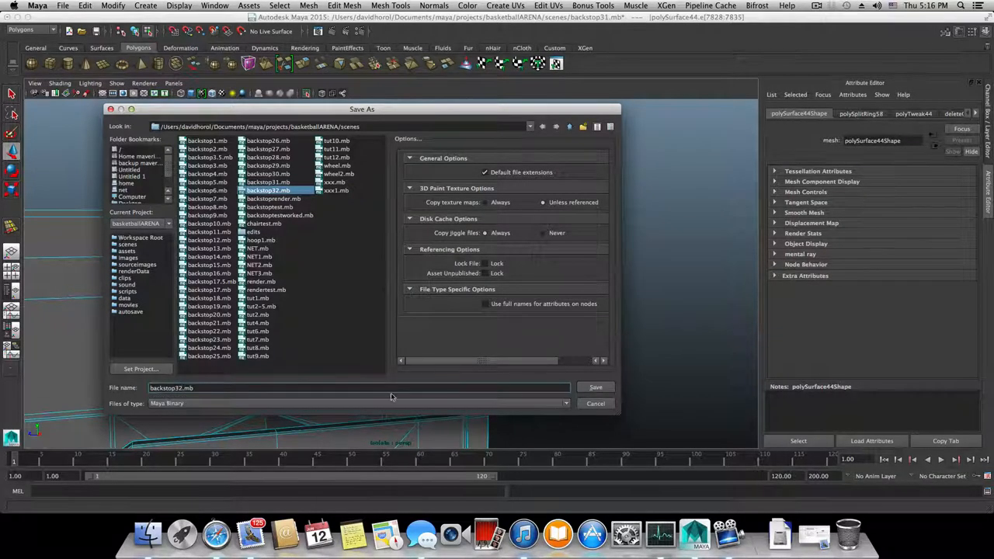
pyautogui.click(179, 387)
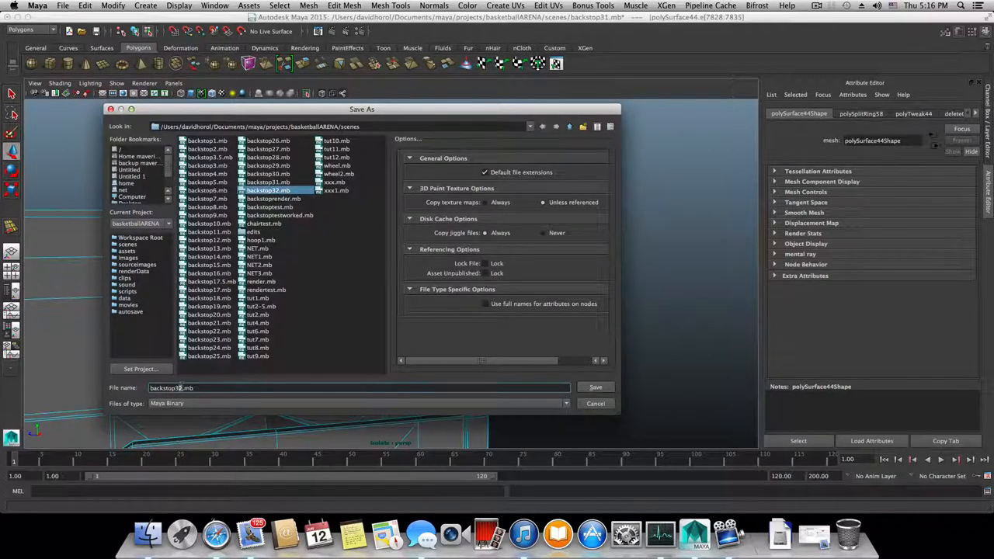
pyautogui.click(595, 387)
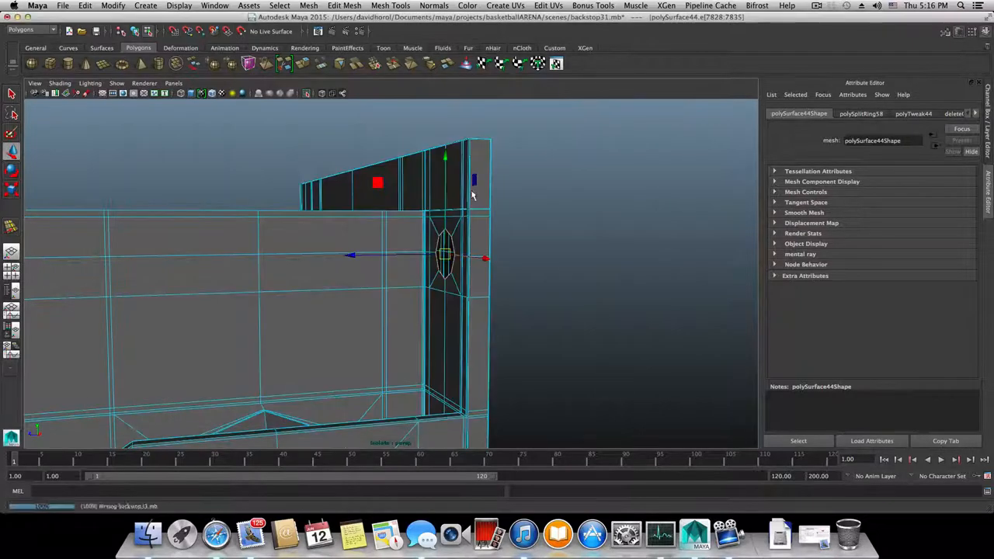
pyautogui.click(63, 5)
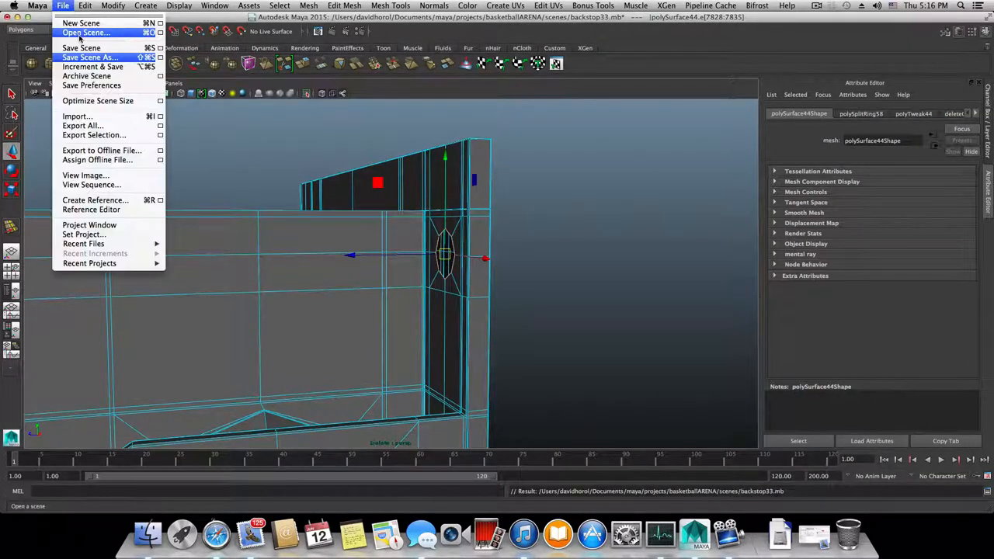
# - Open backstop32.mb, discarding unsaved changes to the current scene
pyautogui.click(85, 32)
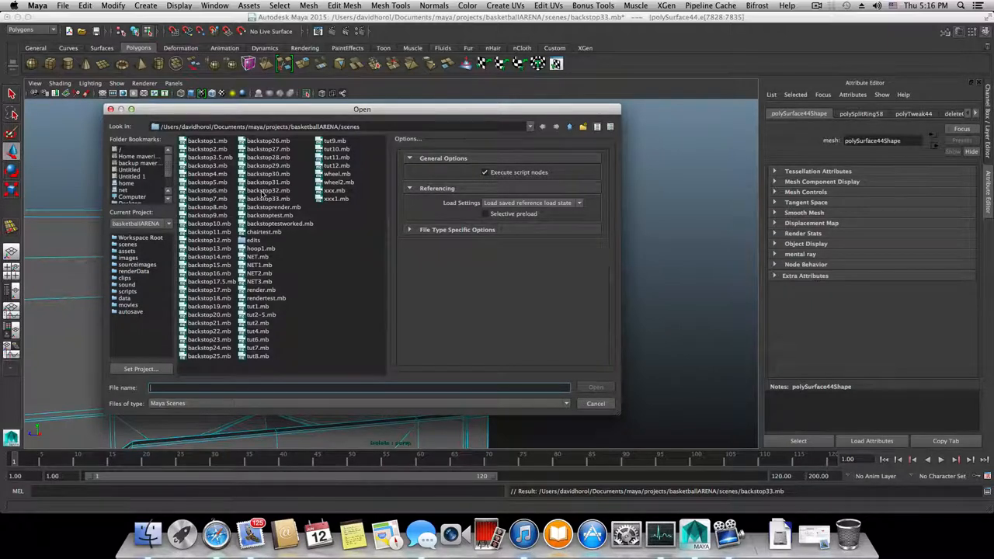
pyautogui.click(268, 190)
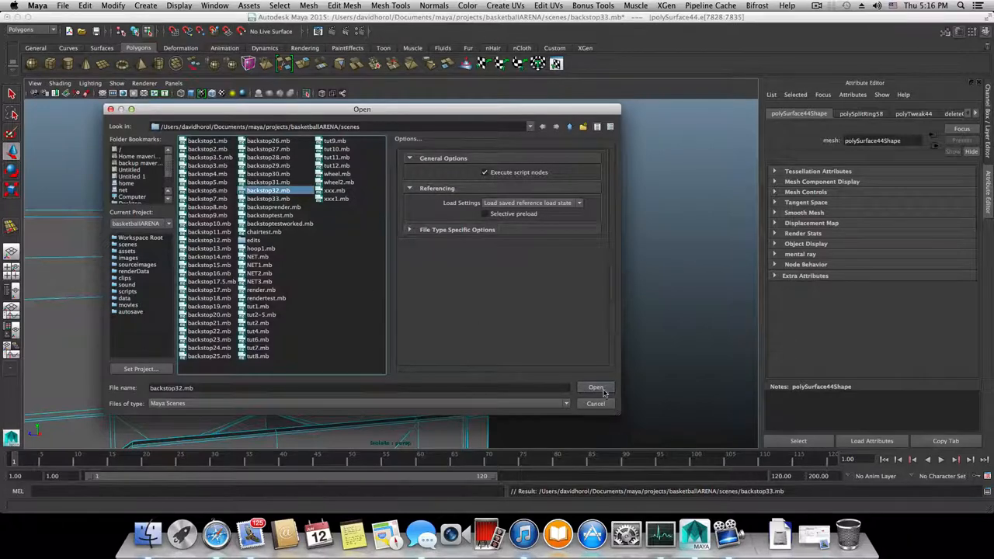
pyautogui.click(596, 387)
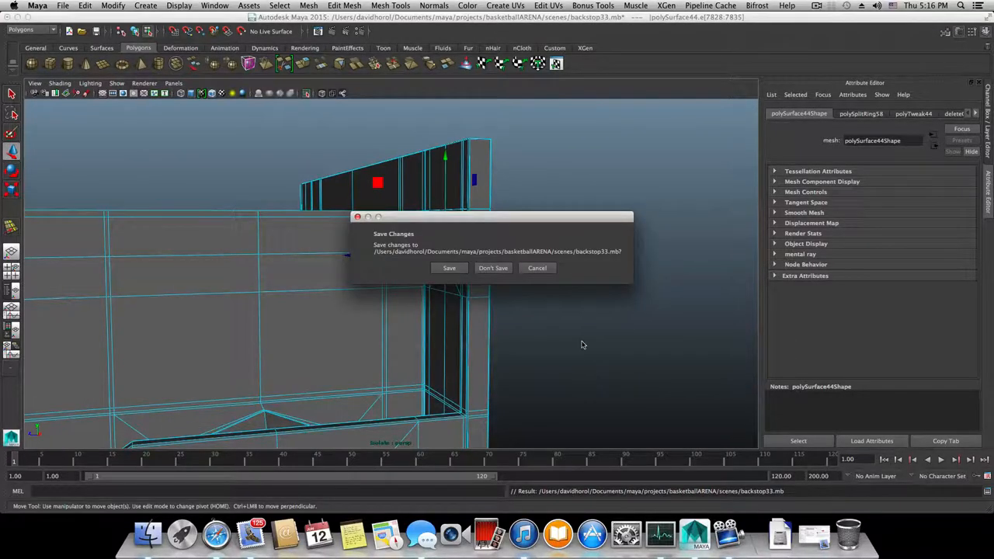
pyautogui.click(493, 268)
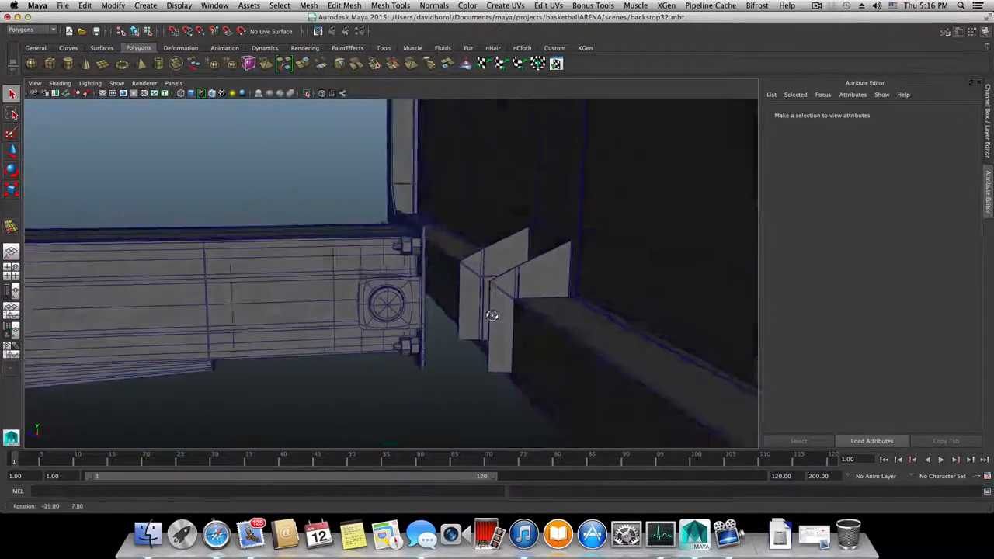
pyautogui.moveTo(493, 315); pyautogui.dragTo(503, 251)
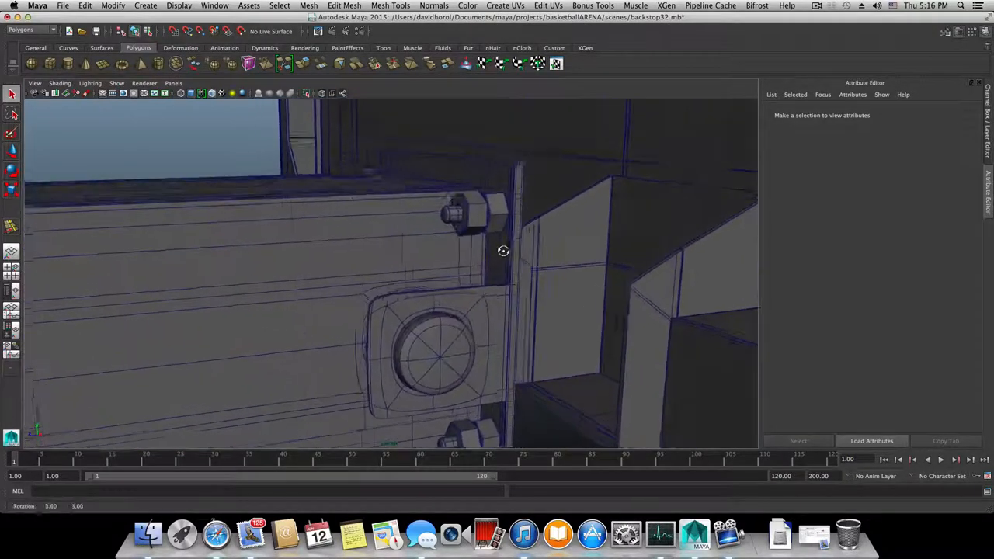
pyautogui.click(446, 241)
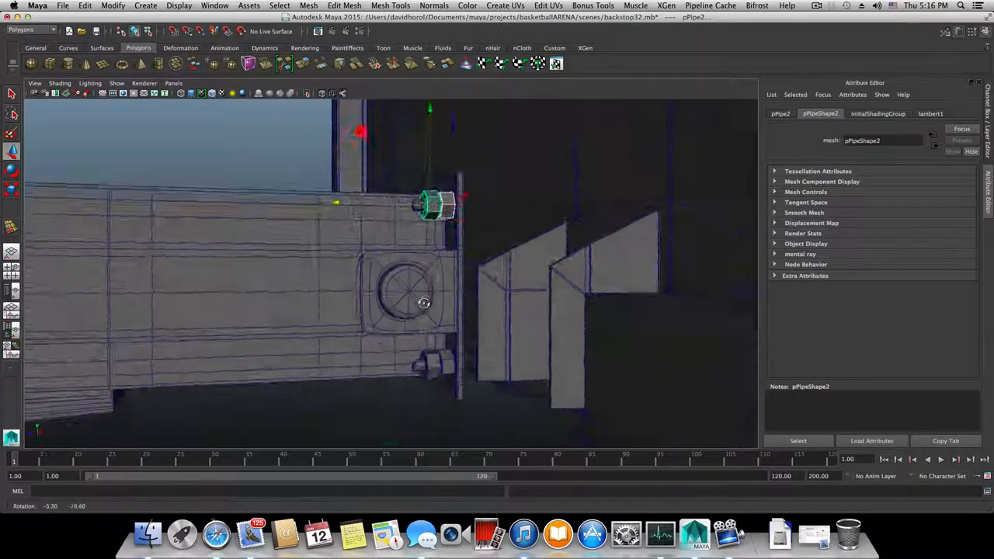
pyautogui.moveTo(423, 302); pyautogui.dragTo(641, 301)
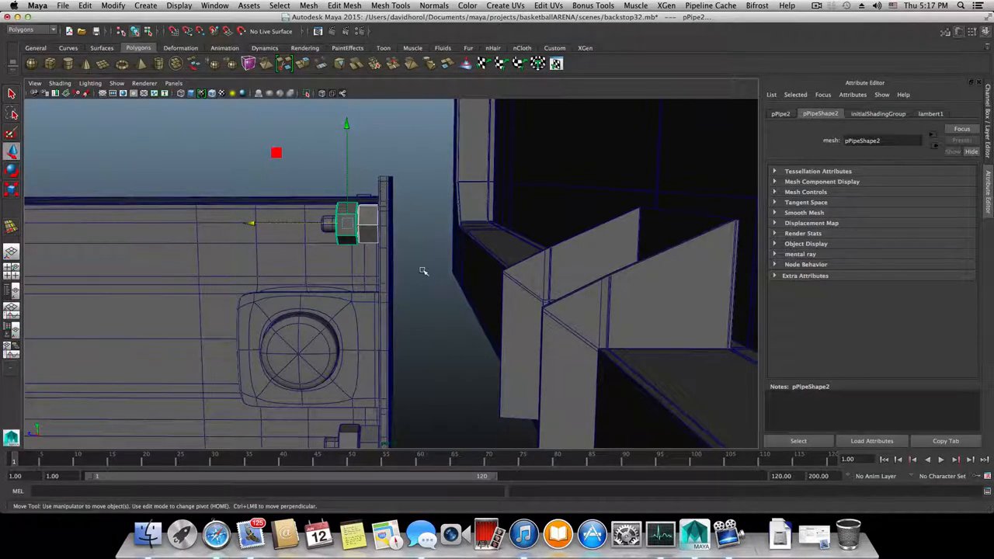
pyautogui.moveTo(423, 271); pyautogui.dragTo(633, 298)
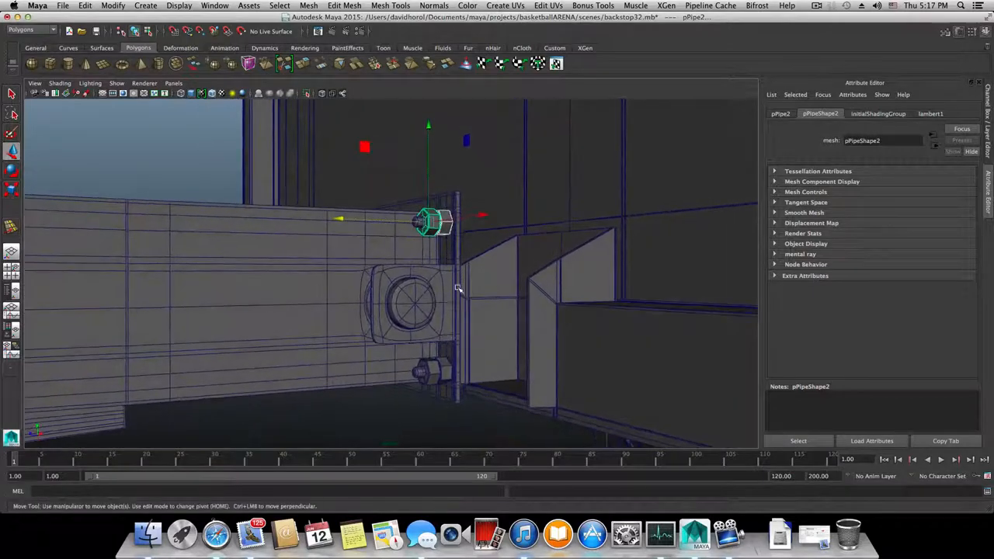
pyautogui.moveTo(458, 287); pyautogui.dragTo(408, 297)
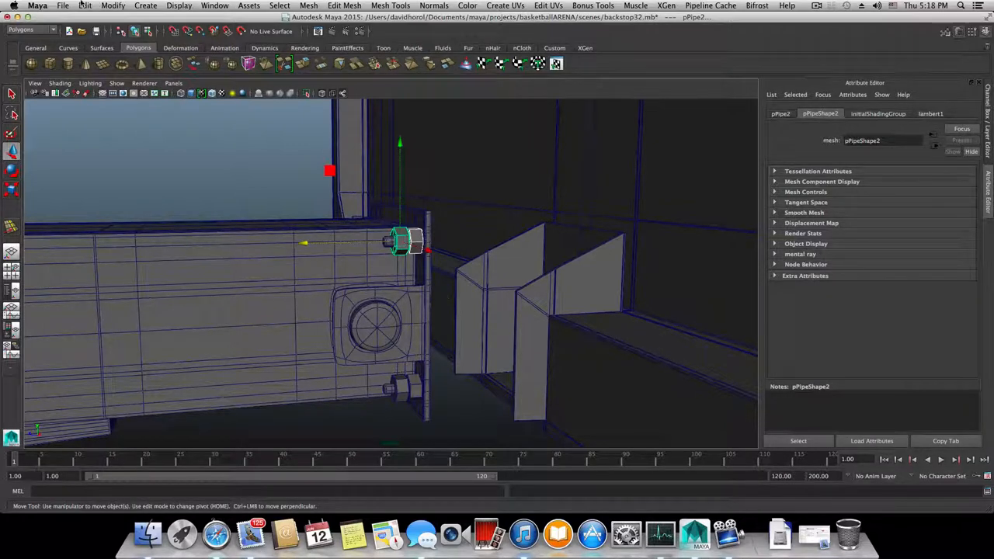
# - Open backstop33.mb from the project's scenes folder
pyautogui.click(63, 6)
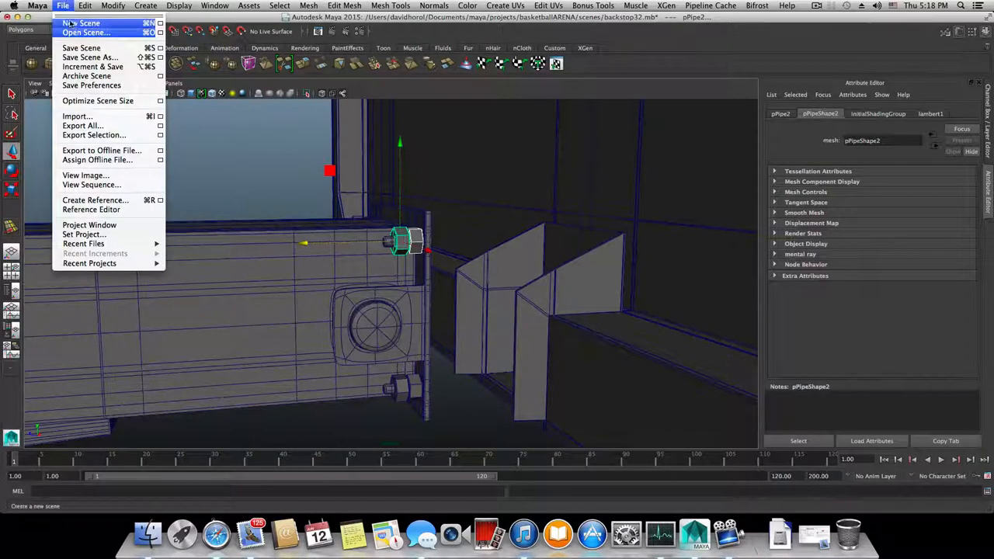
pyautogui.click(86, 33)
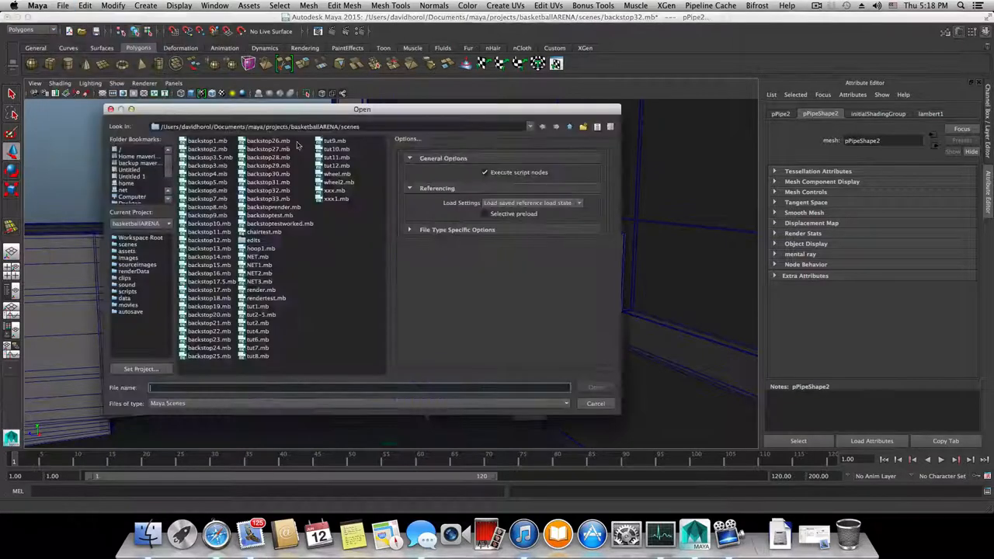
pyautogui.click(268, 198)
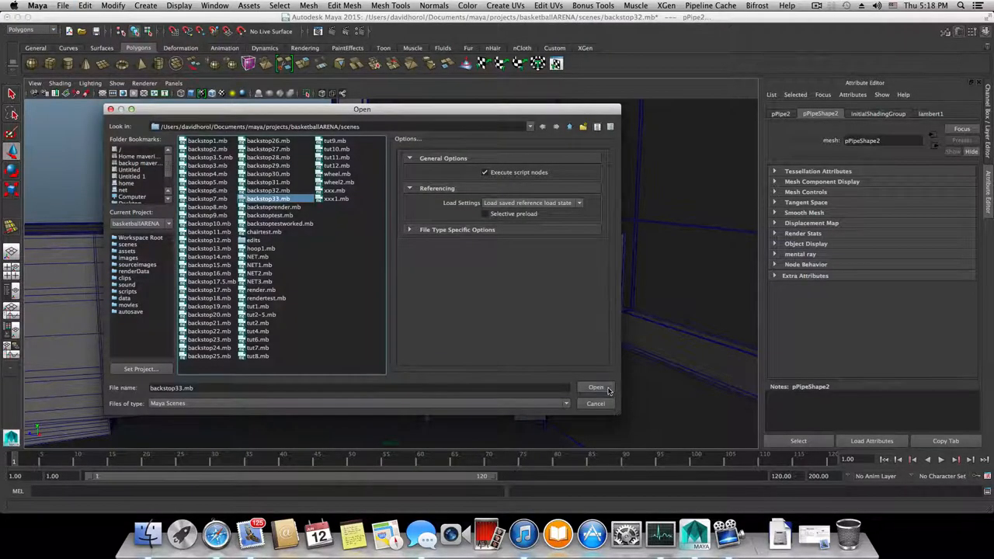
pyautogui.click(595, 388)
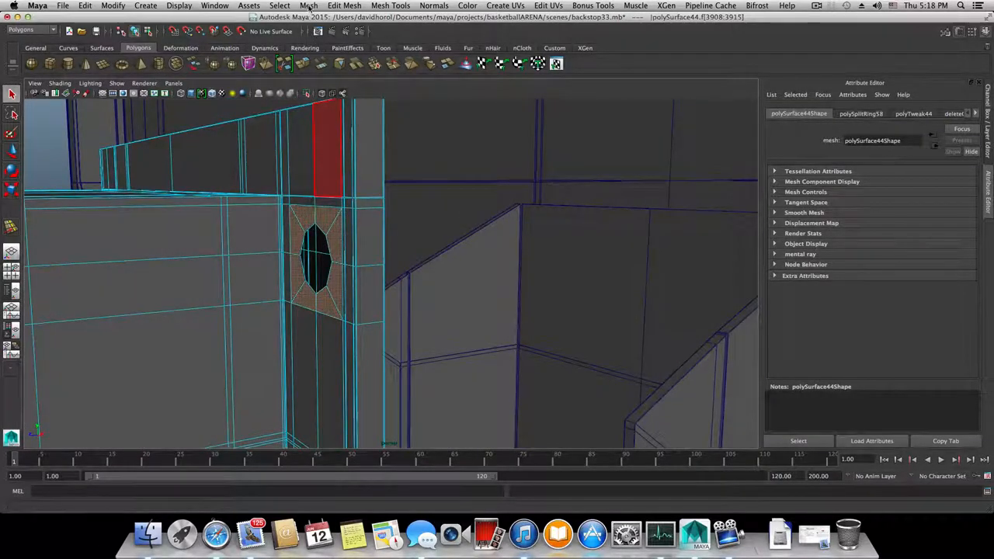
# - Extrude the selected faces, center the bolt piece's pivot, and move it toward the hole
pyautogui.click(344, 5)
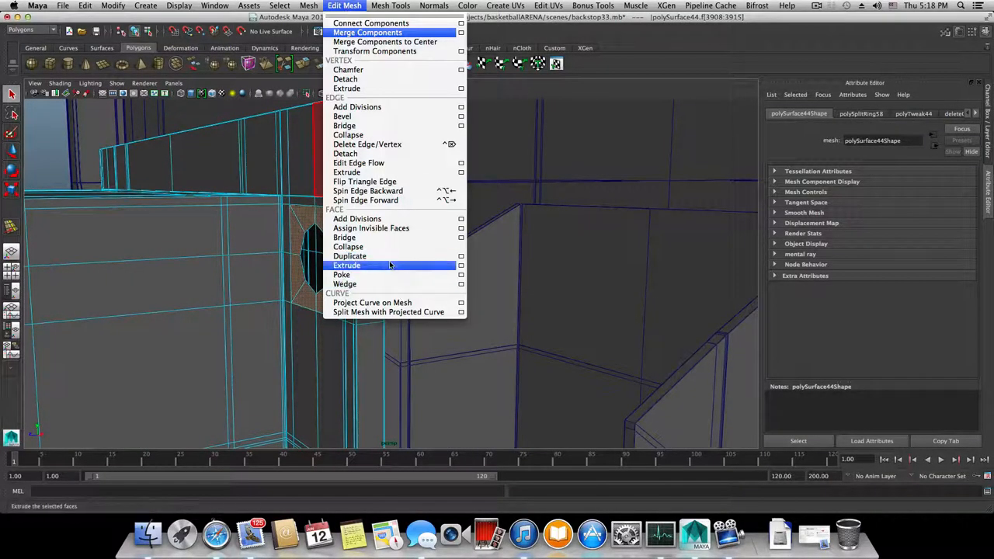
pyautogui.click(347, 265)
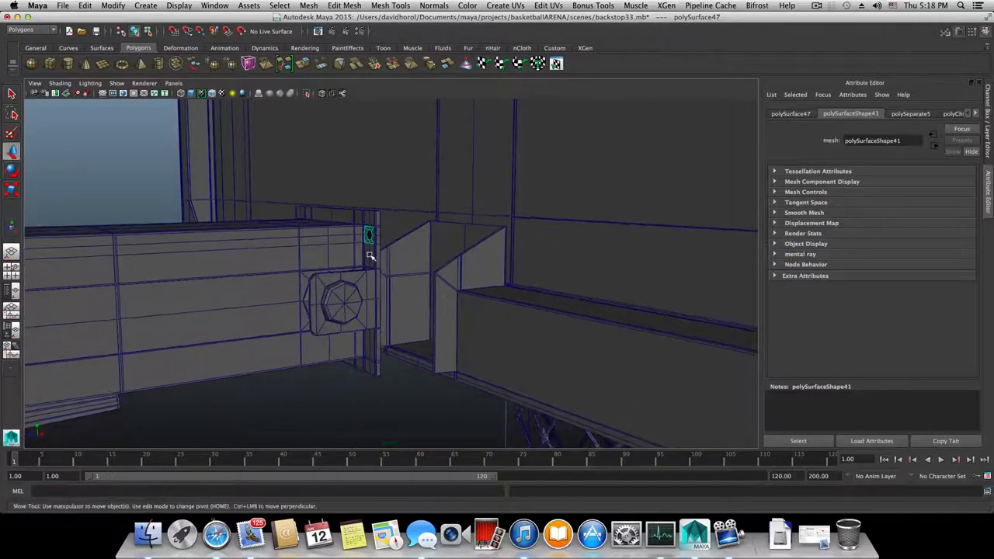
pyautogui.click(113, 6)
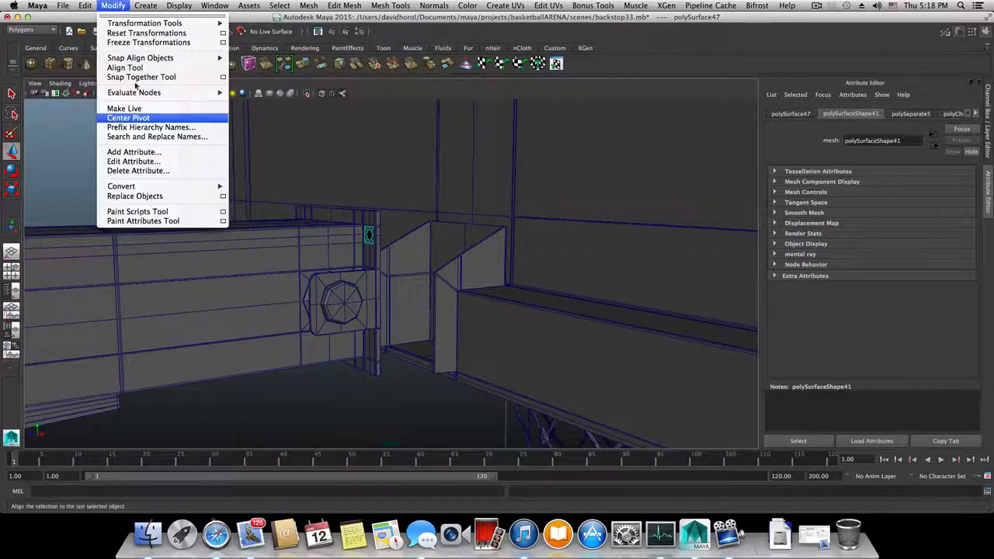
pyautogui.click(128, 117)
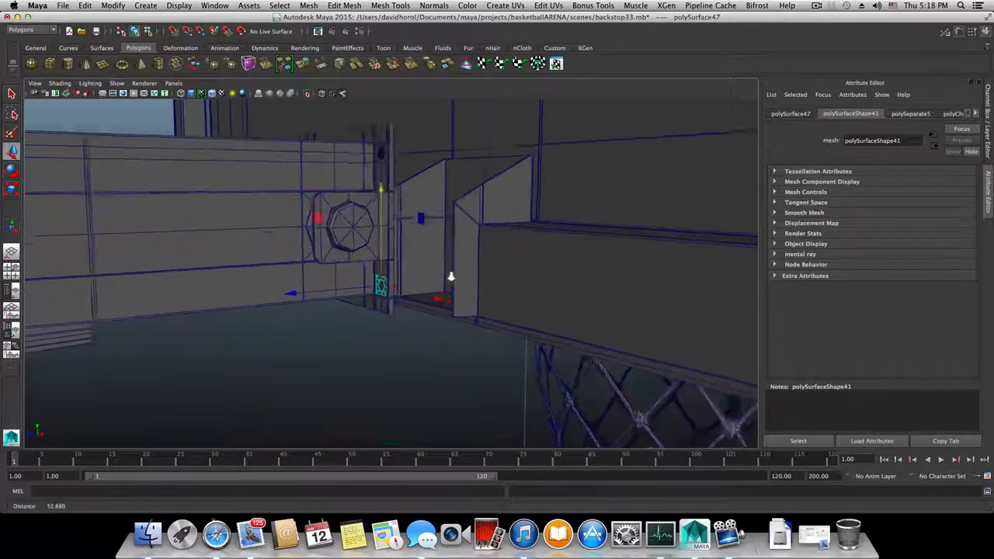
pyautogui.moveTo(450, 278); pyautogui.dragTo(458, 335)
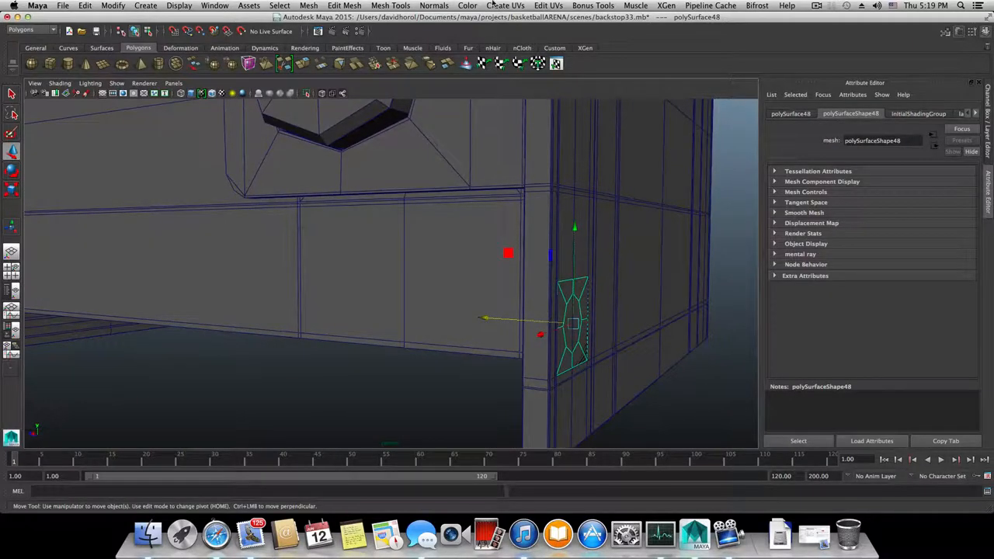
# - Soften the bolt piece's edges and move it into position at the hole
pyautogui.click(433, 6)
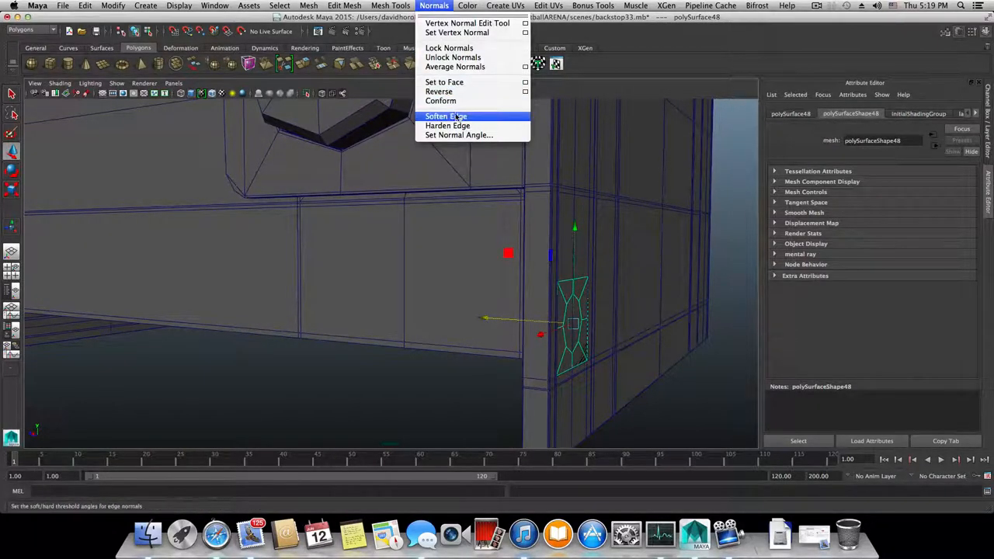
pyautogui.click(446, 116)
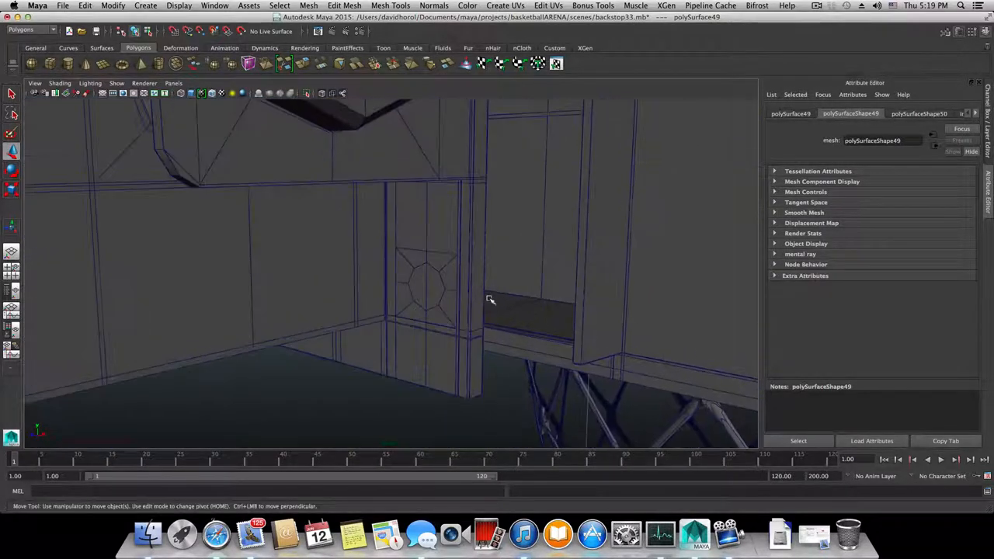
pyautogui.moveTo(490, 298); pyautogui.dragTo(454, 244)
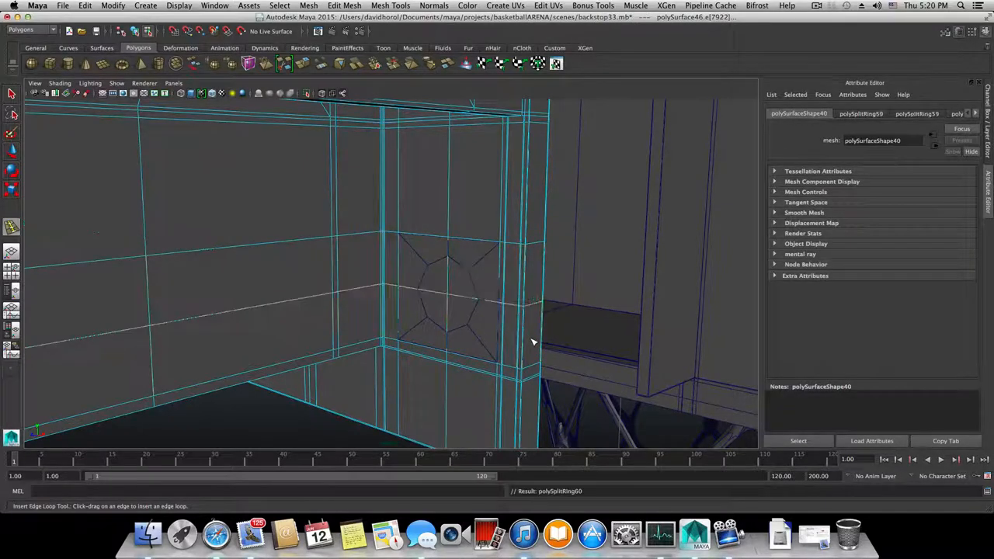
# - Switch the support mesh into component editing from the marking menu
pyautogui.rightClick(396, 274)
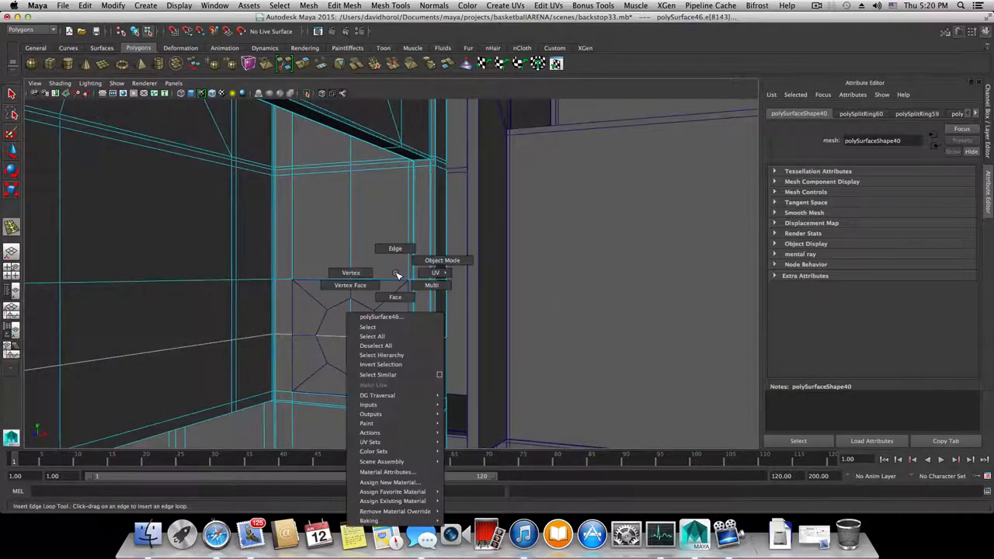
pyautogui.click(395, 296)
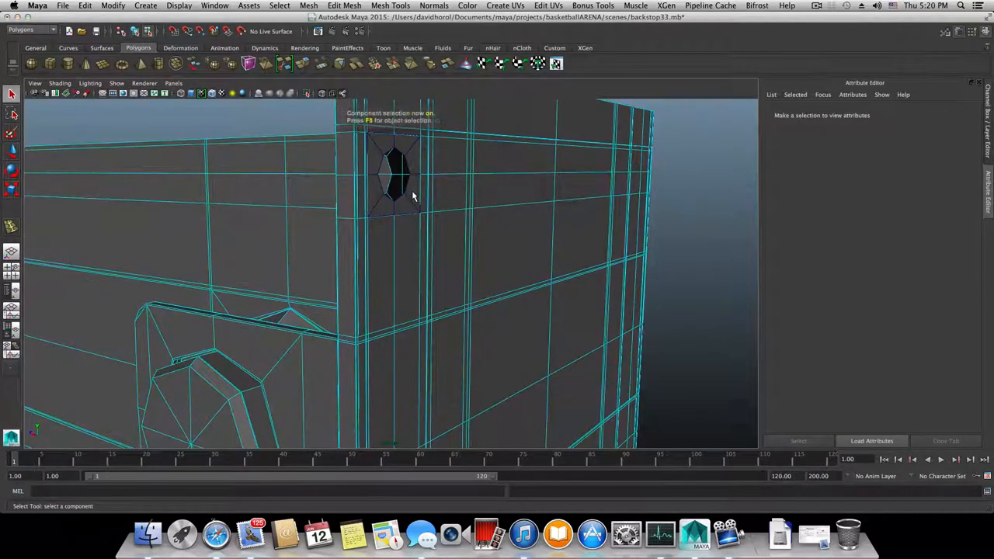
# - Return to object mode, select the hole plate's vertices and scale the plate around the hole
pyautogui.press('f8')
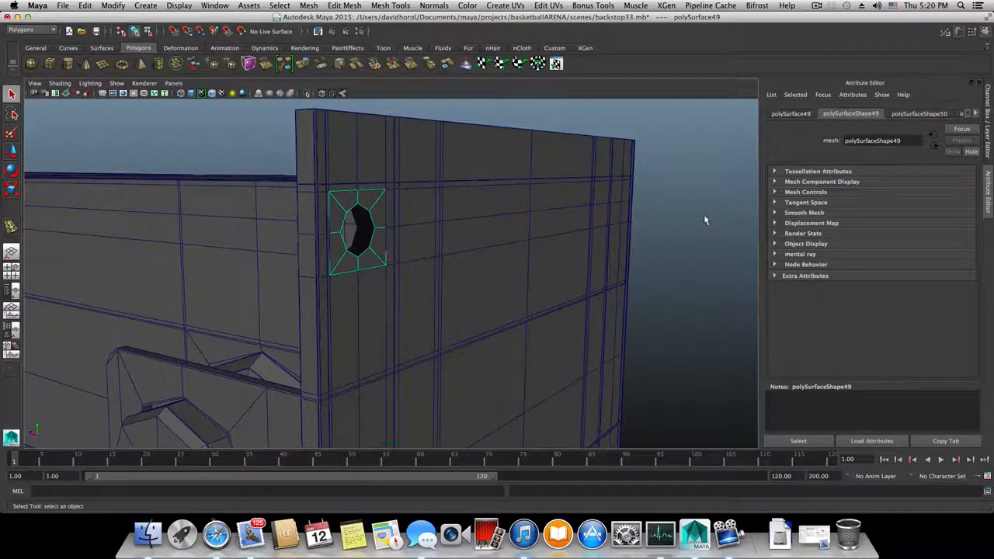
pyautogui.rightClick(705, 218)
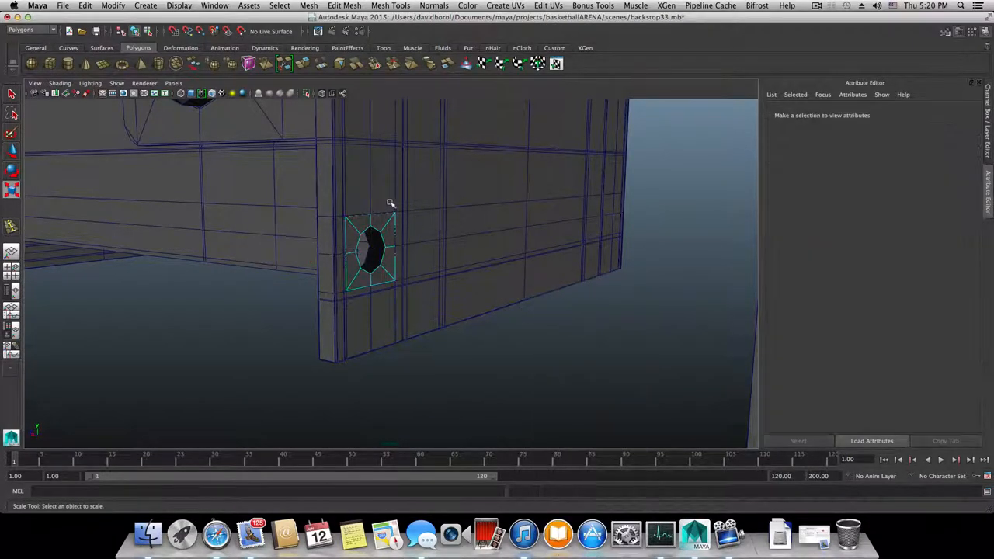
pyautogui.click(371, 249)
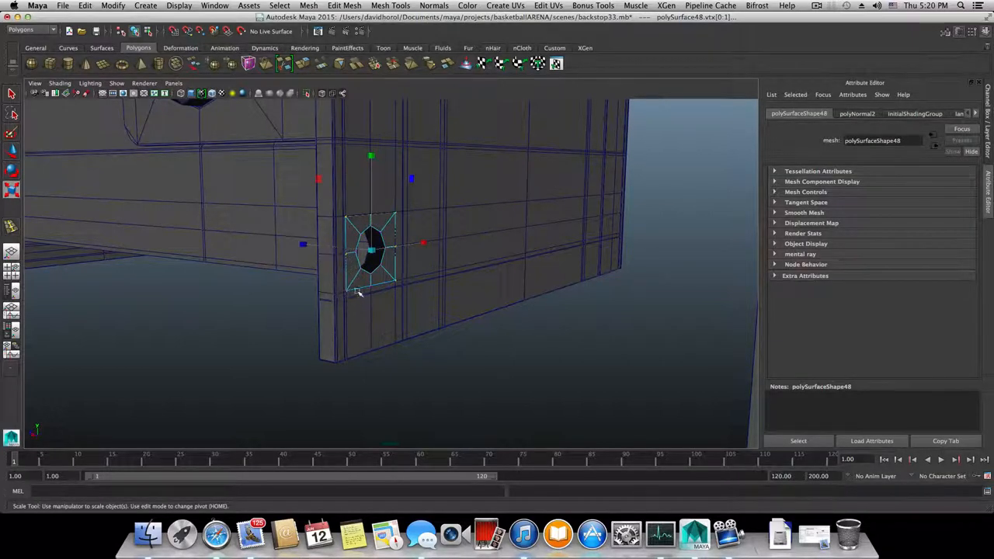
pyautogui.moveTo(371, 248); pyautogui.dragTo(371, 249)
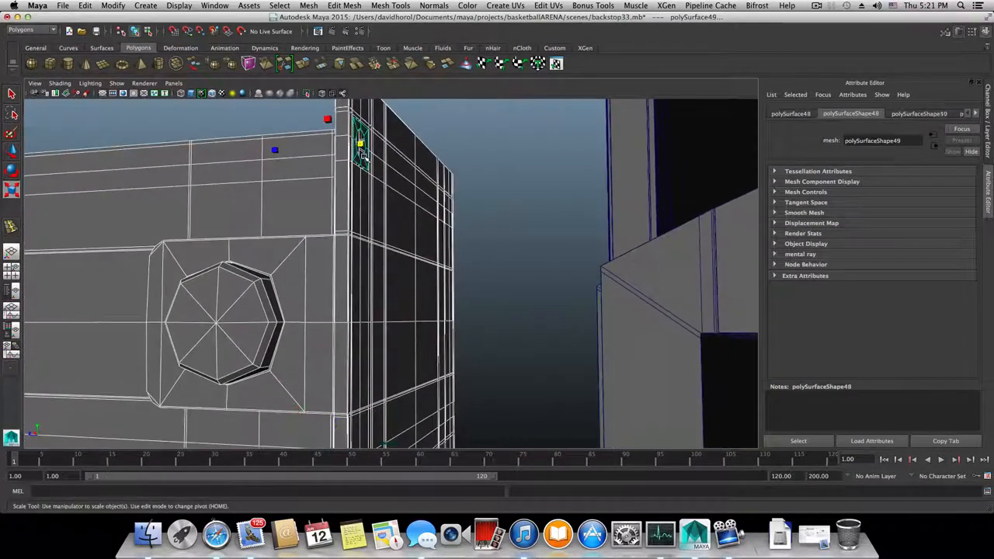
# - Combine the selected bolt-plate pieces into the support post mesh with Mesh > Combine
pyautogui.click(308, 5)
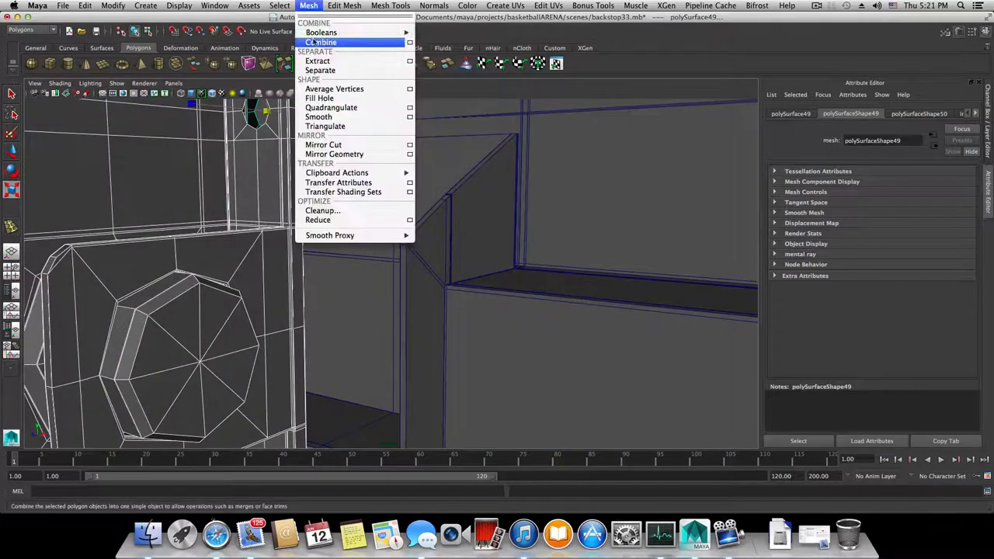
pyautogui.click(321, 42)
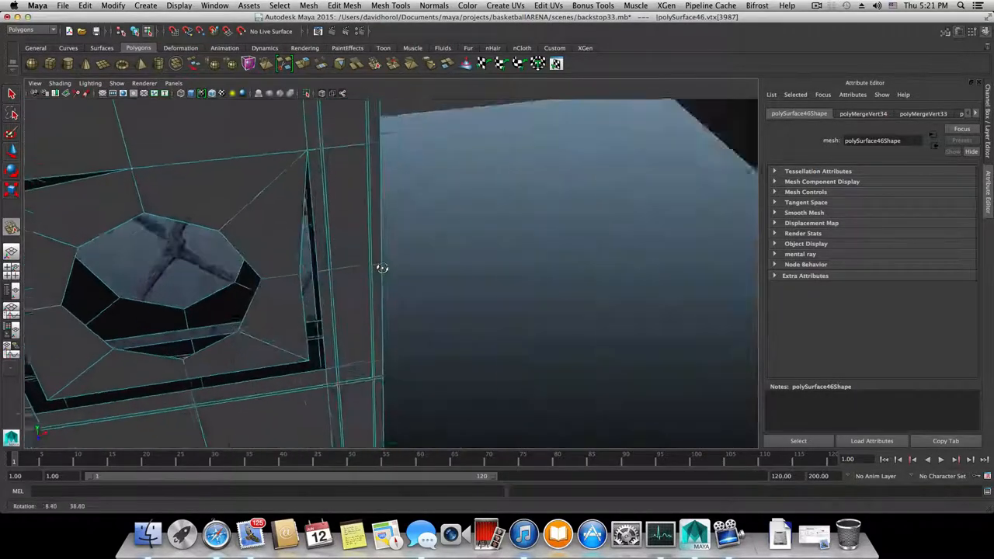
# - Weld the plate's top, lower-left, lower, lower-right and upper-right corners onto the support mesh
pyautogui.moveTo(381, 267); pyautogui.dragTo(315, 303)
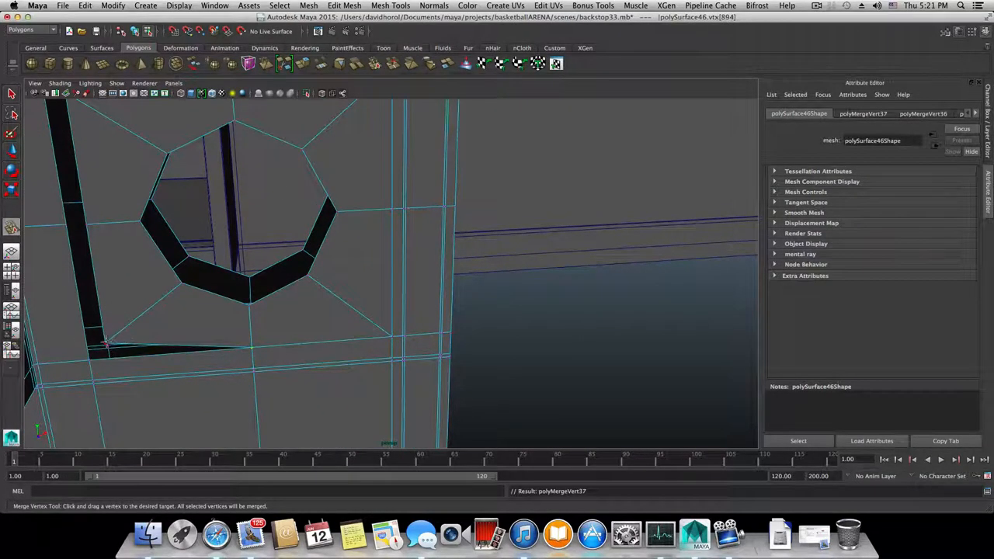
pyautogui.moveTo(105, 346); pyautogui.dragTo(136, 216)
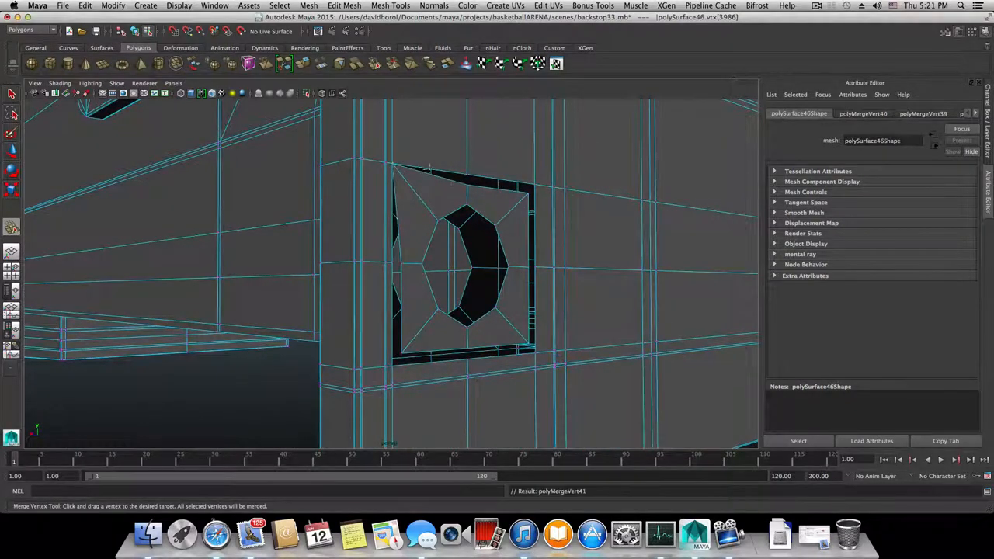
pyautogui.moveTo(427, 169); pyautogui.dragTo(528, 192)
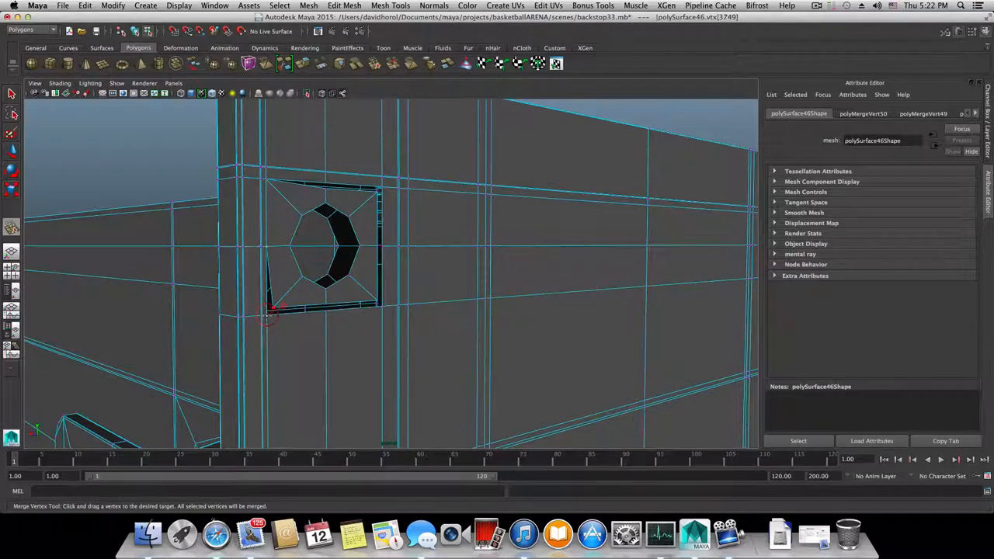
pyautogui.moveTo(268, 314); pyautogui.dragTo(291, 317)
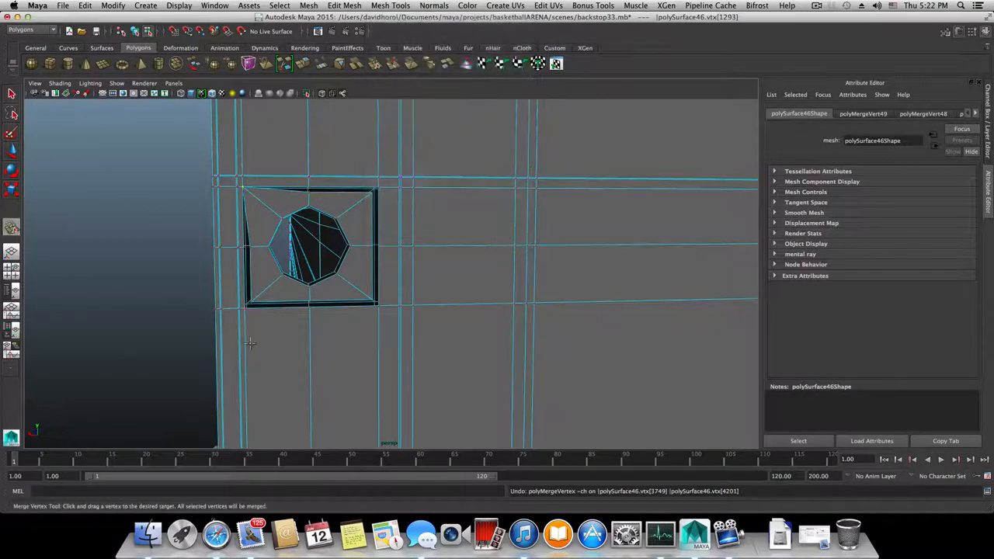
pyautogui.moveTo(244, 192); pyautogui.dragTo(247, 308)
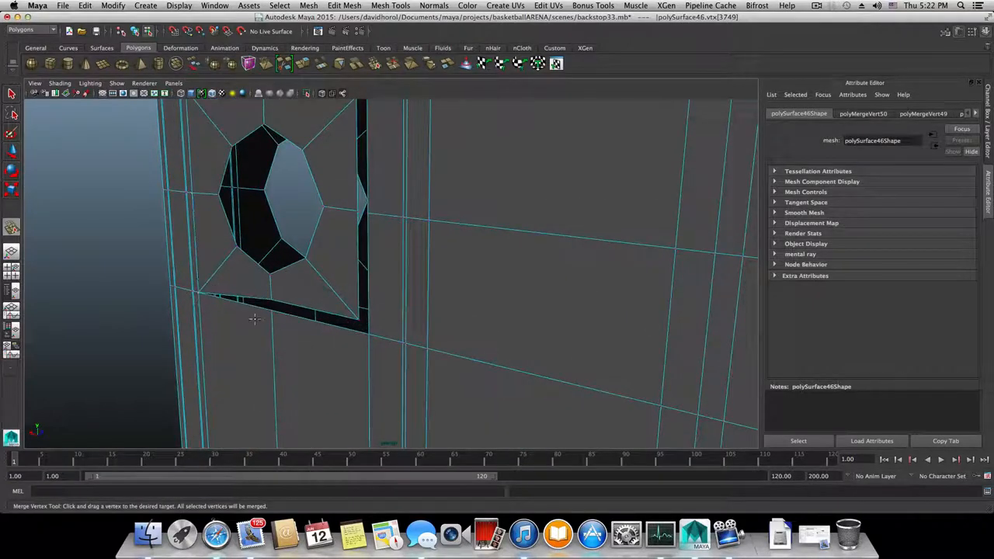
pyautogui.moveTo(254, 319); pyautogui.dragTo(361, 335)
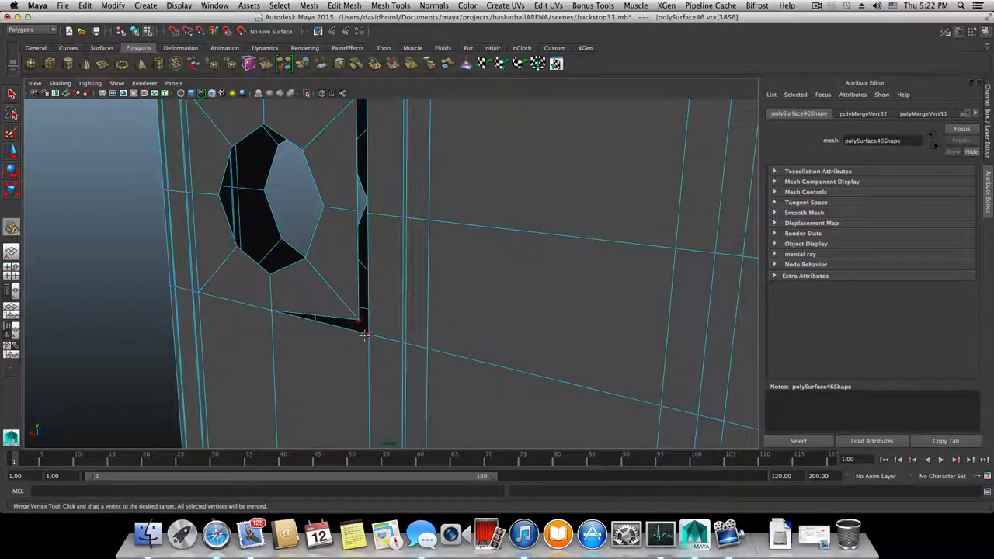
pyautogui.moveTo(361, 322); pyautogui.dragTo(350, 159)
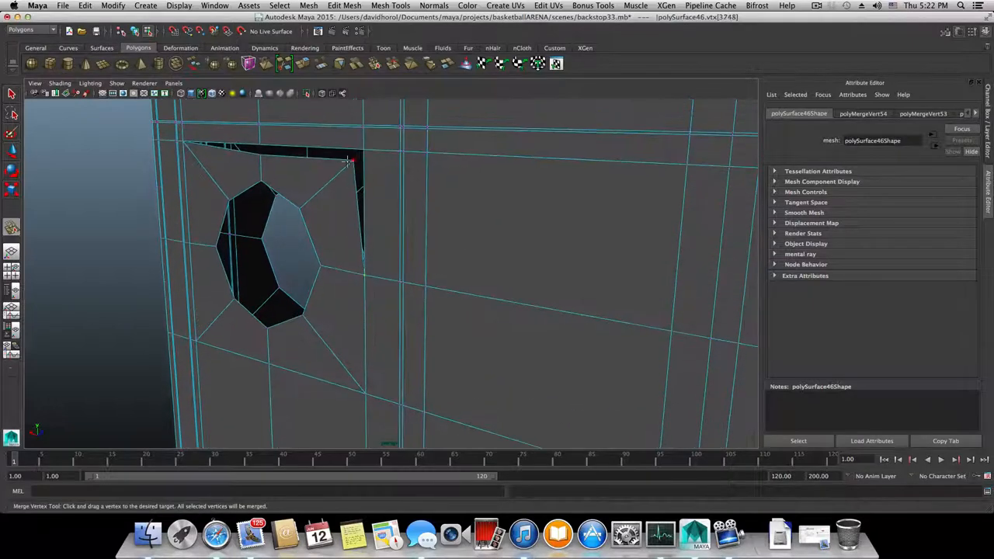
pyautogui.moveTo(349, 159); pyautogui.dragTo(233, 174)
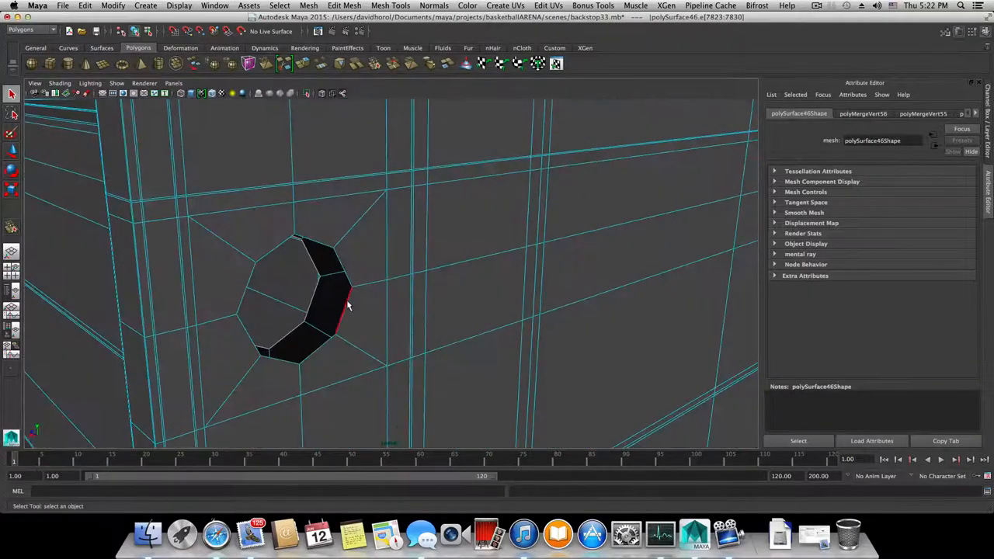
# - Select an edge on the small hole's rim, orbit around the corner post, and pick rim vertices
pyautogui.click(342, 314)
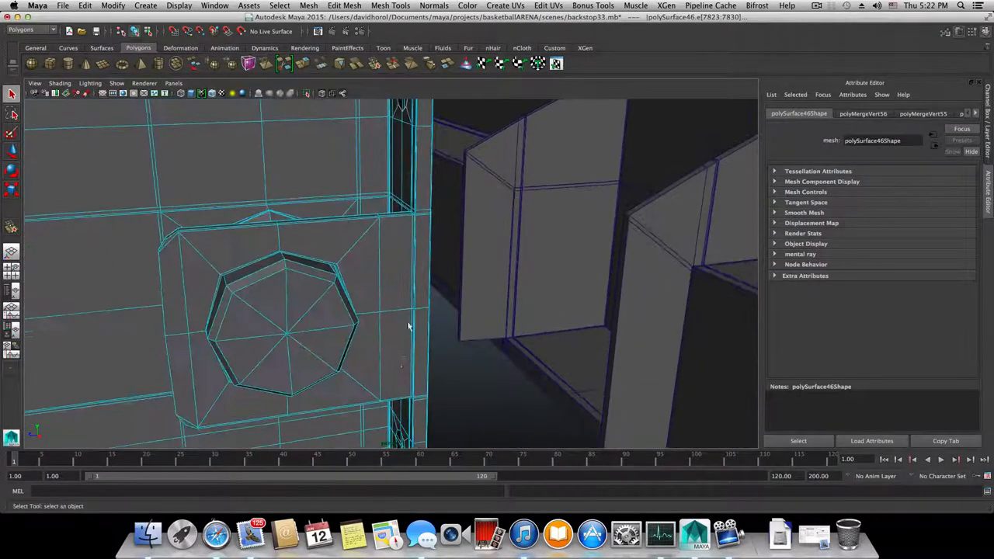
pyautogui.moveTo(388, 311); pyautogui.dragTo(481, 217)
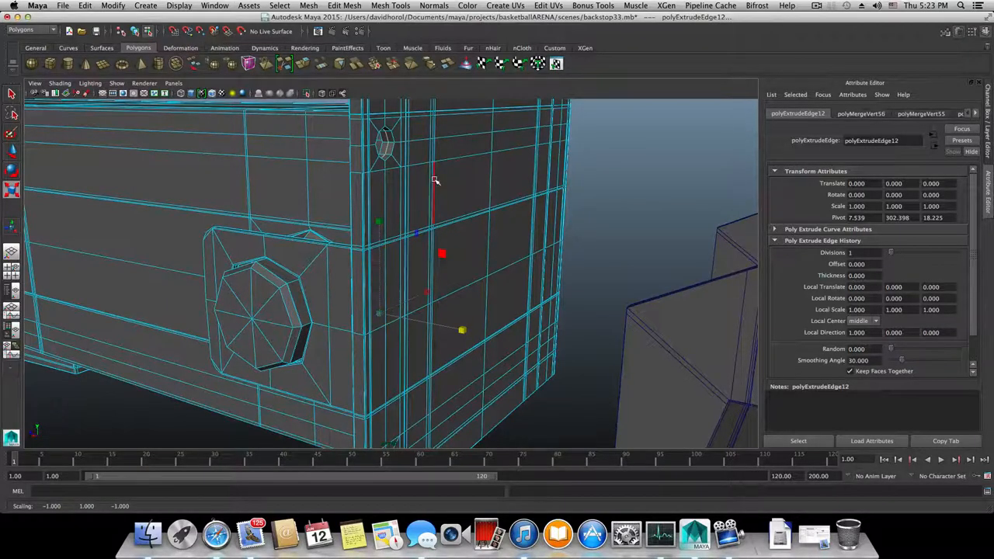
pyautogui.rightClick(435, 180)
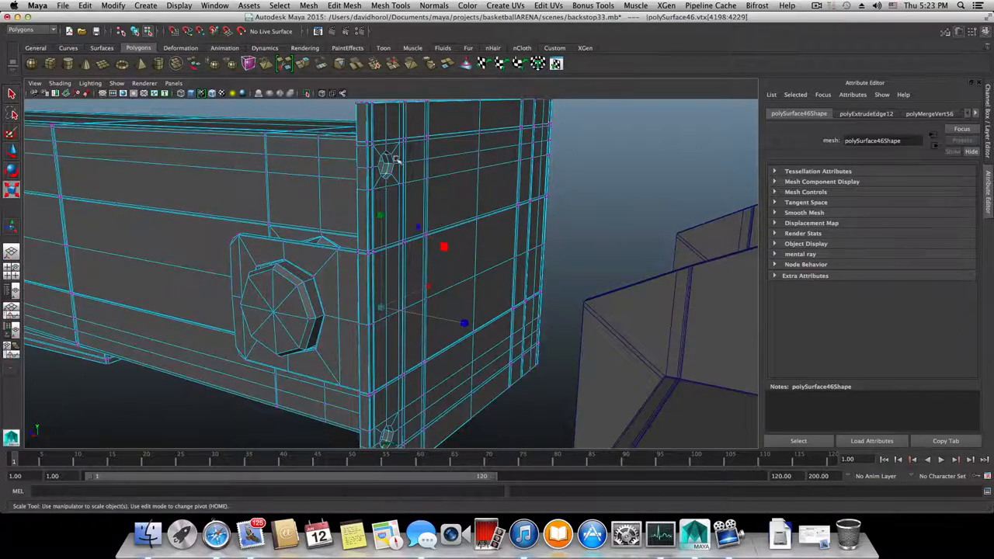
pyautogui.click(816, 5)
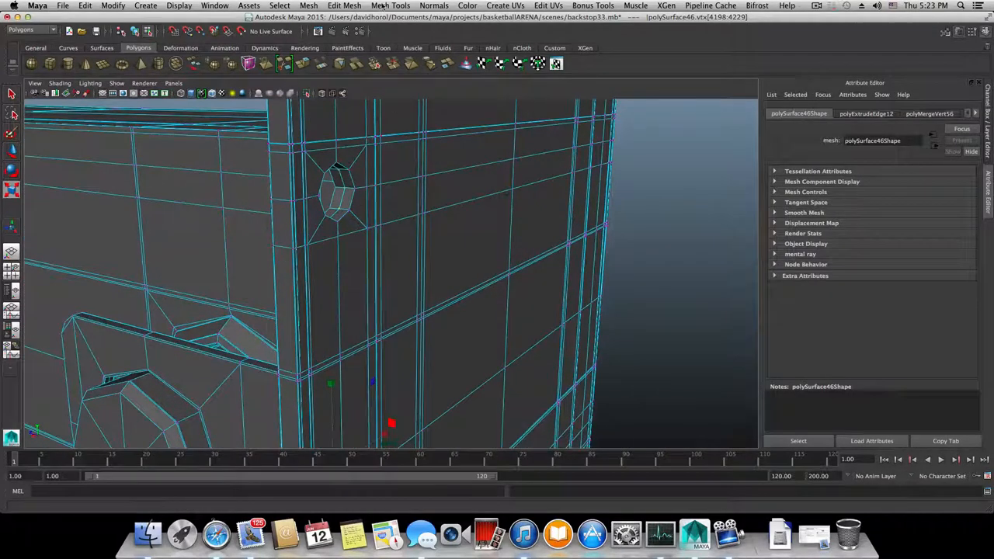
# - Pick a rim vertex, then zoom and orbit in to inspect the small hole's rim
pyautogui.click(344, 6)
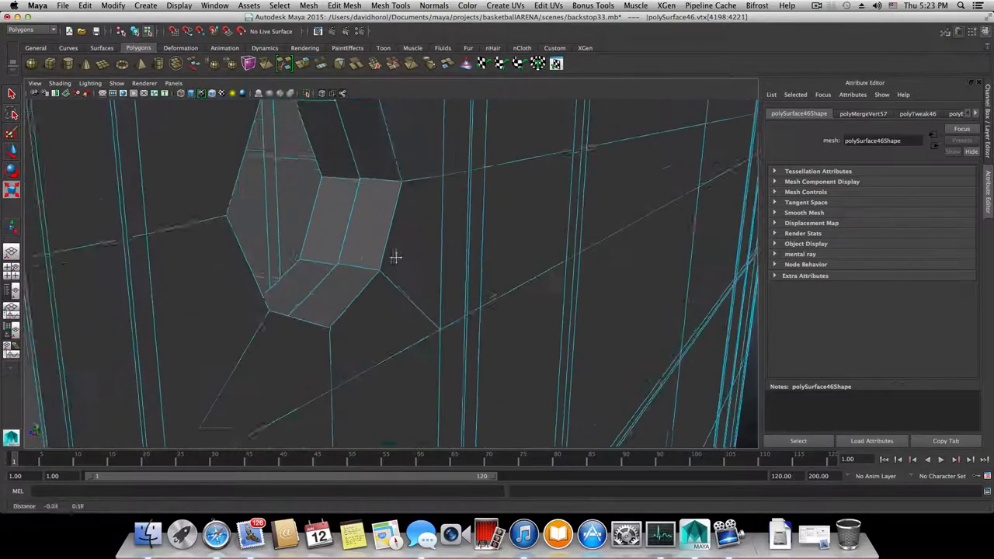
pyautogui.moveTo(396, 256); pyautogui.dragTo(408, 242)
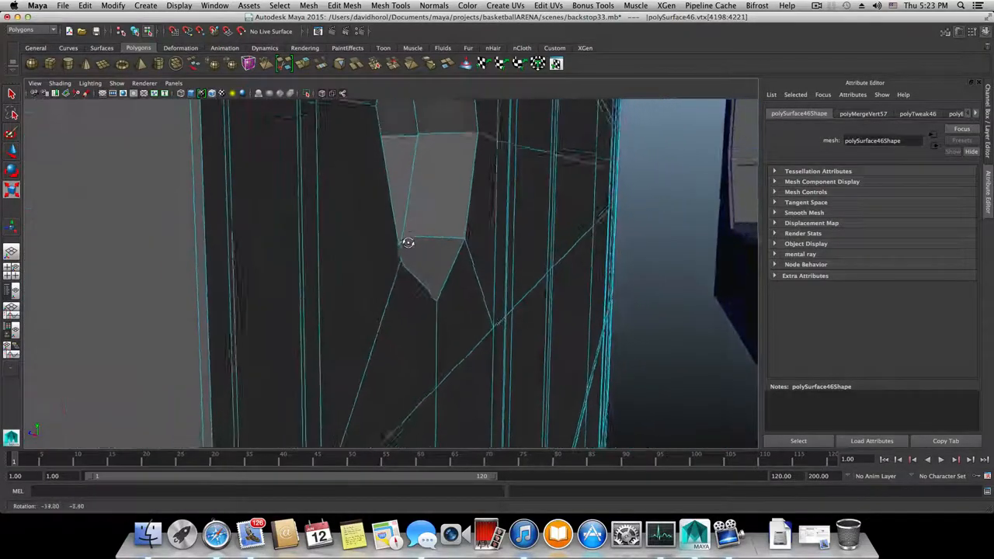
pyautogui.moveTo(408, 242); pyautogui.dragTo(420, 266)
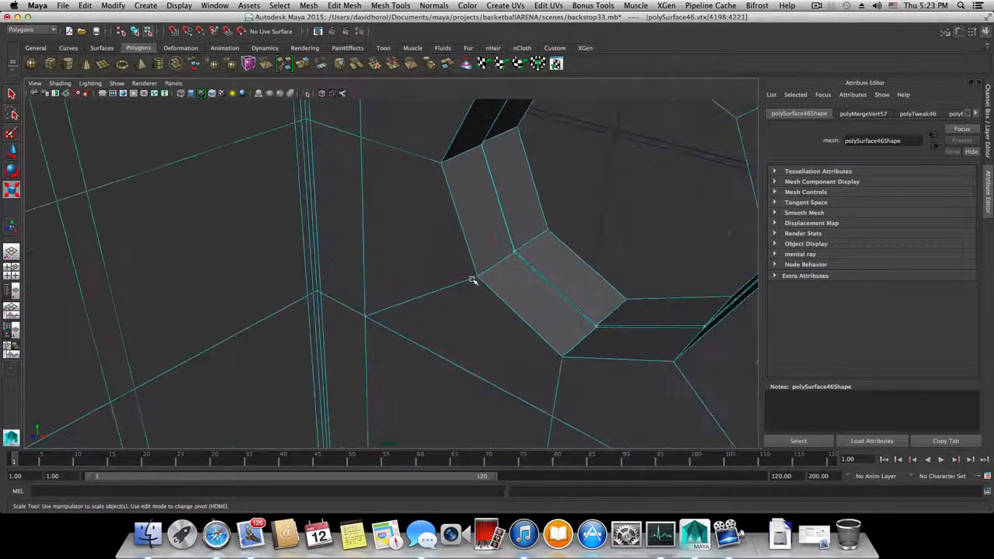
pyautogui.moveTo(474, 280); pyautogui.dragTo(439, 268)
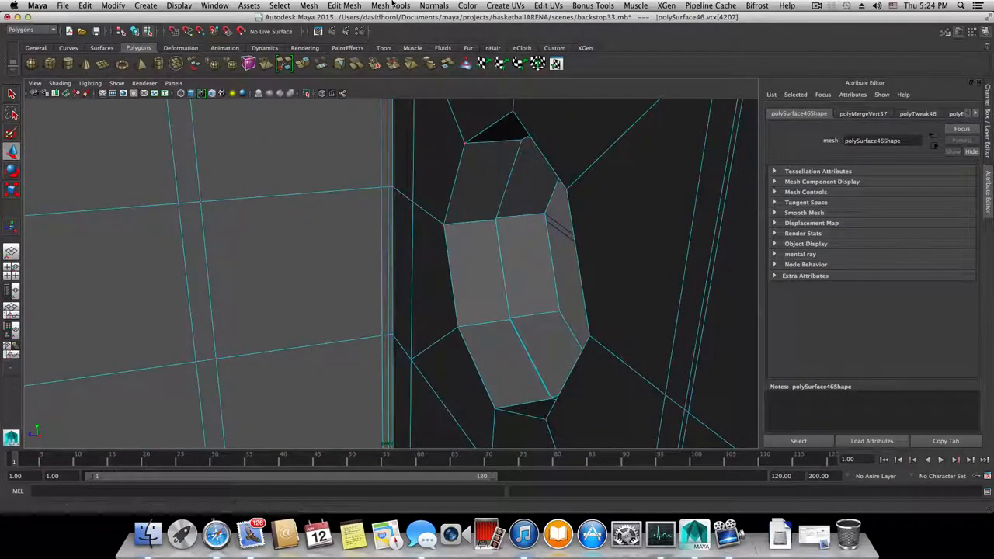
# - Merge two stray rim vertices into their neighbours with the Merge Vertex Tool
pyautogui.click(390, 5)
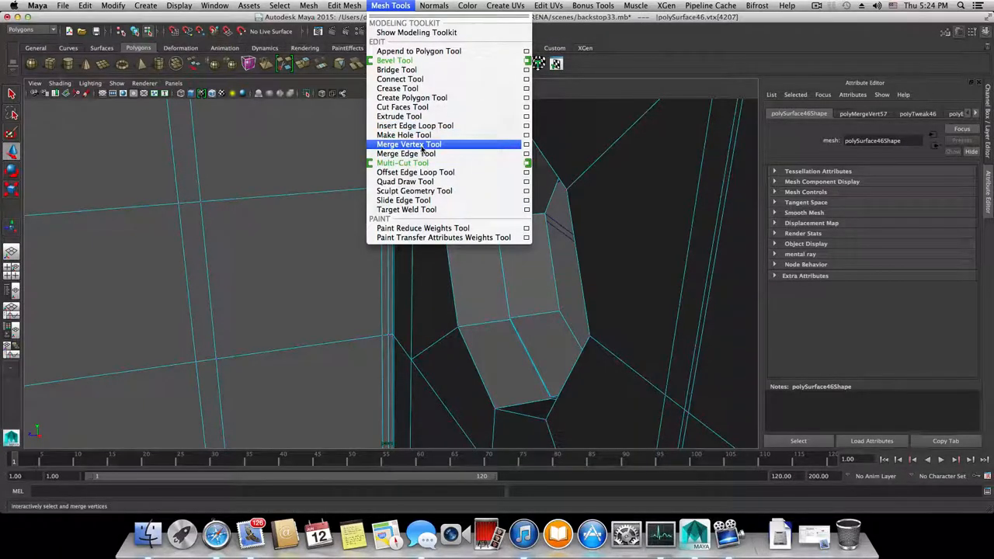
pyautogui.click(409, 144)
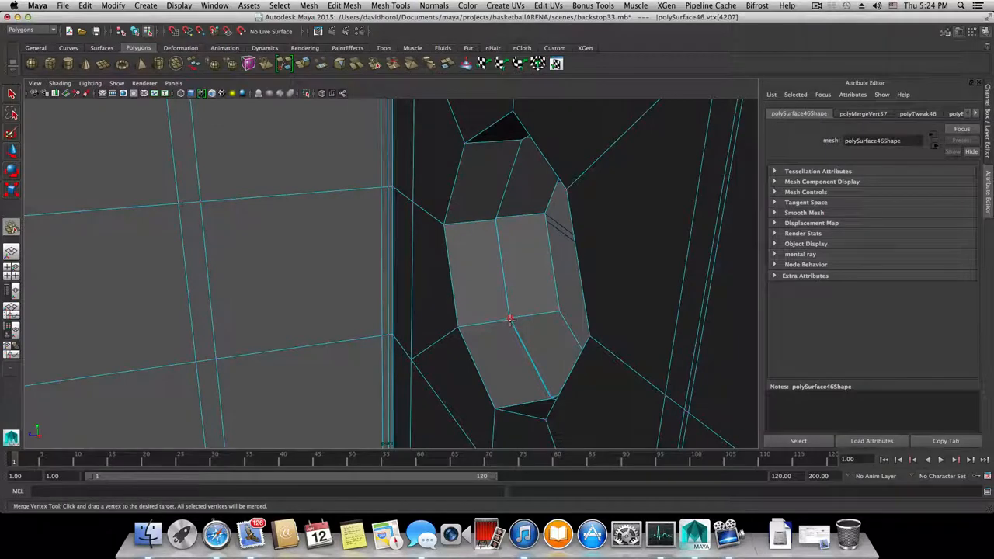
pyautogui.moveTo(509, 318); pyautogui.dragTo(495, 219)
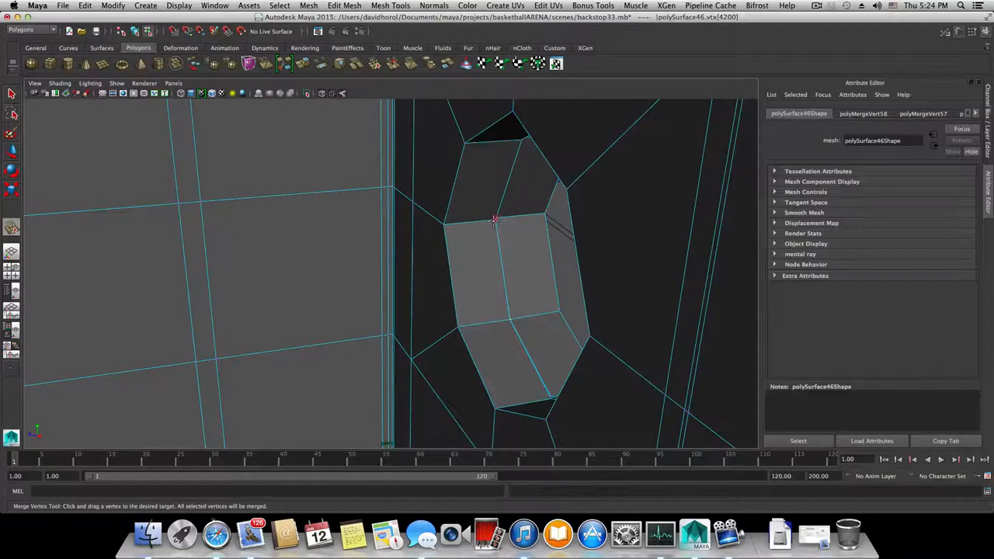
pyautogui.moveTo(495, 219); pyautogui.dragTo(528, 272)
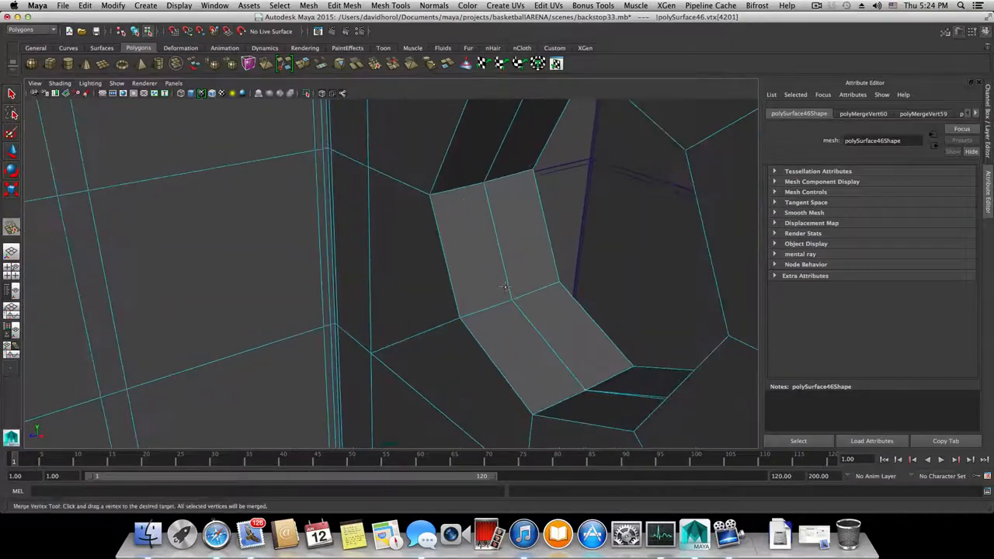
pyautogui.moveTo(505, 288); pyautogui.dragTo(537, 365)
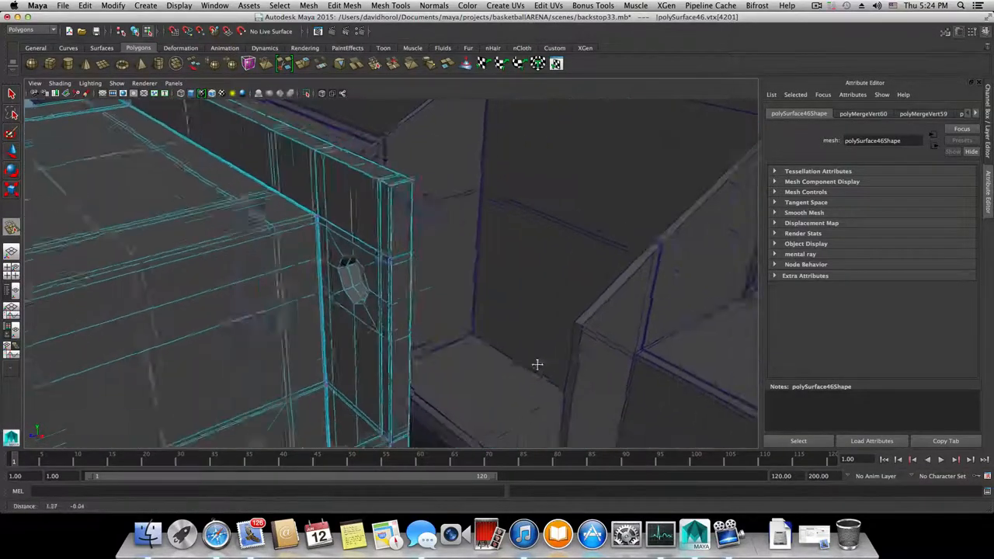
pyautogui.moveTo(538, 365); pyautogui.dragTo(457, 343)
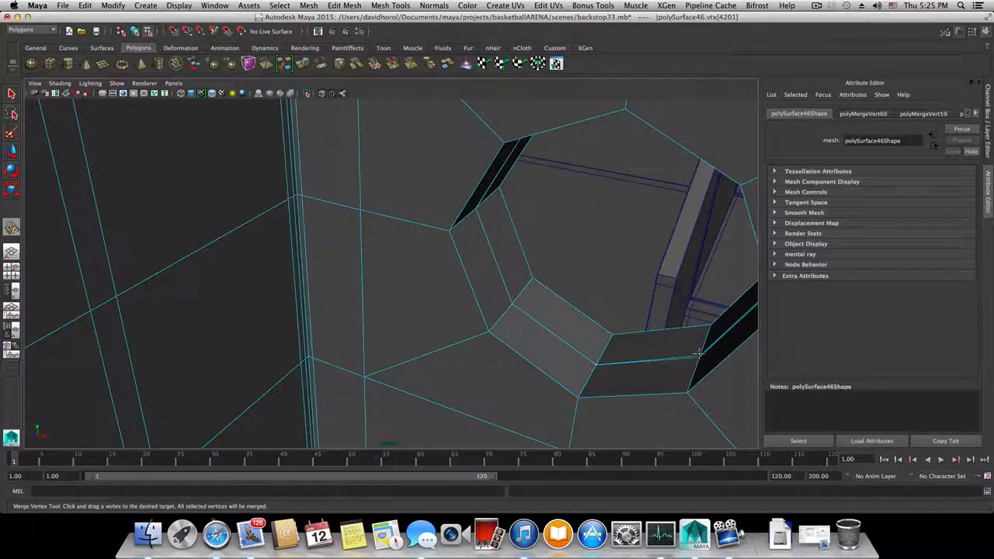
# - Merge the remaining stray vertices on the other hole rims and review the post with wireframe toggled
pyautogui.moveTo(698, 349); pyautogui.dragTo(703, 364)
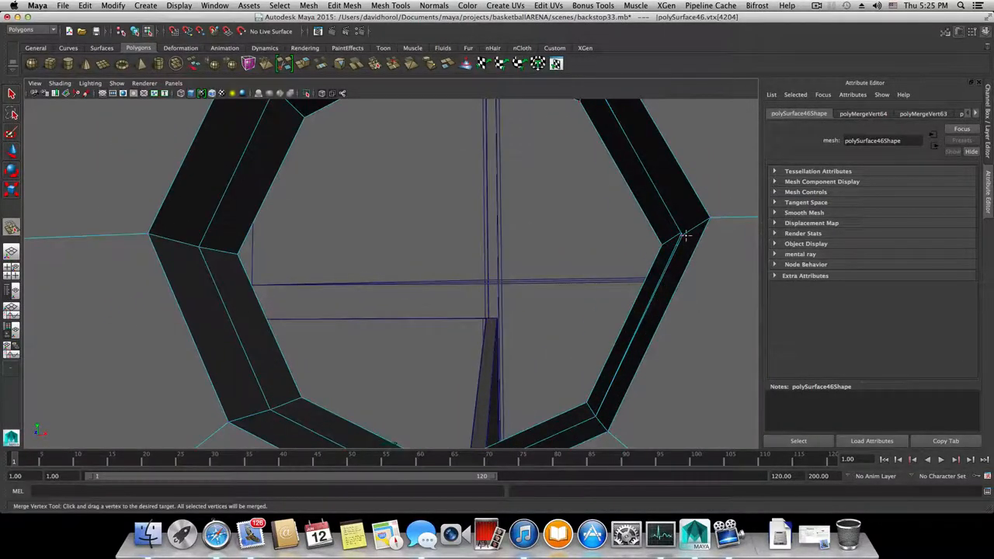
pyautogui.moveTo(688, 236); pyautogui.dragTo(593, 416)
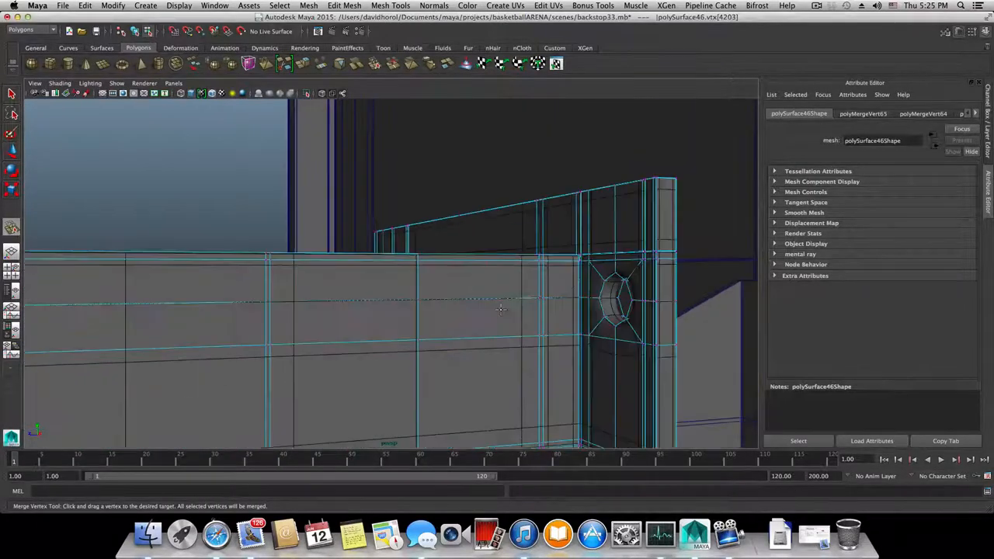
pyautogui.moveTo(501, 310); pyautogui.dragTo(636, 339)
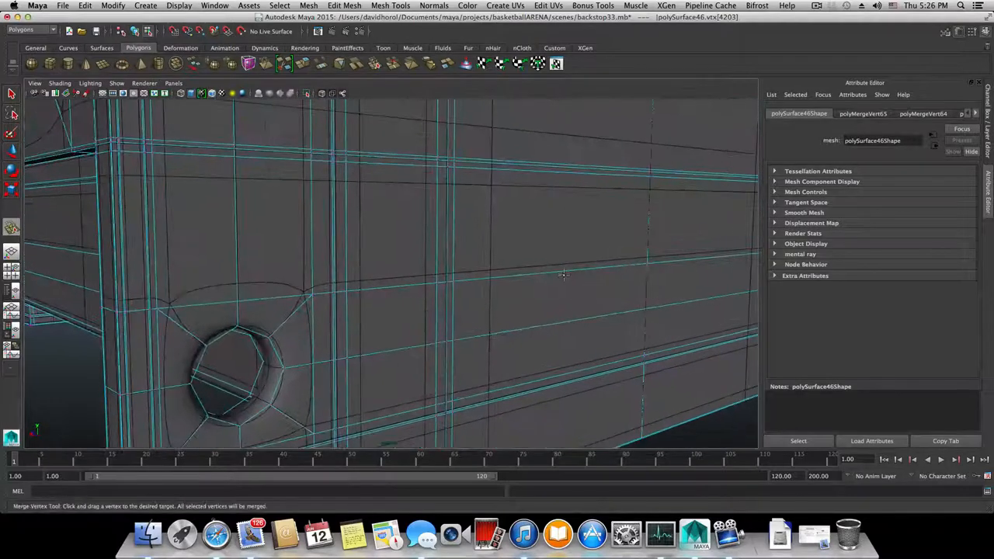
pyautogui.press('F8')
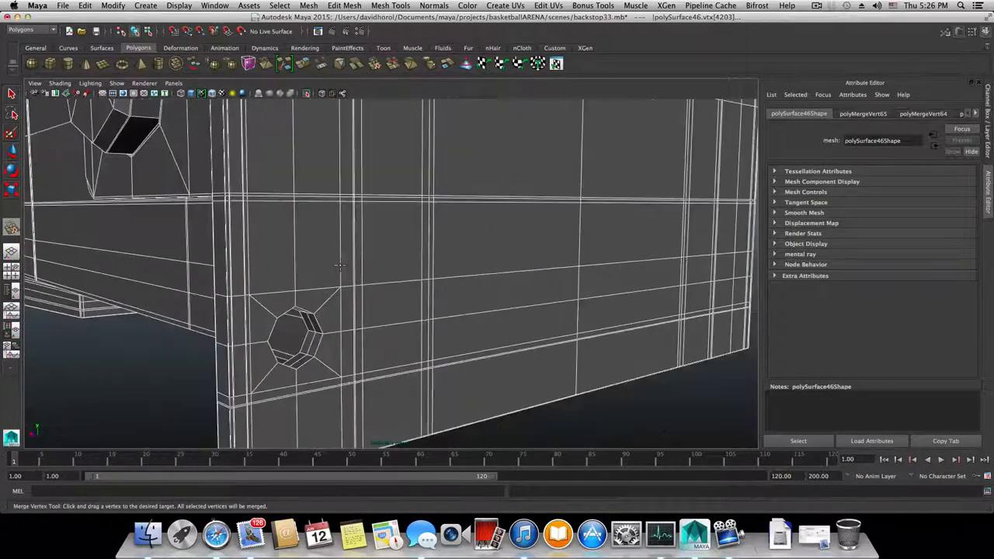
pyautogui.moveTo(340, 264); pyautogui.dragTo(411, 256)
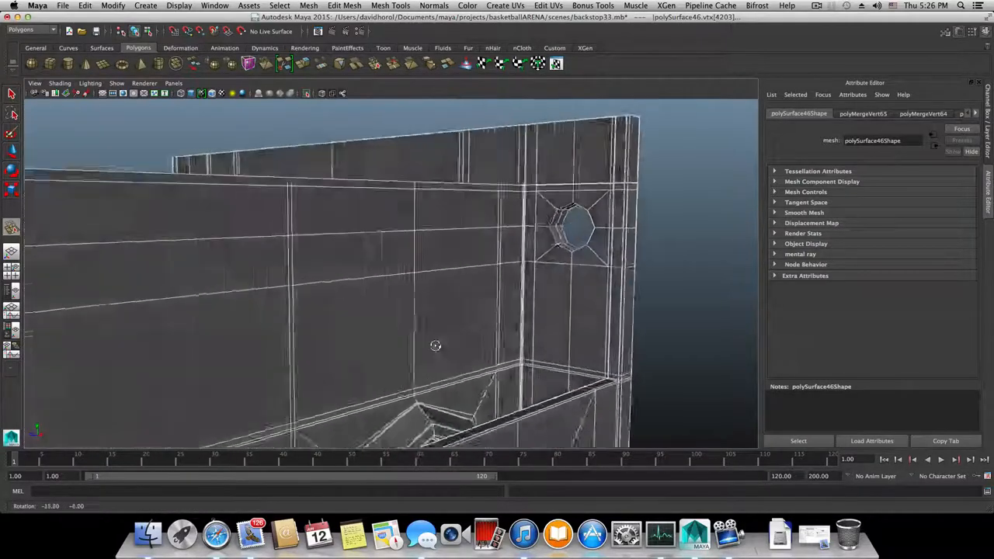
pyautogui.moveTo(434, 345); pyautogui.dragTo(398, 351)
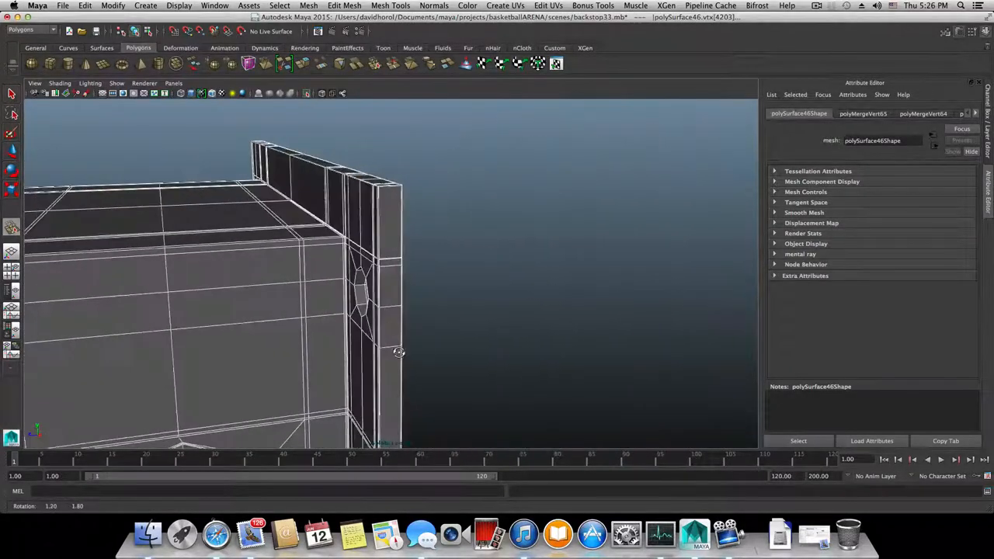
pyautogui.moveTo(398, 352); pyautogui.dragTo(275, 344)
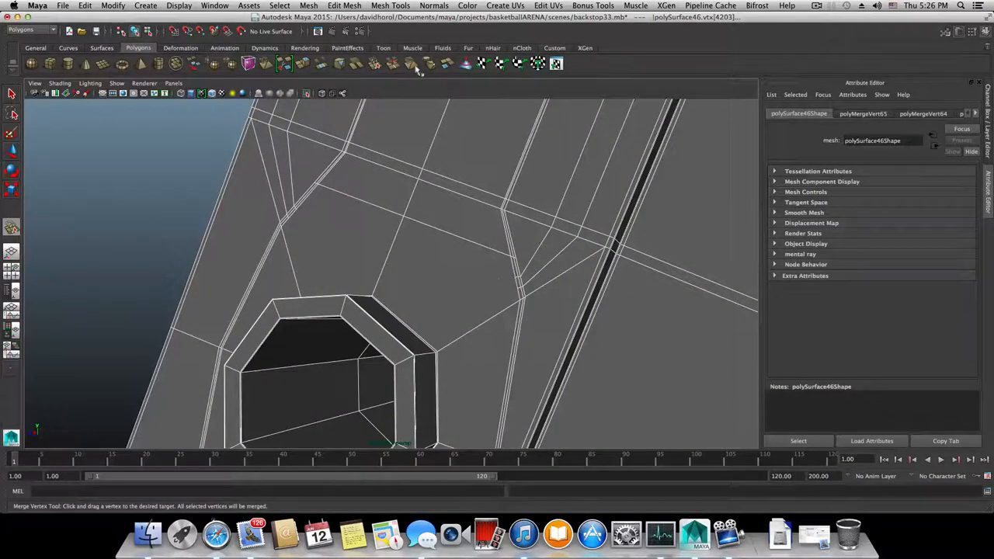
# - Zoom in on the hole corner, clear the selection, and move a vertex beside the round hole
pyautogui.click(390, 5)
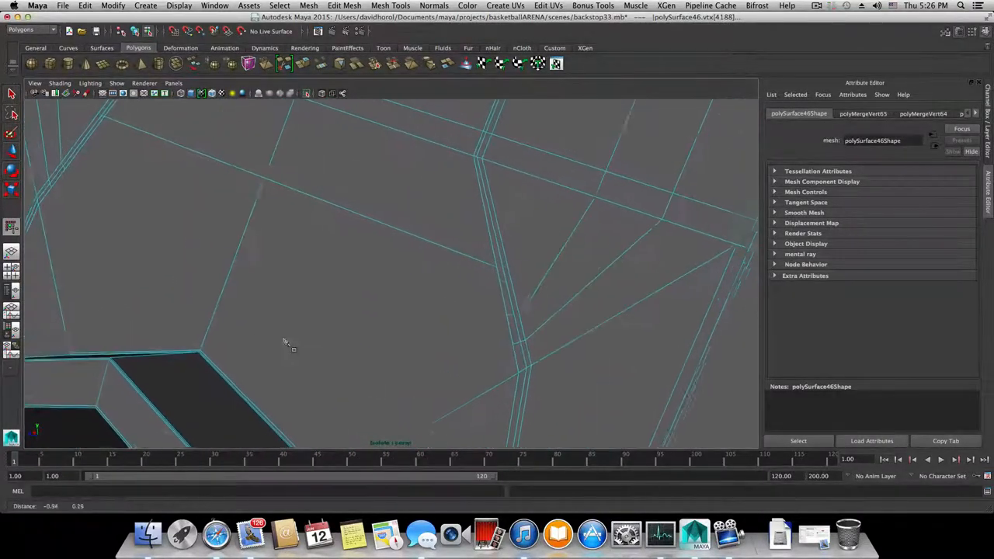
pyautogui.moveTo(287, 342); pyautogui.dragTo(516, 323)
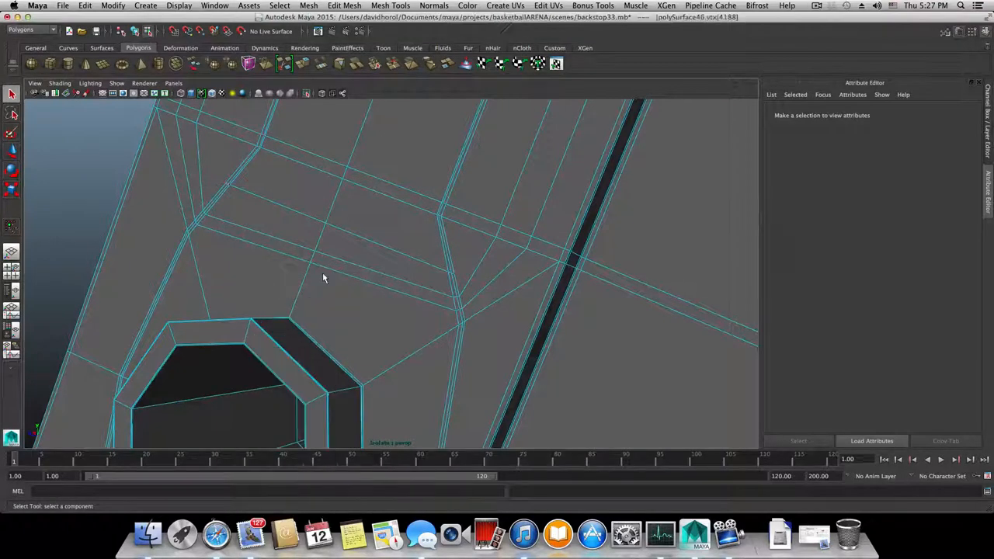
pyautogui.click(309, 262)
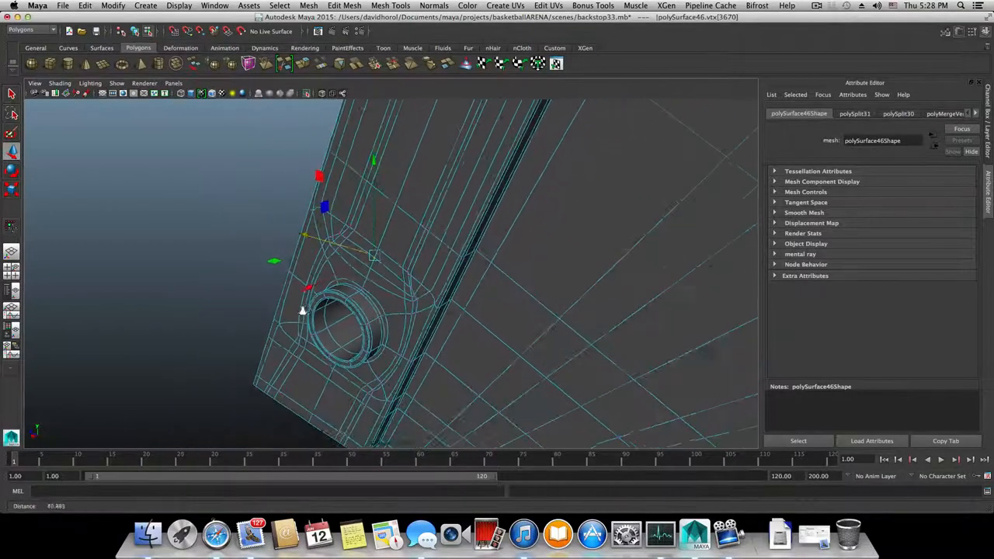
pyautogui.moveTo(302, 311); pyautogui.dragTo(439, 287)
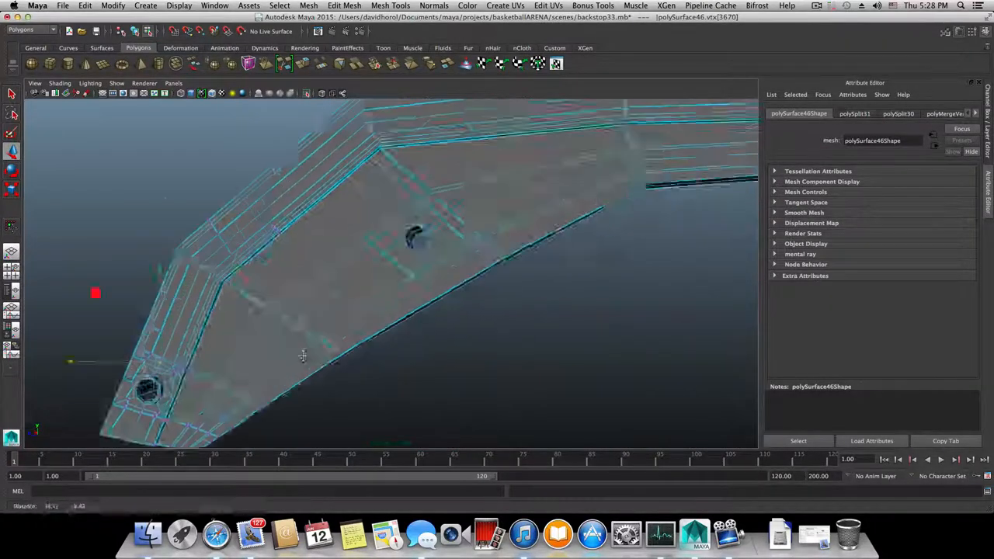
pyautogui.moveTo(303, 358); pyautogui.dragTo(352, 327)
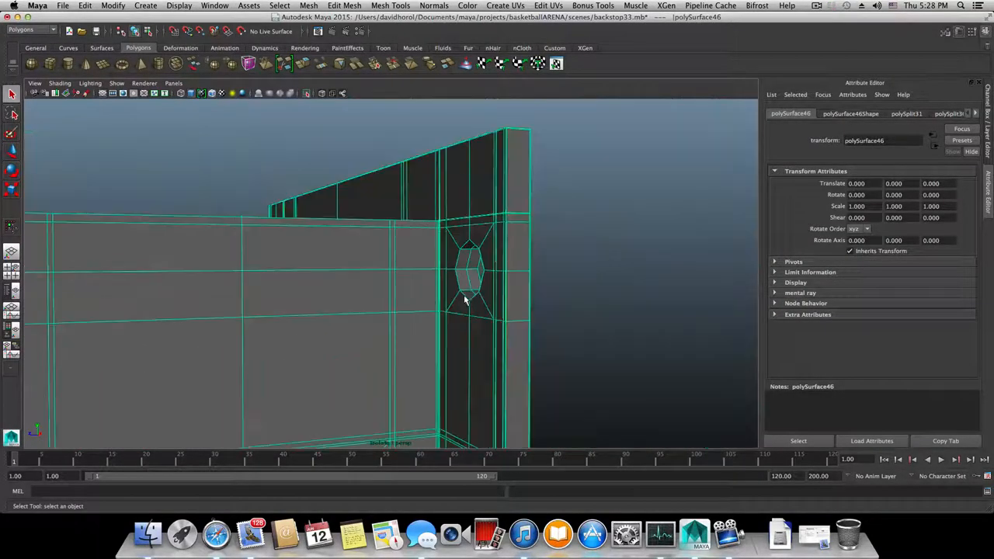
# - Orbit to the bolt holes and slice an edge loop using the Multi-Cut Tool
pyautogui.moveTo(466, 303); pyautogui.dragTo(446, 320)
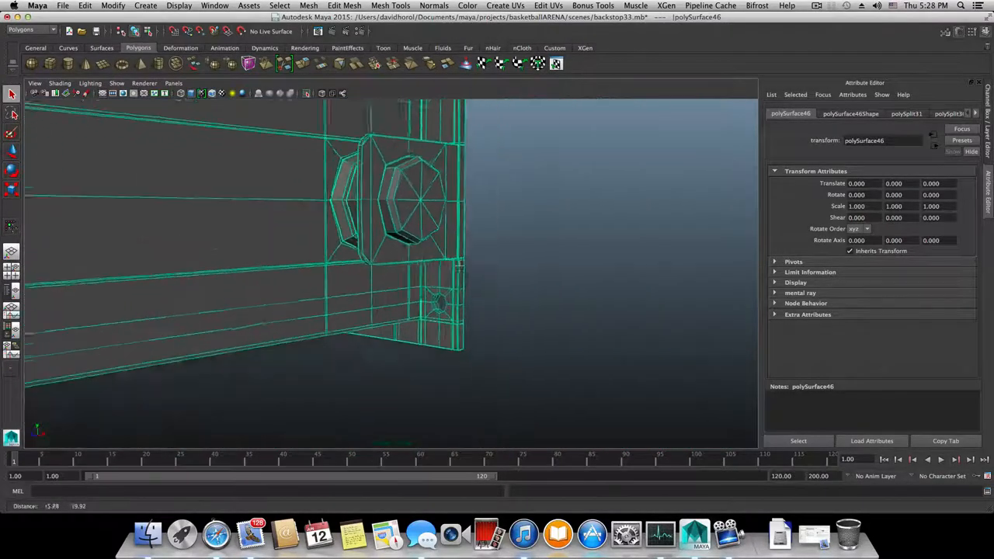
pyautogui.click(390, 5)
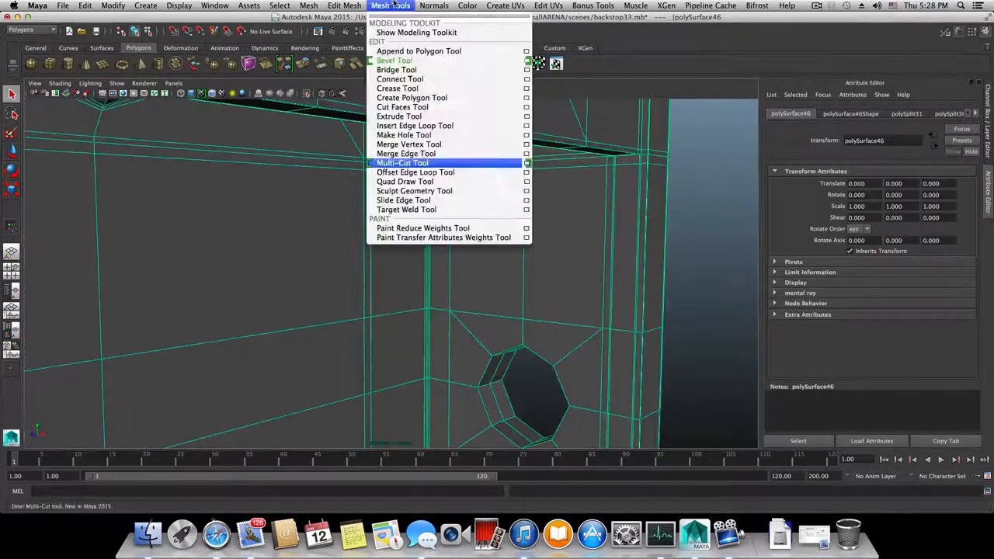
pyautogui.click(414, 172)
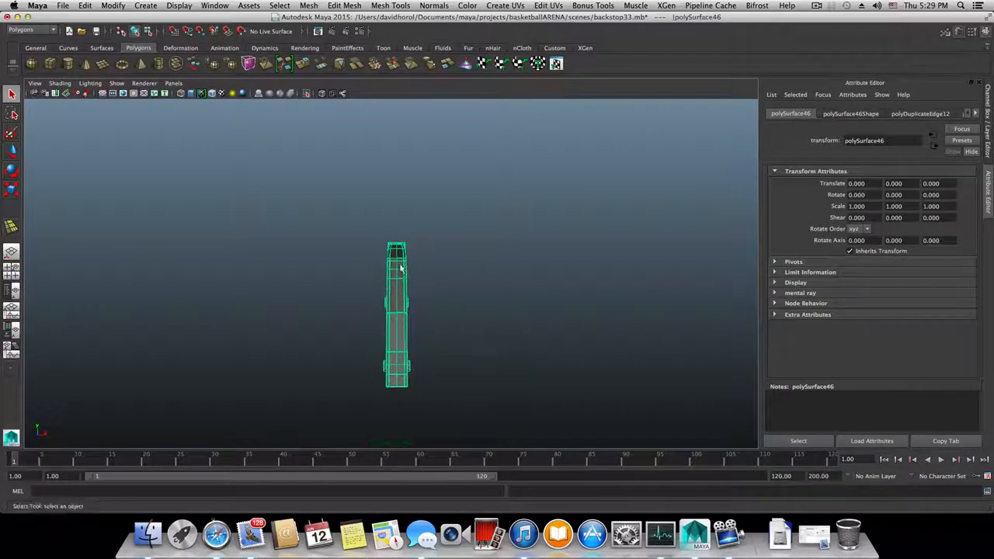
# - Select and delete the faces on one side of the center line, then inspect the cut edge
pyautogui.click(392, 454)
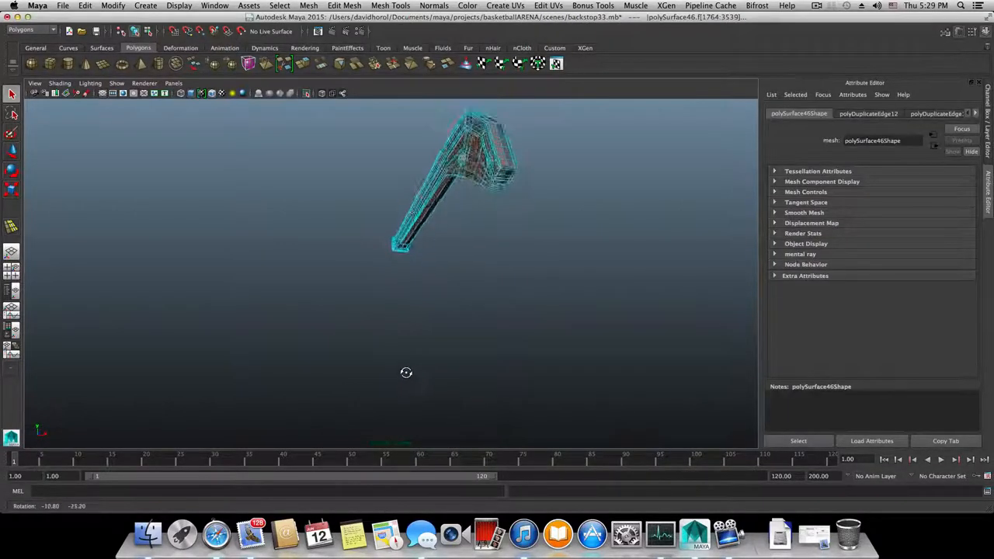
pyautogui.moveTo(406, 373); pyautogui.dragTo(399, 392)
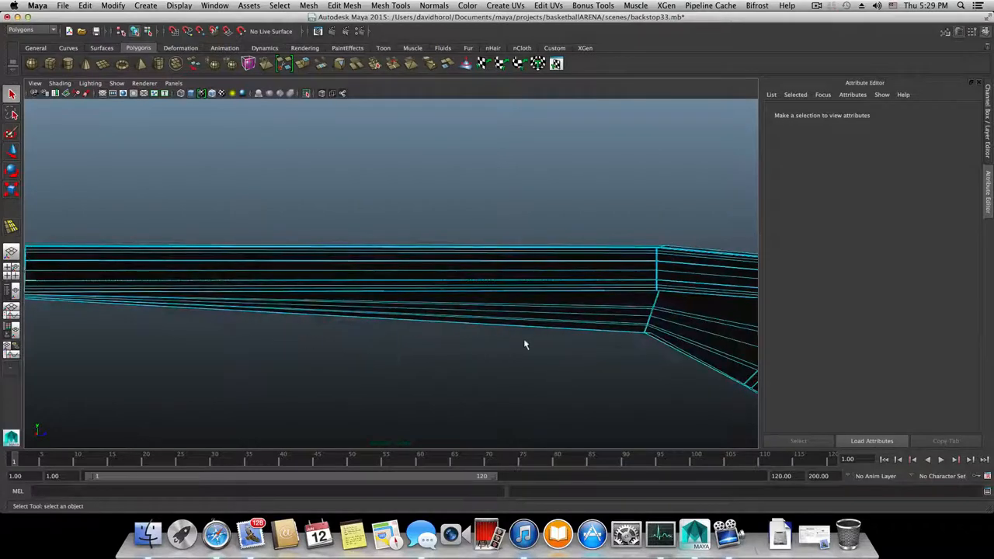
pyautogui.moveTo(525, 344); pyautogui.dragTo(485, 334)
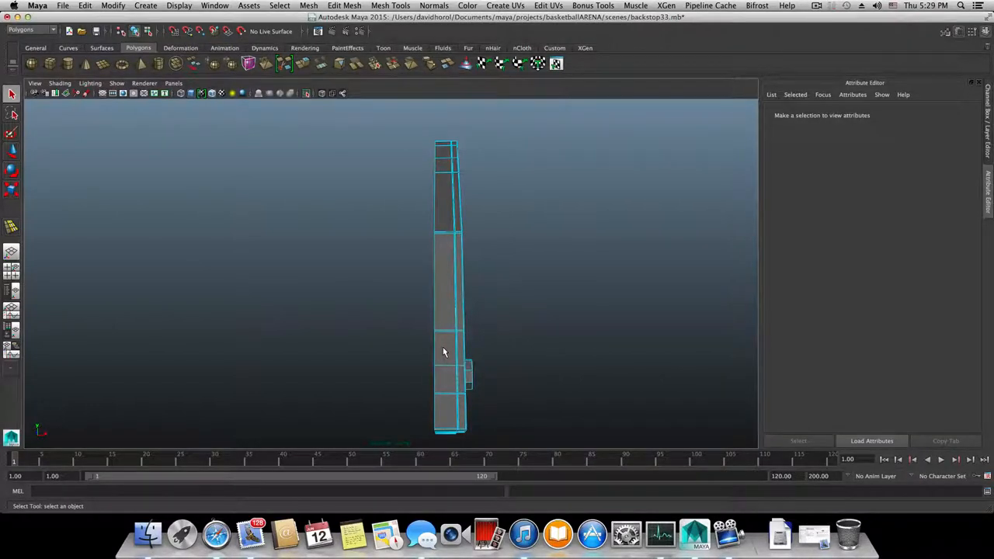
# - Mirror the remaining half of the support in the -X direction with Mirror Polygon
pyautogui.click(446, 353)
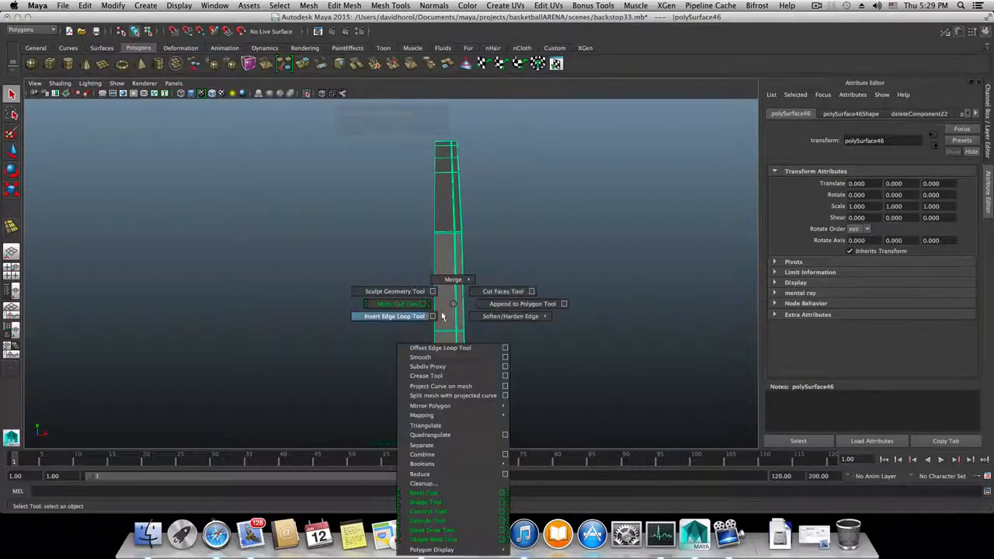
pyautogui.moveTo(430, 405)
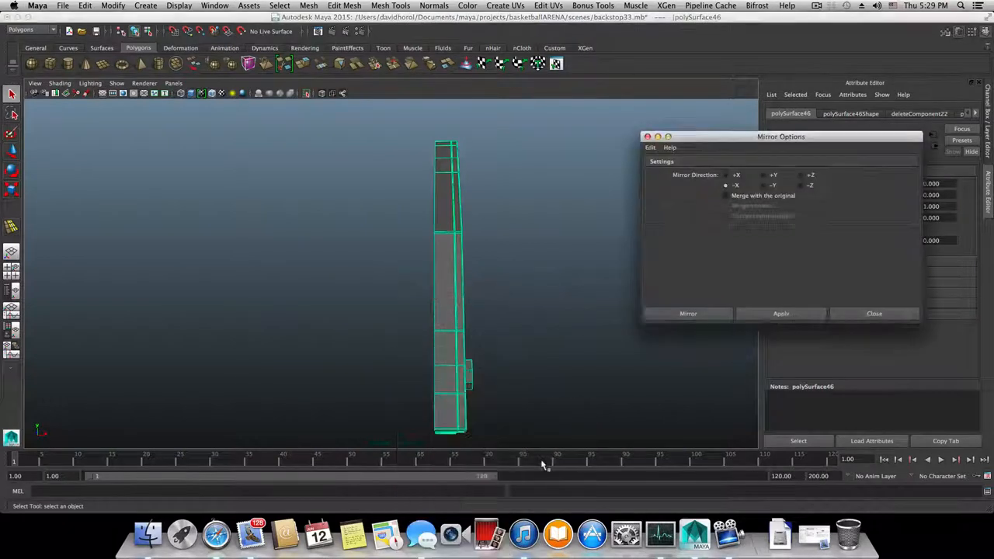
pyautogui.click(780, 313)
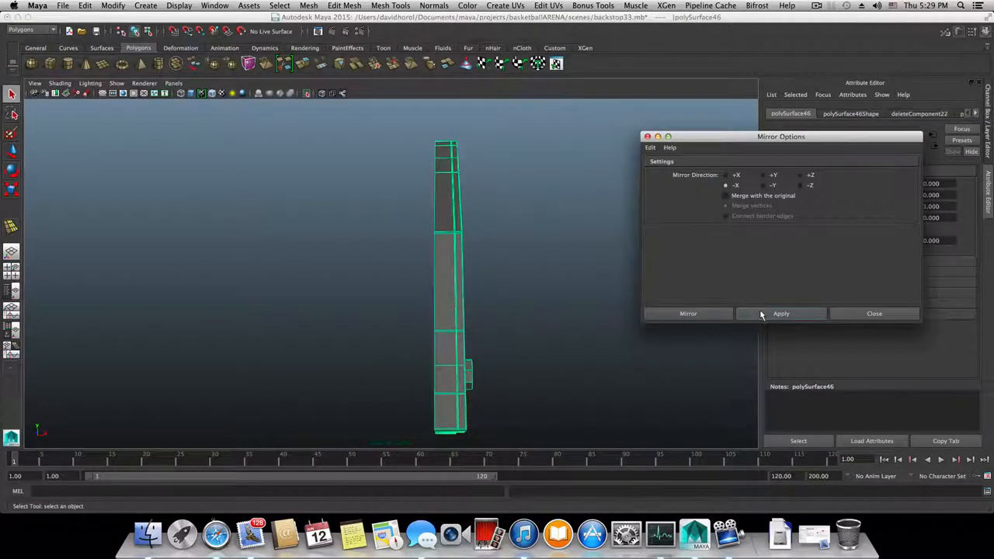
pyautogui.click(780, 313)
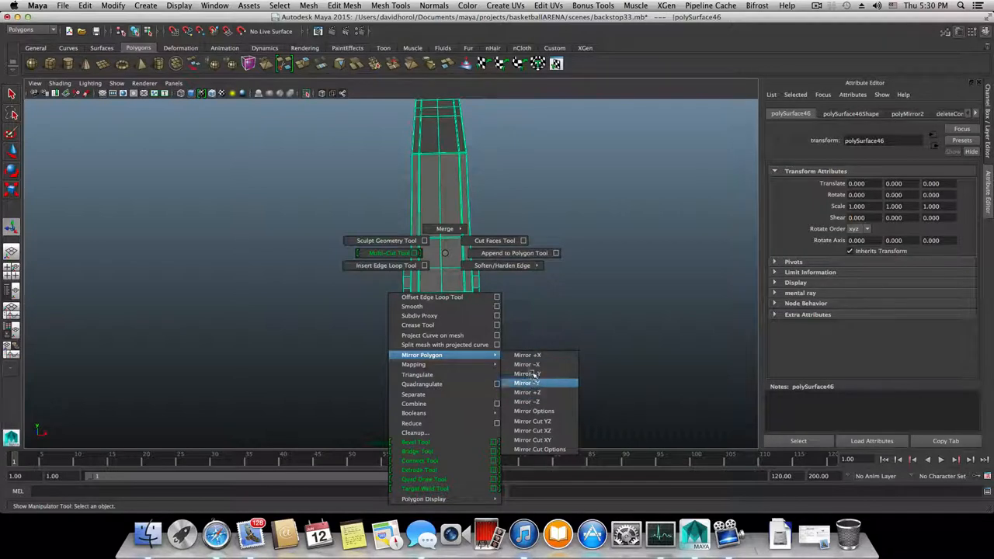
pyautogui.moveTo(527, 374)
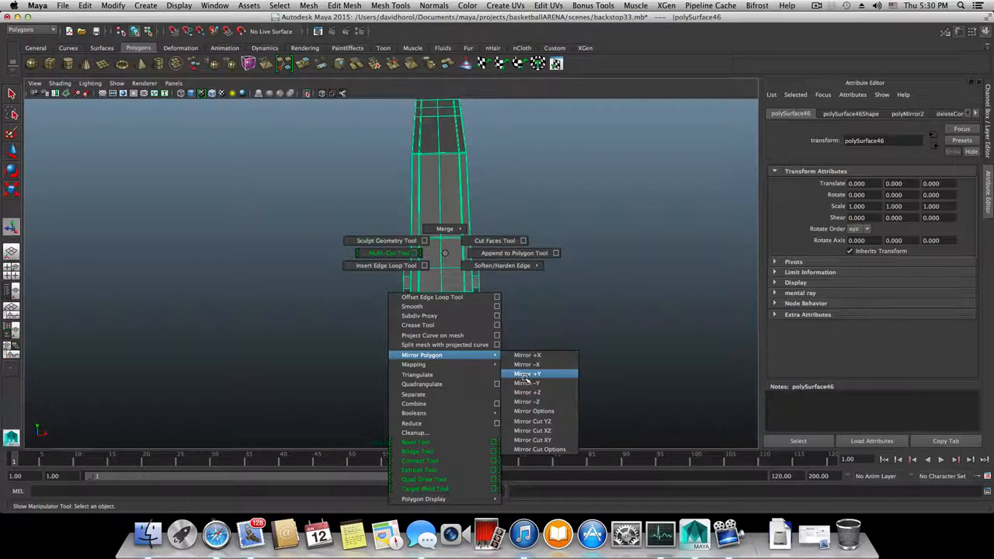
pyautogui.moveTo(534, 411)
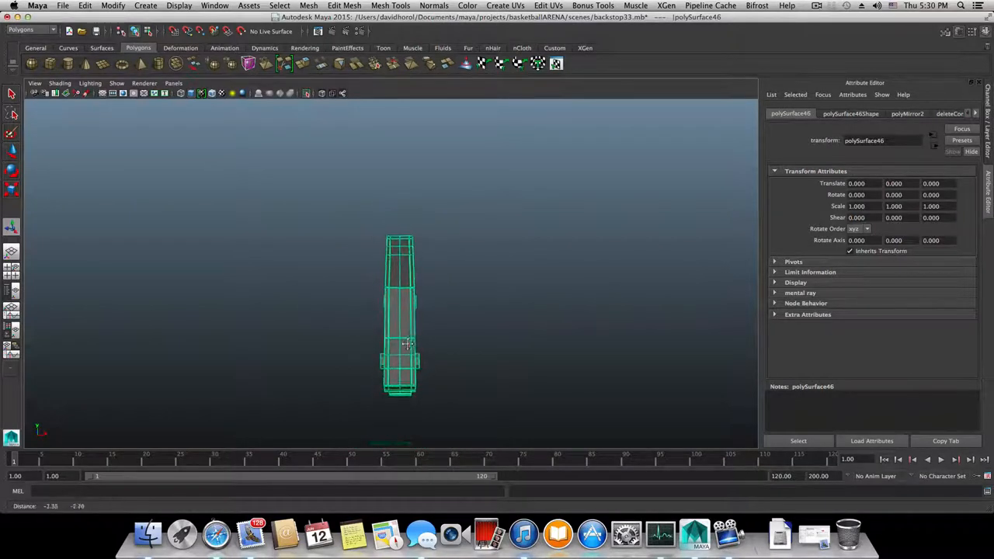
# - Switch to vertex mode and select the center seam vertices, including around the hole
pyautogui.rightClick(407, 344)
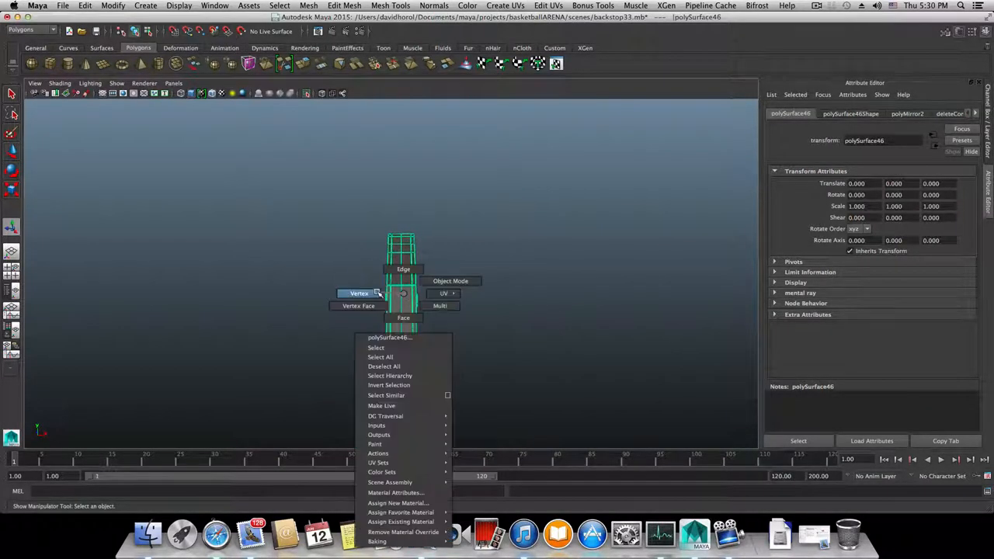
pyautogui.click(358, 294)
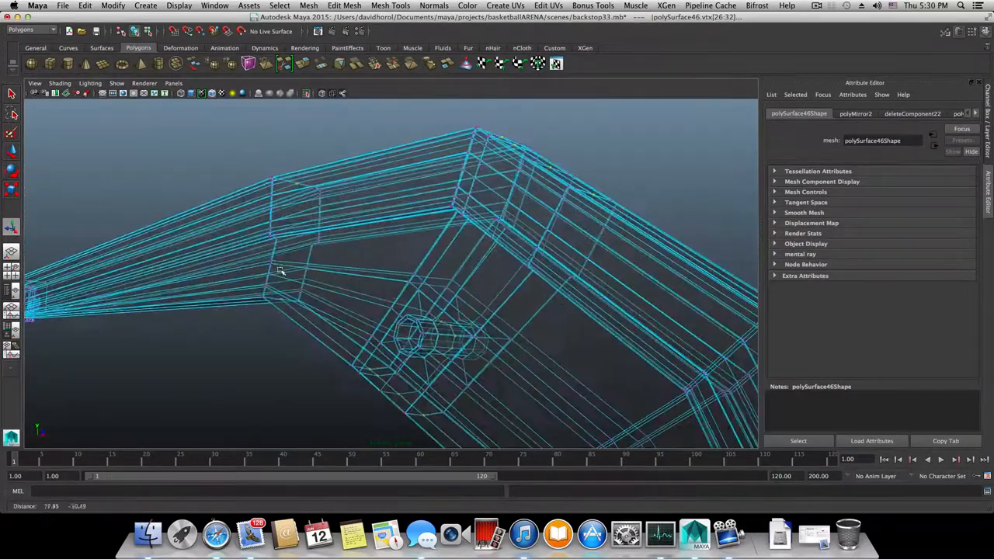
pyautogui.moveTo(280, 272); pyautogui.dragTo(429, 305)
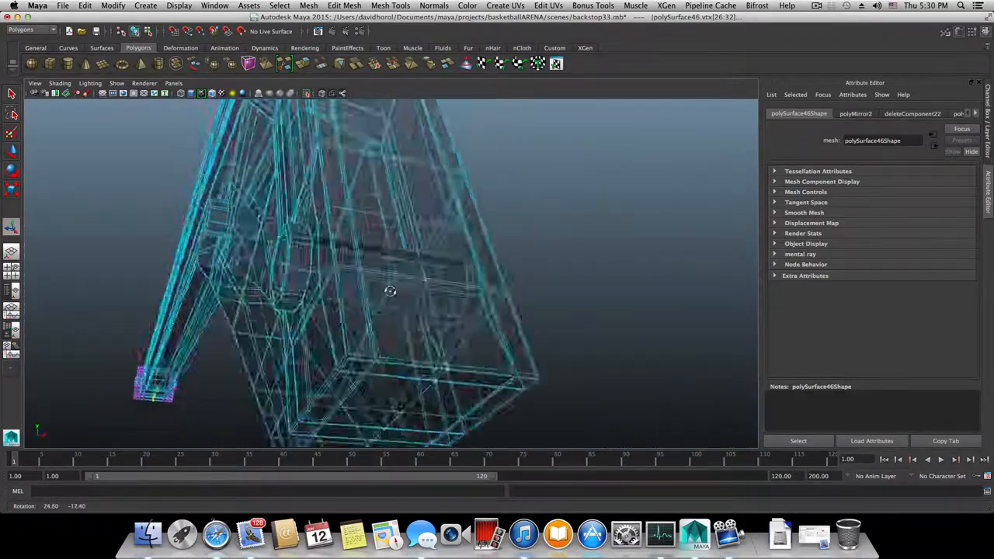
pyautogui.moveTo(388, 291); pyautogui.dragTo(389, 256)
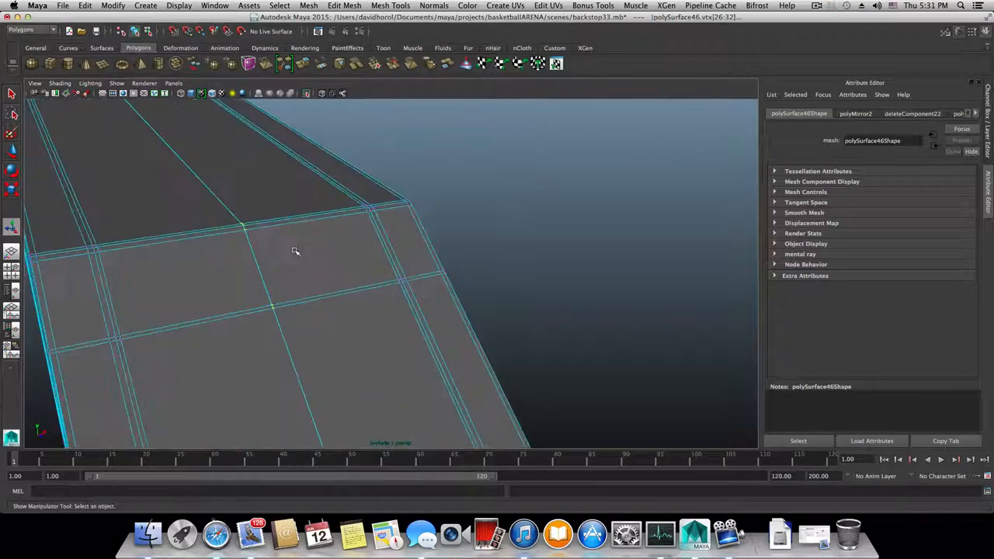
pyautogui.moveTo(295, 251); pyautogui.dragTo(313, 302)
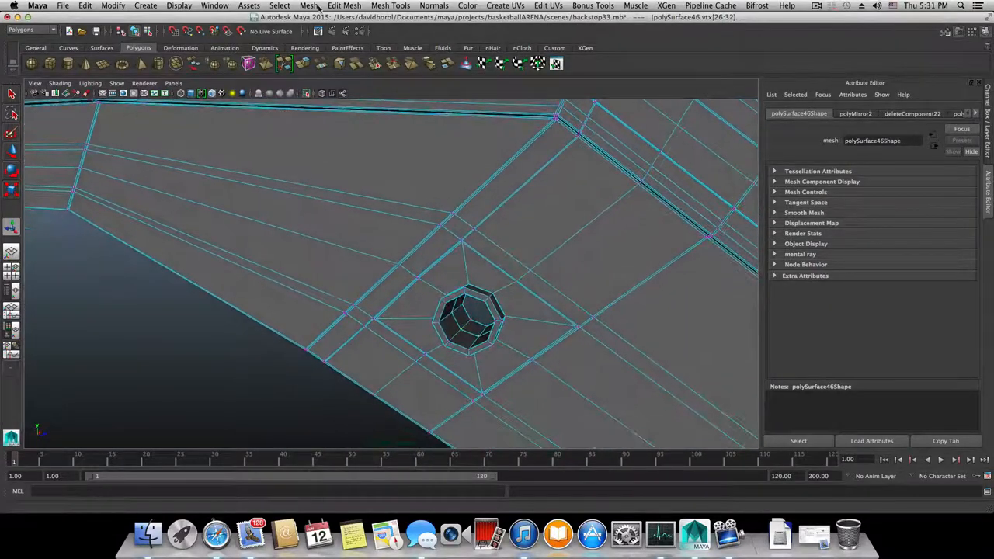
# - Merge the selected seam vertices with Merge Components at threshold 0.0020
pyautogui.click(344, 5)
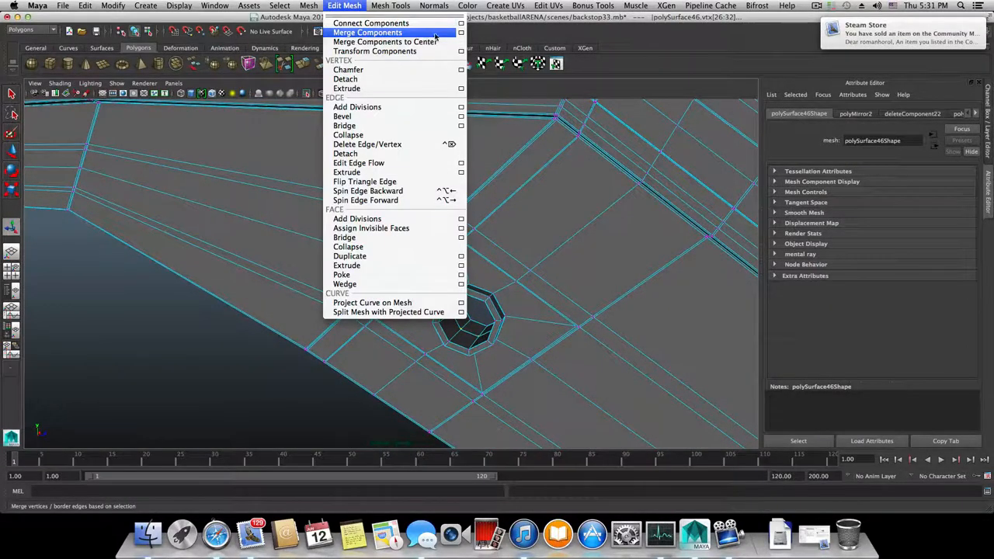
pyautogui.click(460, 33)
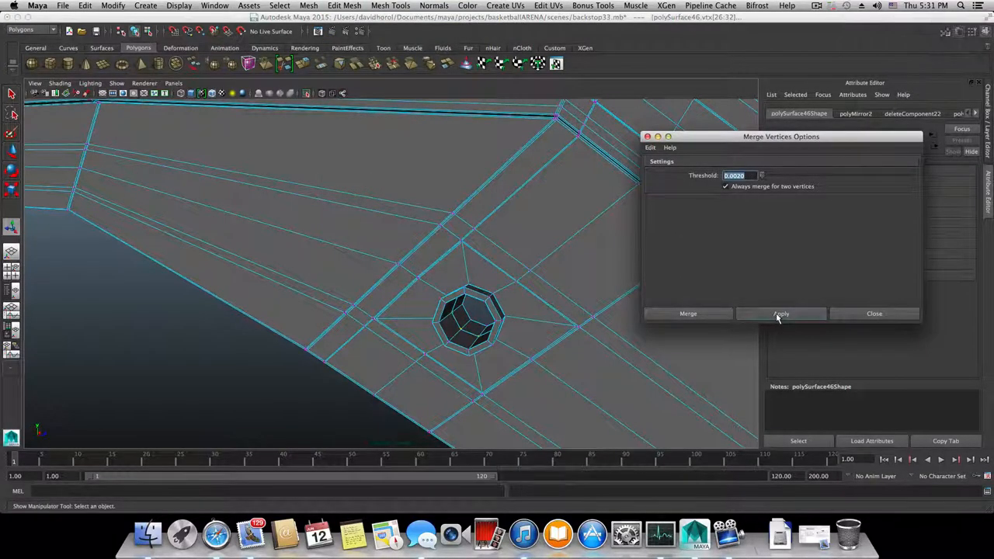
pyautogui.click(780, 313)
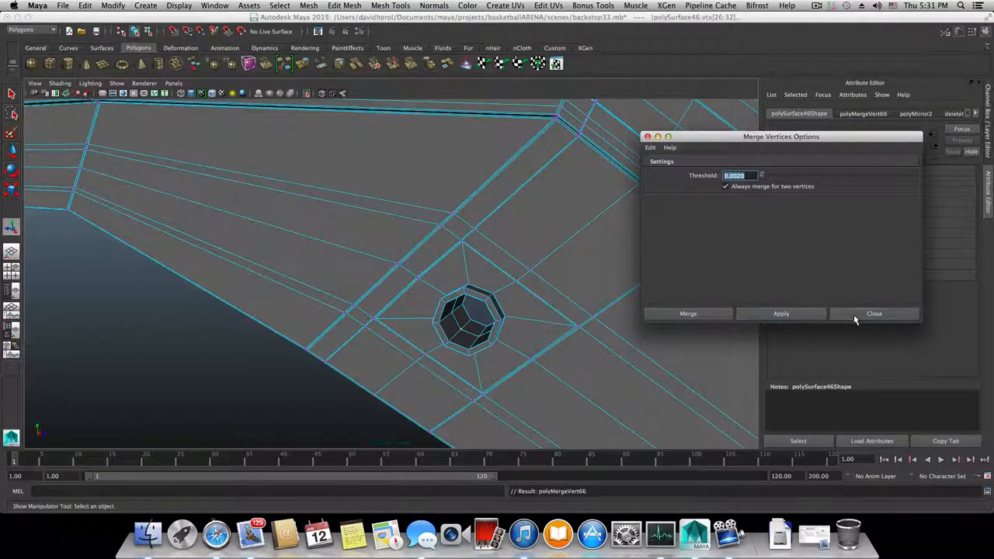
pyautogui.click(873, 313)
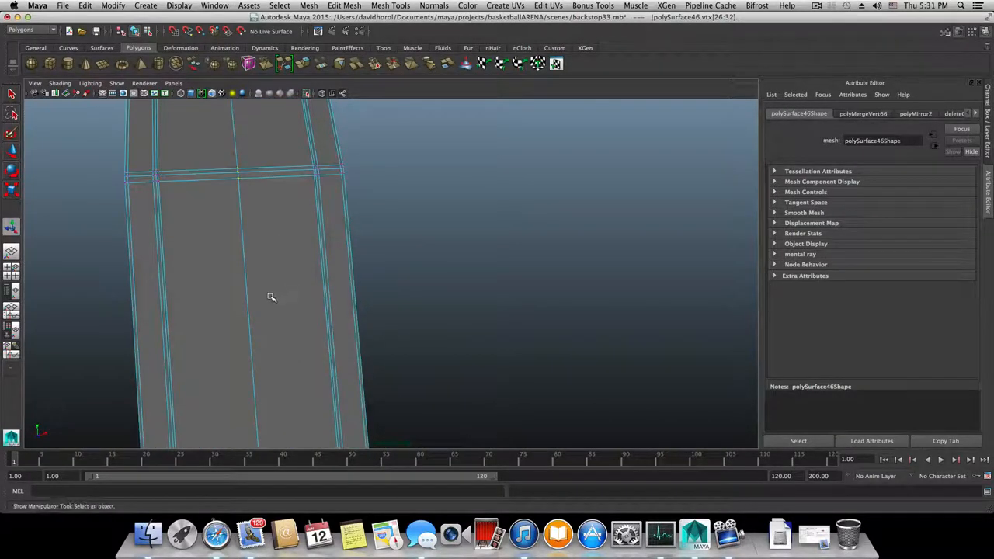
# - Orbit around the support mesh to inspect the welded seam from several sides
pyautogui.moveTo(271, 297); pyautogui.dragTo(268, 243)
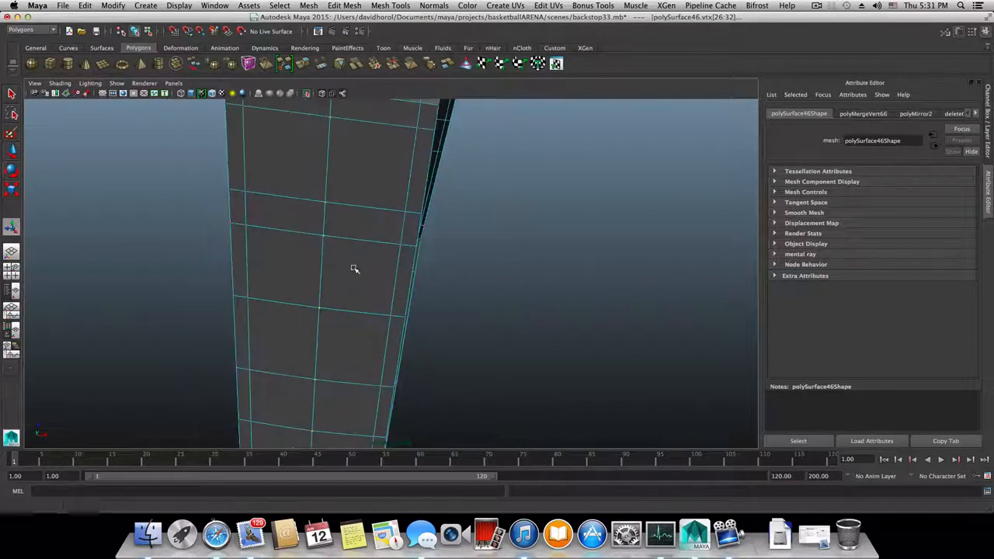
pyautogui.moveTo(355, 269); pyautogui.dragTo(283, 294)
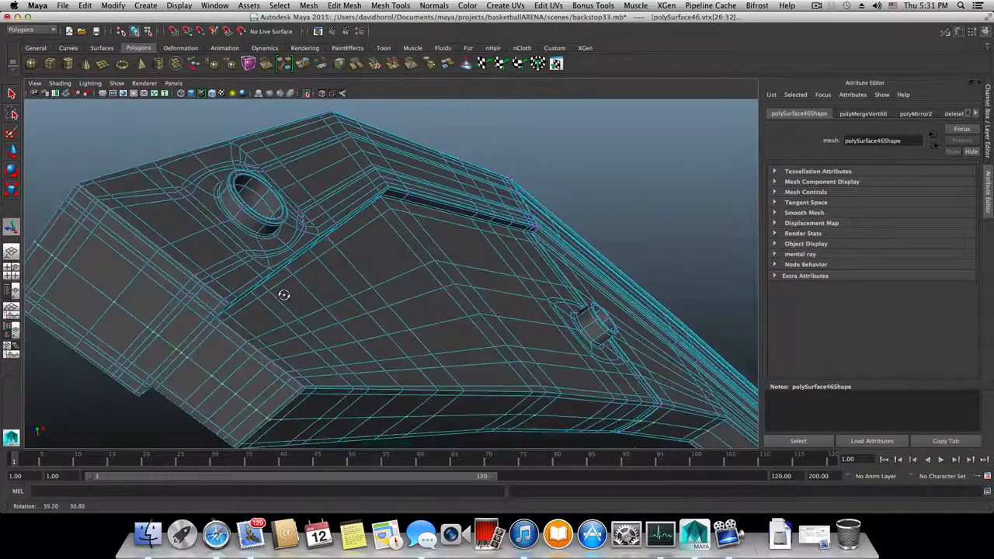
pyautogui.moveTo(283, 295); pyautogui.dragTo(202, 248)
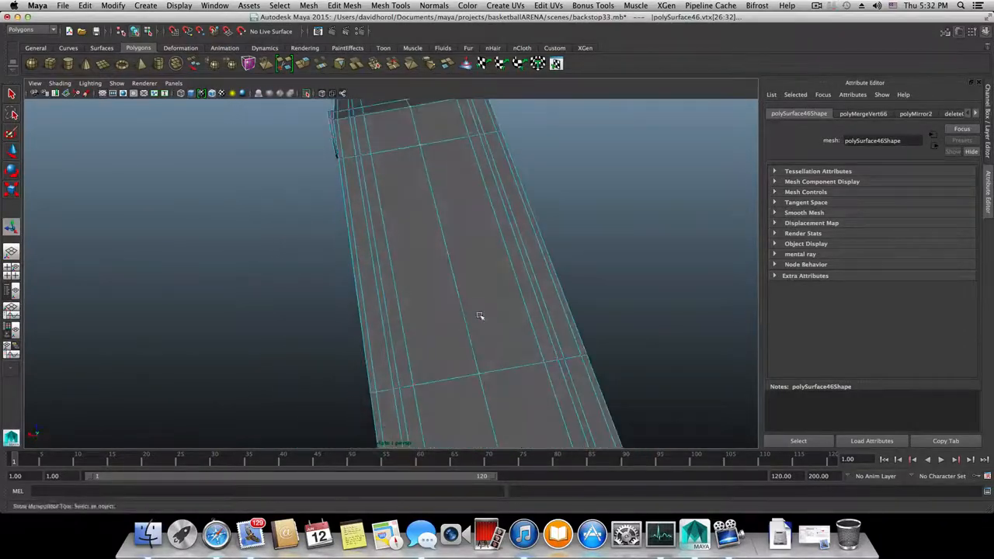
pyautogui.moveTo(479, 316); pyautogui.dragTo(496, 360)
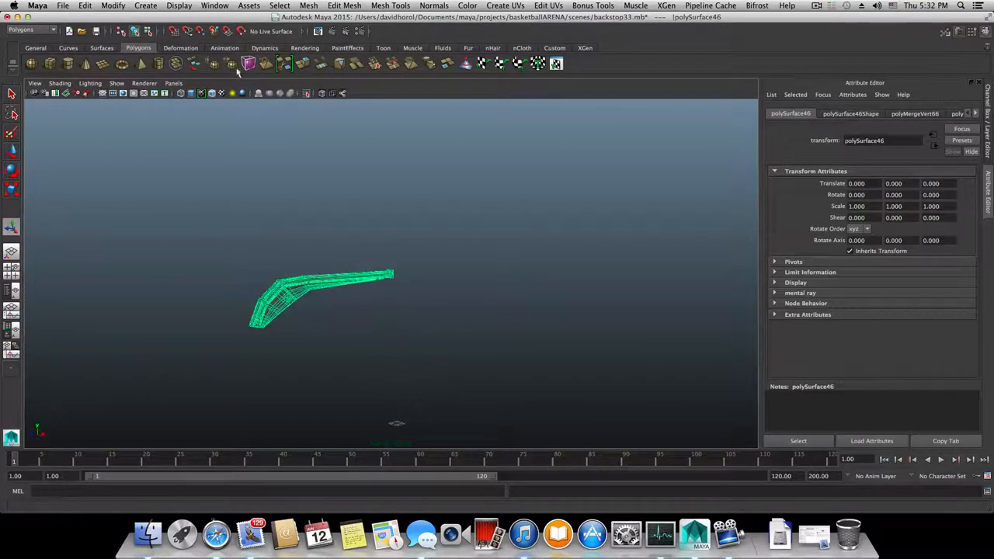
pyautogui.moveTo(158, 64)
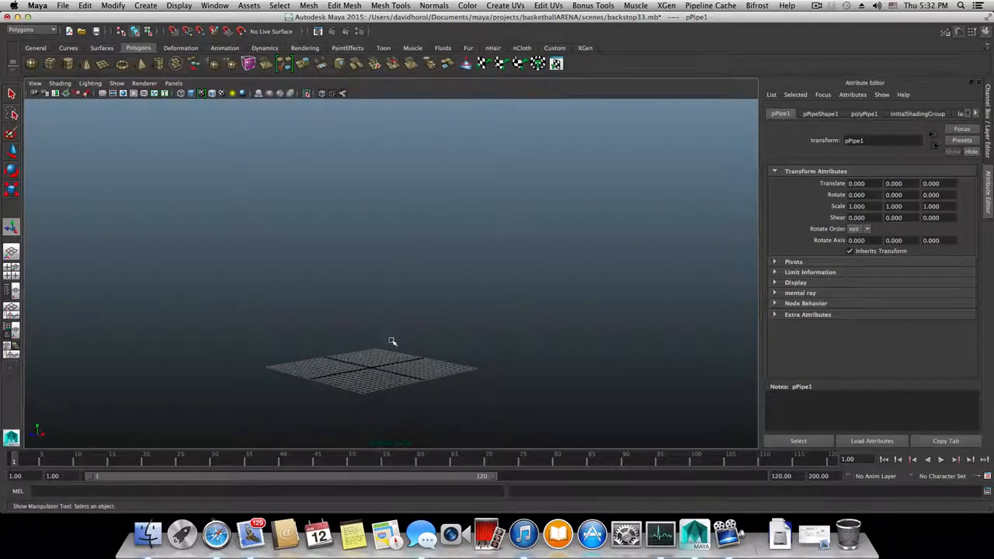
# - Create a six-sided pipe primitive and bevel its edges
pyautogui.click(371, 373)
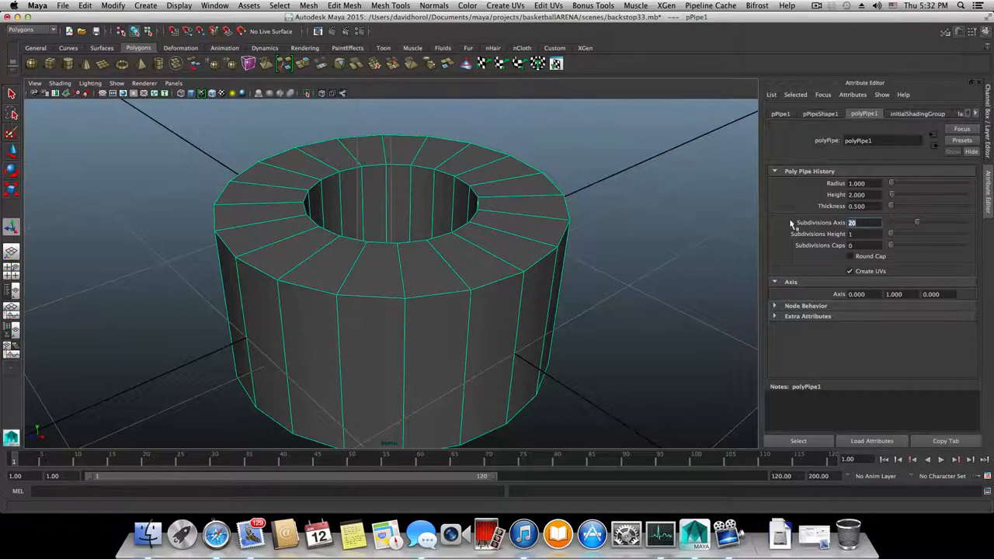
pyautogui.write('6')
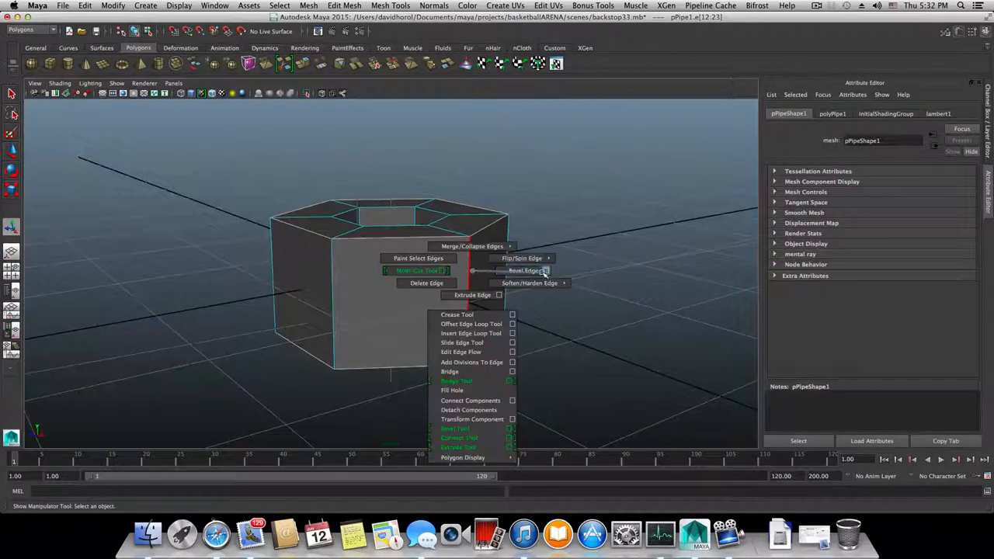
pyautogui.click(545, 270)
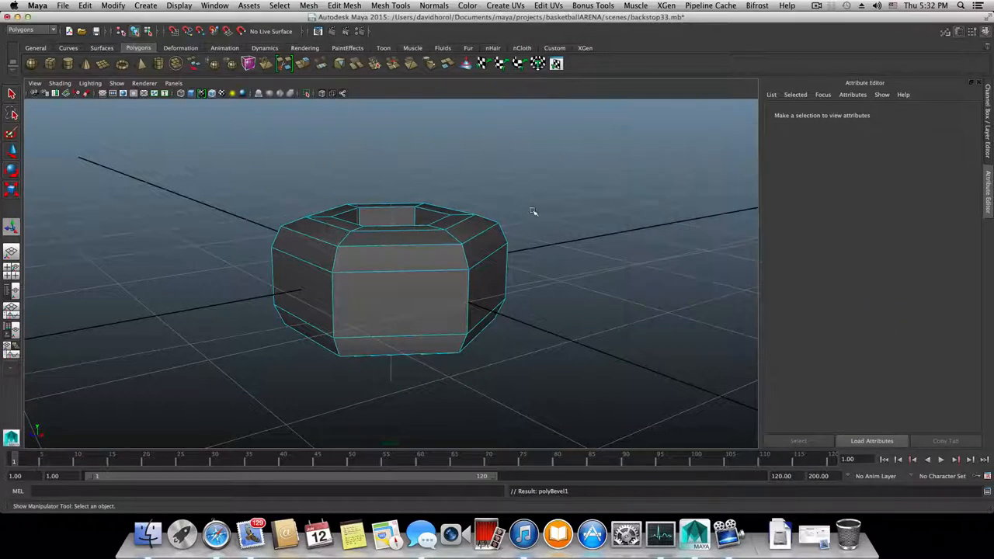
# - Lower the hex pipe's polyBevel1 Fraction to about 0.09 for a thin chamfer
pyautogui.click(481, 232)
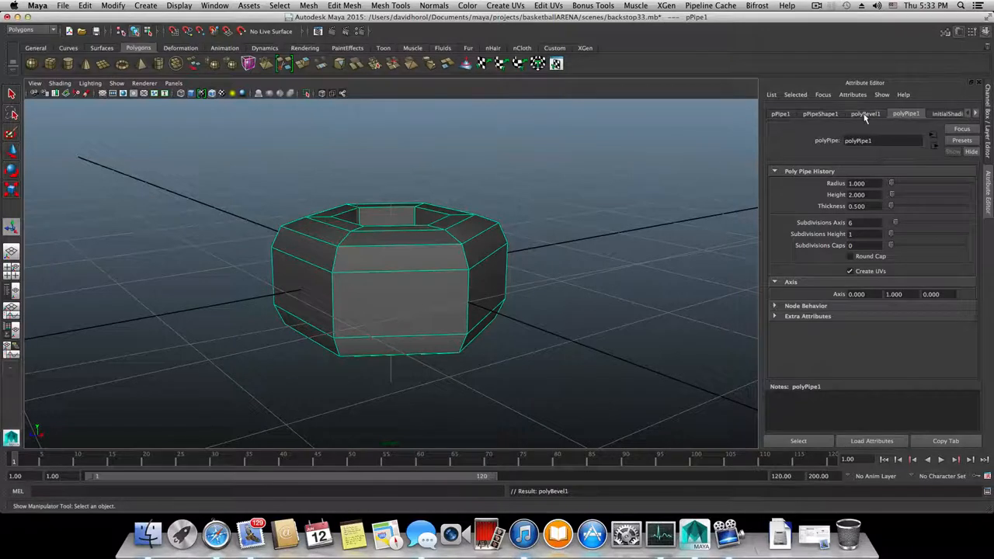
pyautogui.click(864, 113)
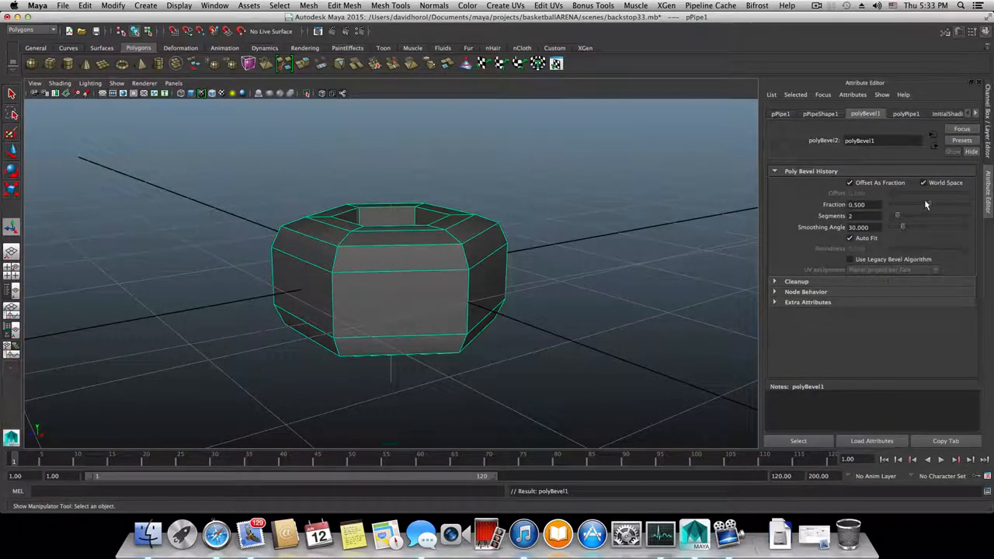
pyautogui.moveTo(916, 204); pyautogui.dragTo(897, 204)
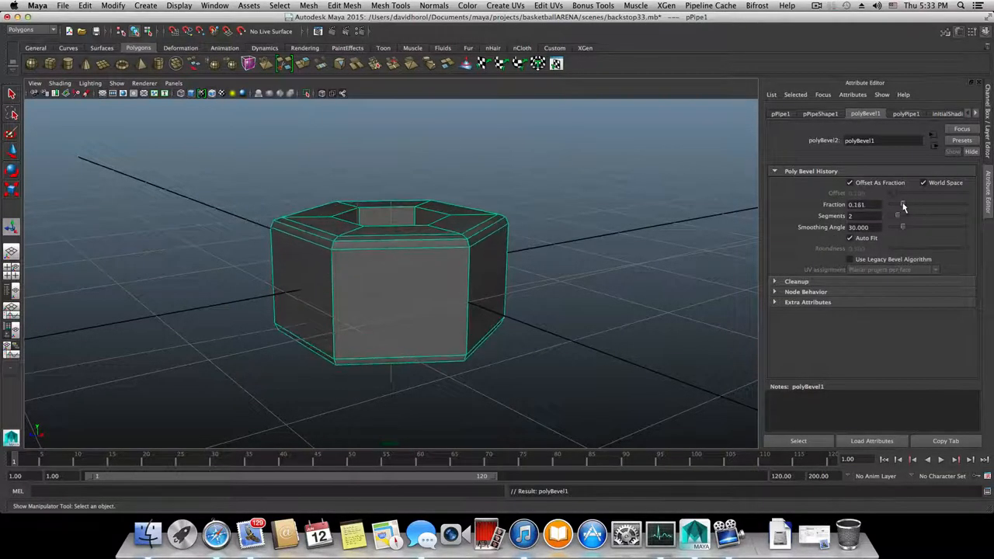
pyautogui.moveTo(913, 204); pyautogui.dragTo(897, 205)
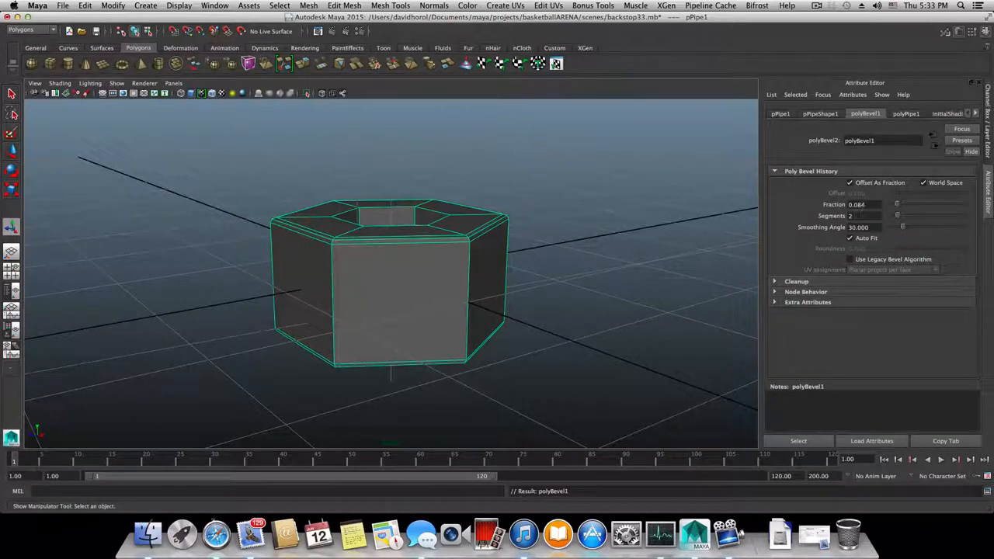
pyautogui.moveTo(516, 305)
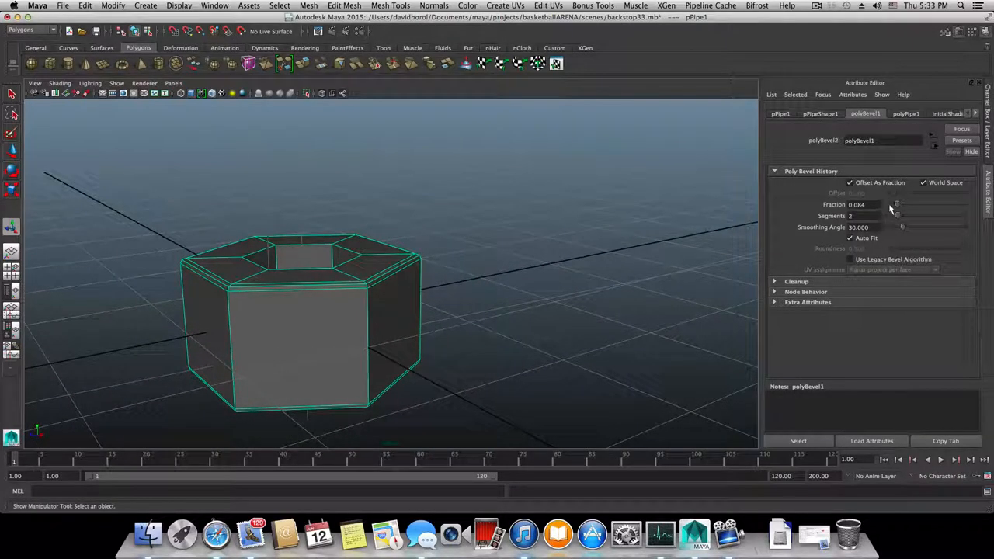
pyautogui.moveTo(897, 204); pyautogui.dragTo(907, 205)
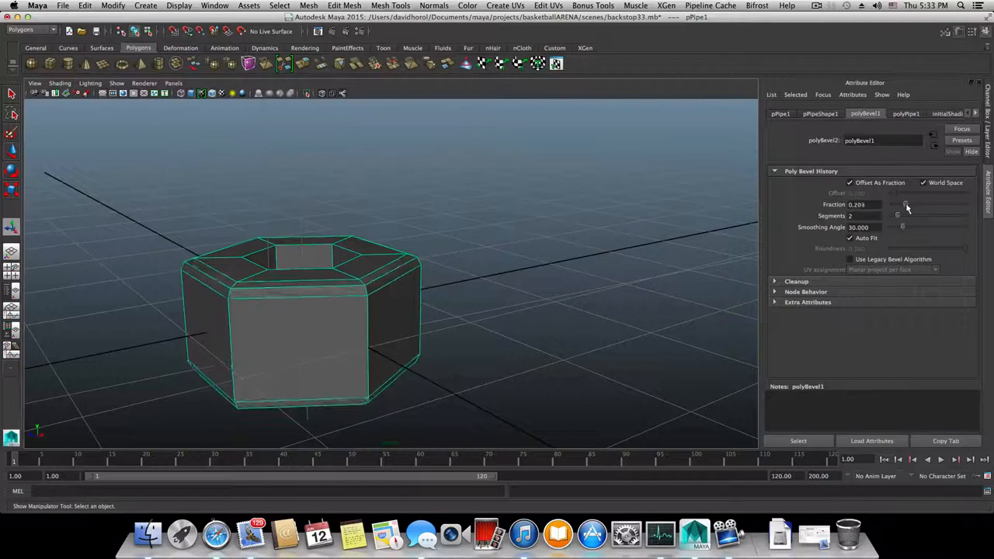
pyautogui.moveTo(906, 204); pyautogui.dragTo(900, 204)
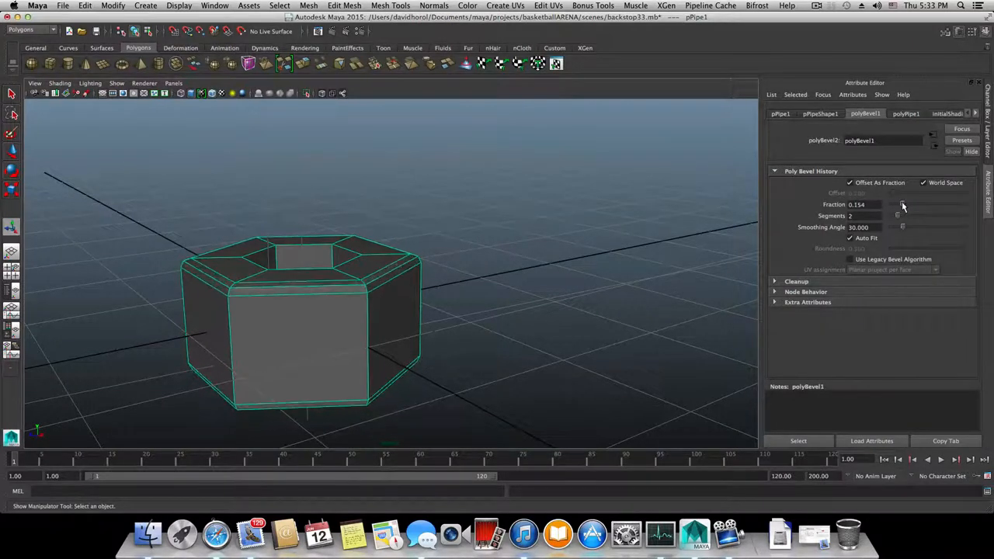
pyautogui.moveTo(916, 204); pyautogui.dragTo(899, 205)
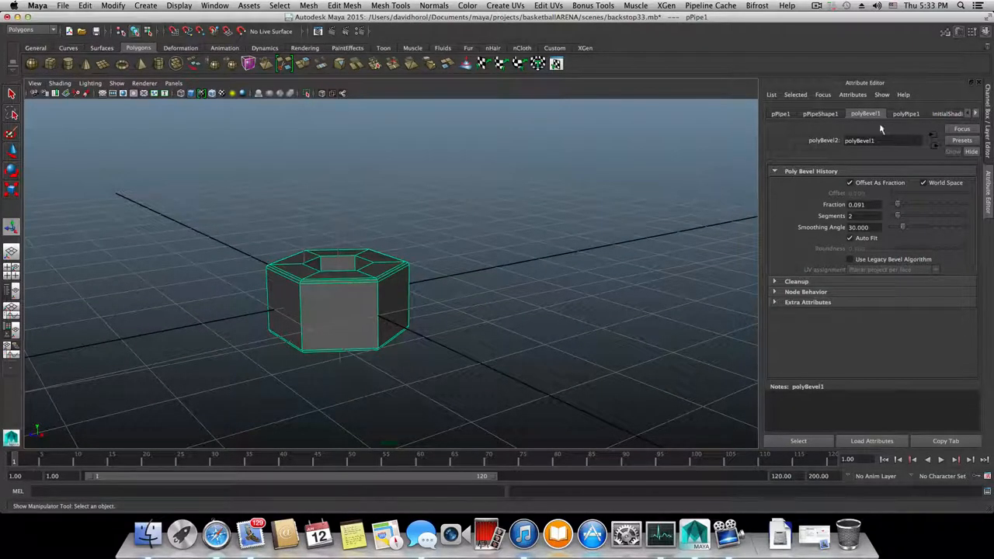
pyautogui.click(905, 114)
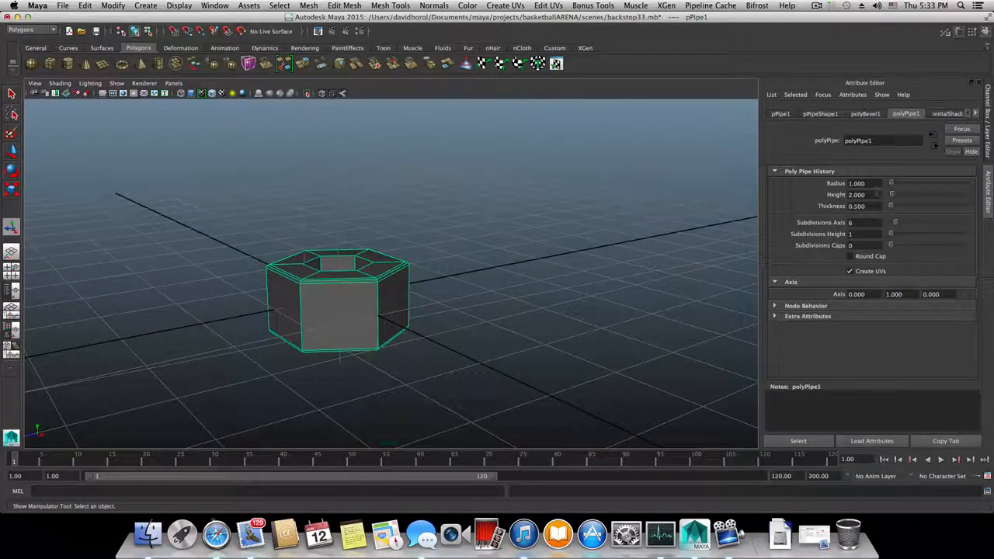
pyautogui.scroll(-3)
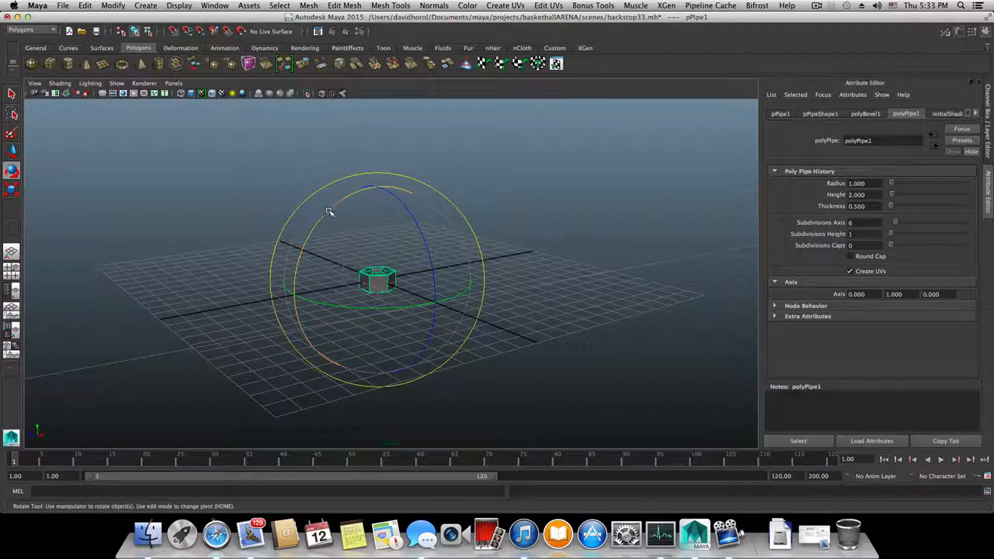
# - Rotate the bevelled hex bolt head onto its side with the rotation rings
pyautogui.moveTo(330, 213); pyautogui.dragTo(371, 299)
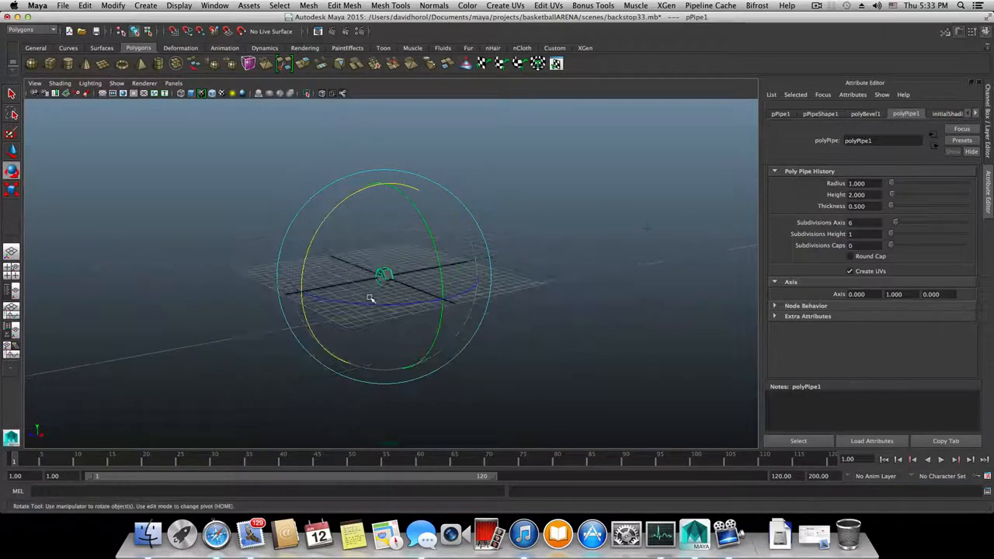
pyautogui.moveTo(373, 299); pyautogui.dragTo(513, 294)
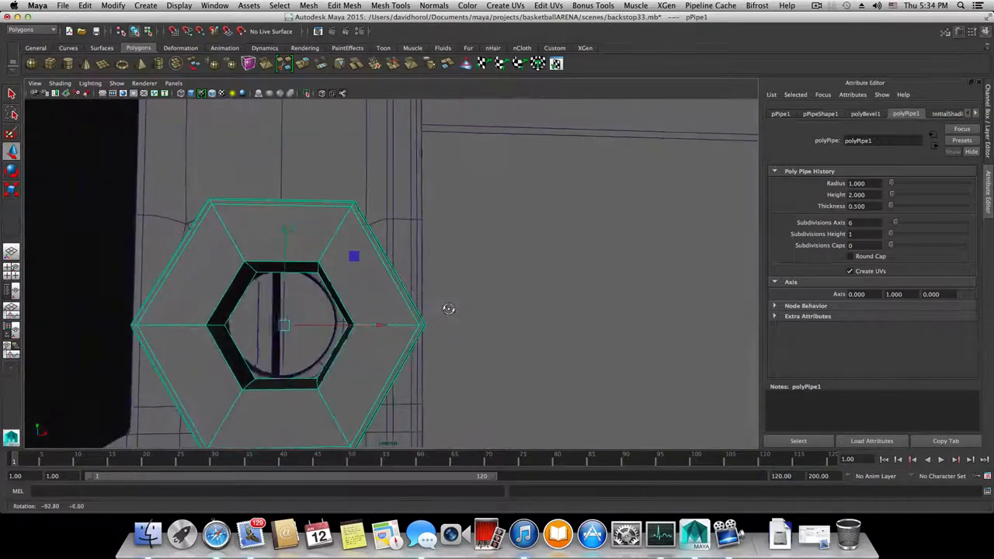
# - Align and move the hex bolt head over the support's hole, then duplicate it
pyautogui.moveTo(284, 324); pyautogui.dragTo(319, 319)
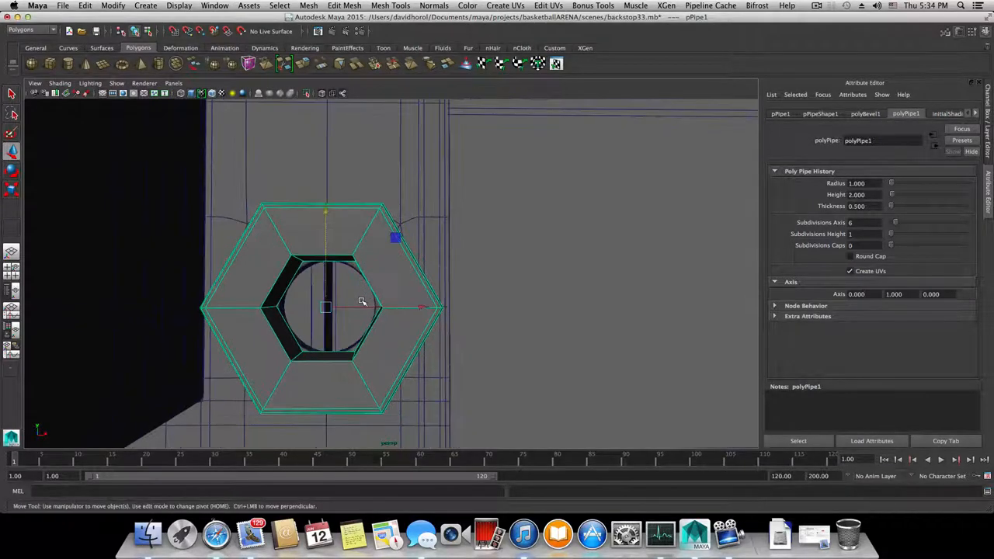
pyautogui.moveTo(373, 257)
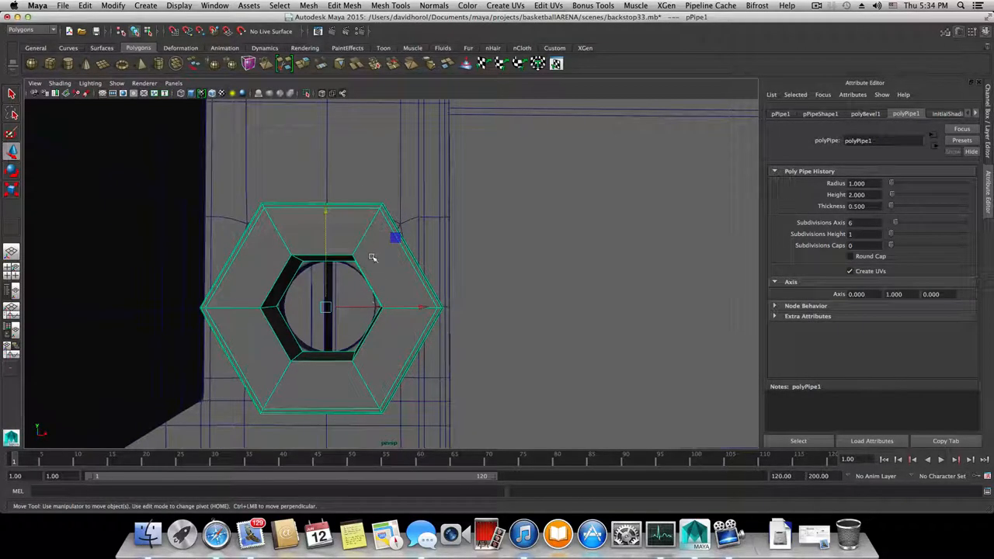
pyautogui.moveTo(373, 260); pyautogui.dragTo(412, 260)
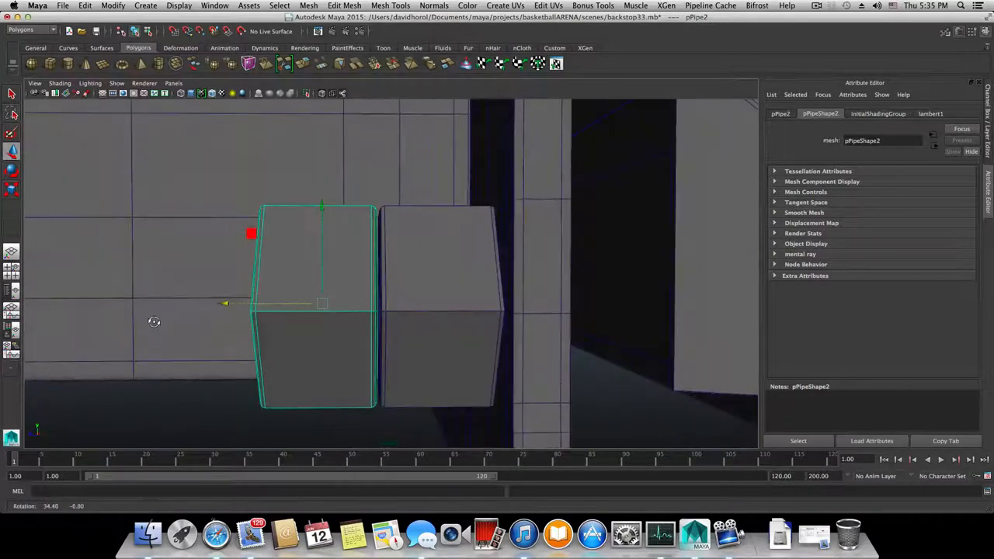
pyautogui.press('e')
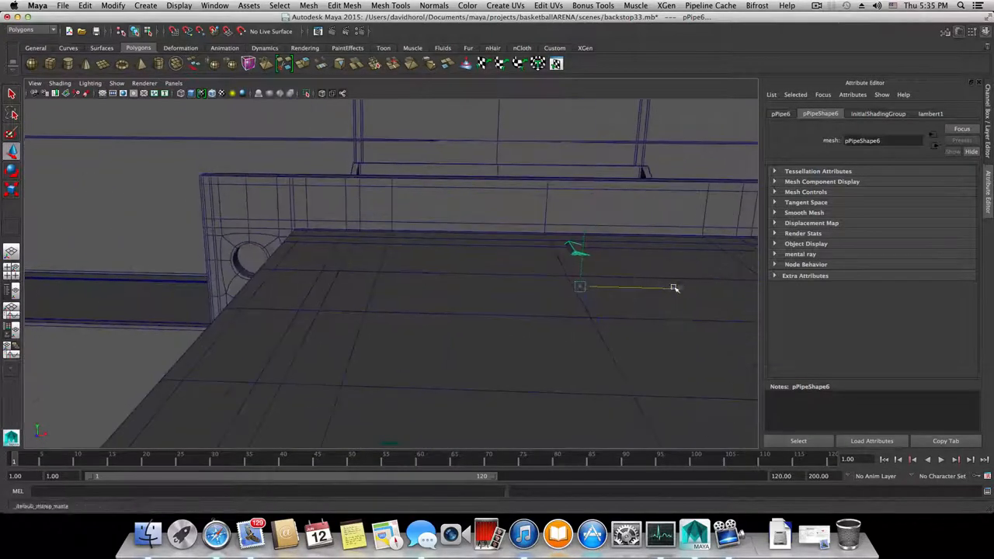
# - Move duplicate bolts to the plate's upper and lower holes and orbit to check them
pyautogui.moveTo(672, 288); pyautogui.dragTo(580, 287)
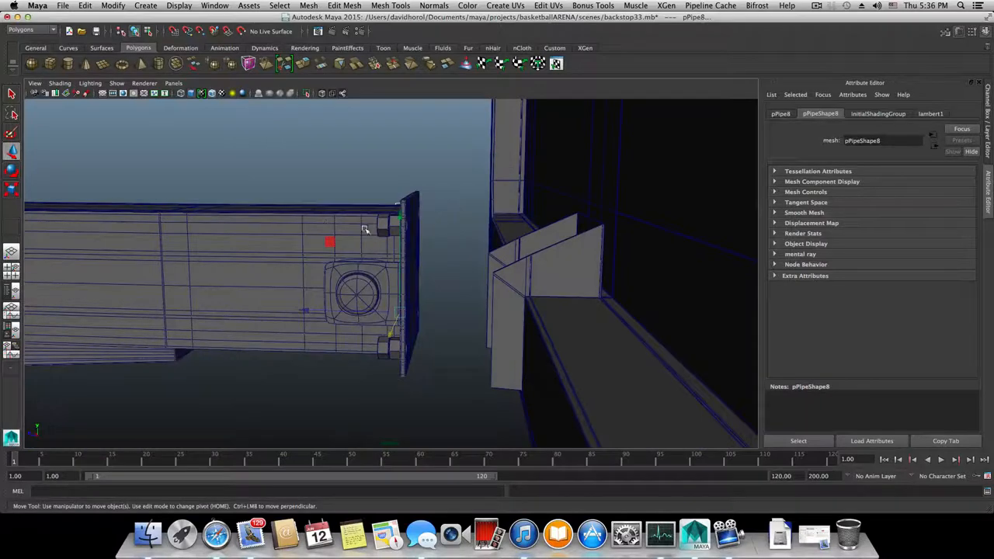
pyautogui.moveTo(361, 231); pyautogui.dragTo(361, 231)
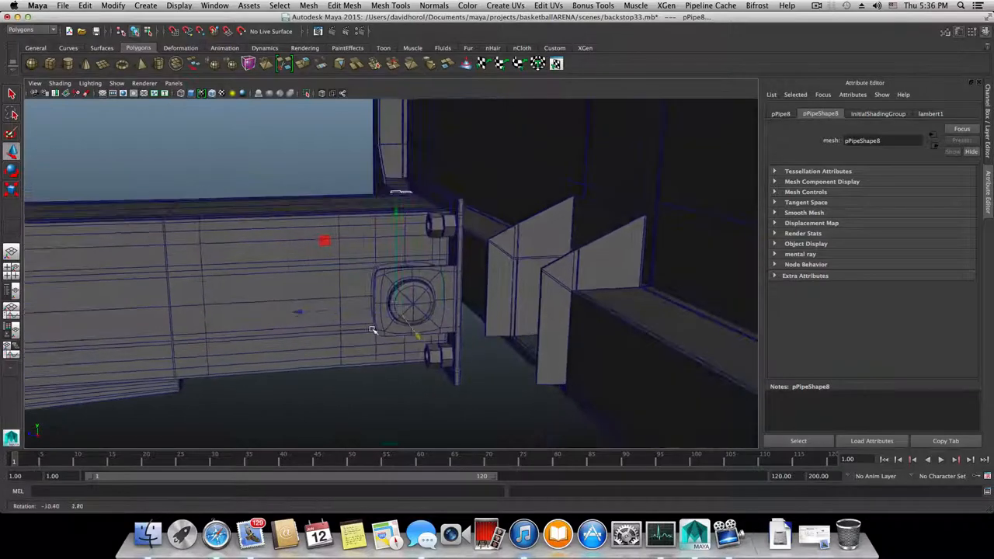
pyautogui.moveTo(373, 326); pyautogui.dragTo(525, 291)
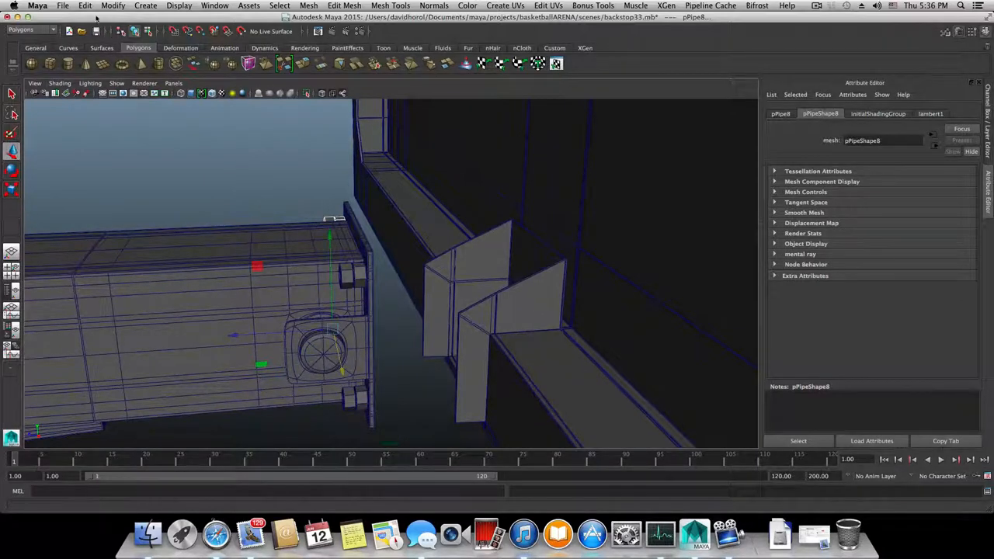
pyautogui.click(62, 6)
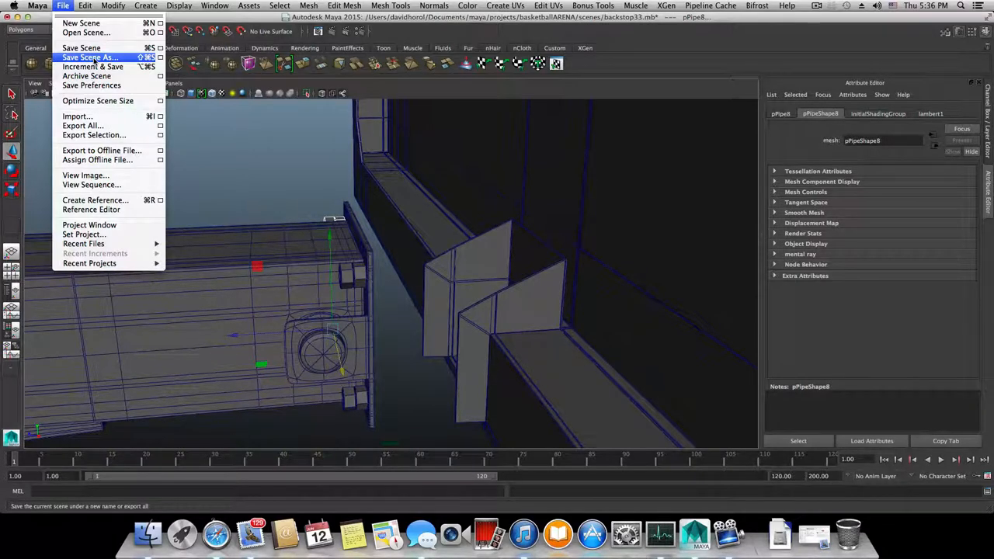
# - Save the backstop scene as a new file with an incremented version number
pyautogui.click(89, 57)
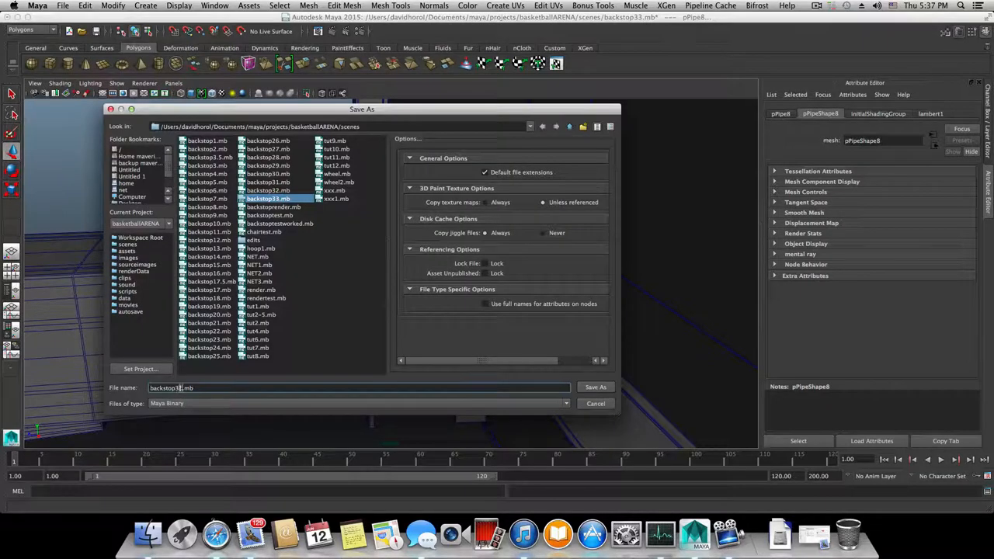
pyautogui.click(595, 387)
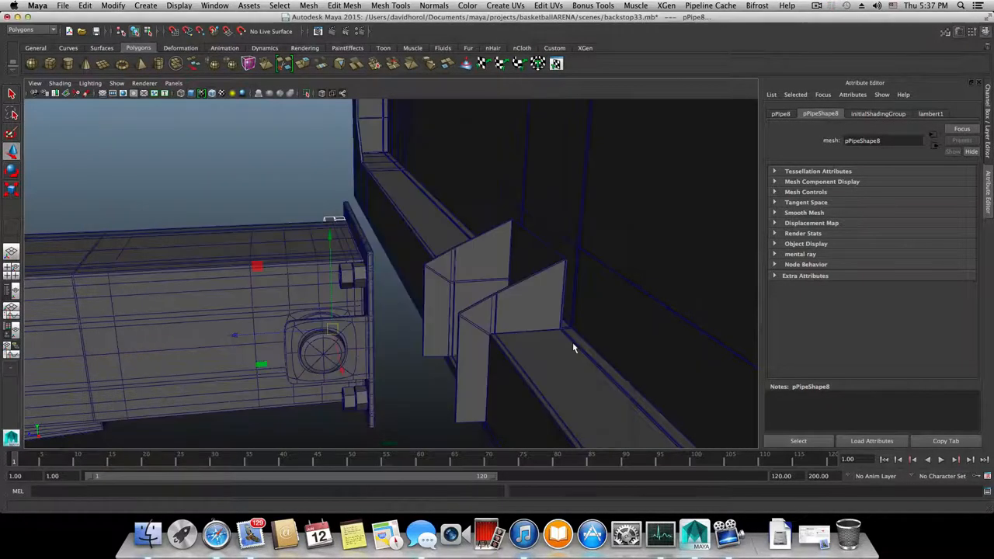